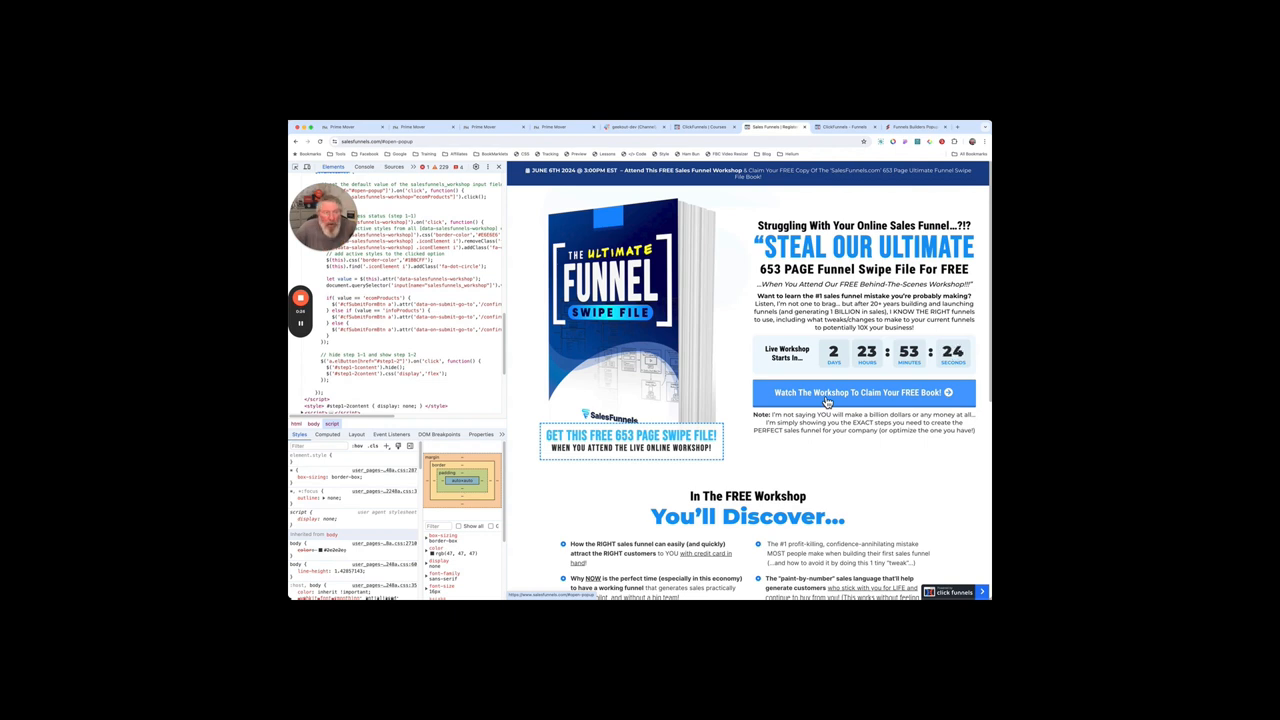
Open the workshop popup and try the info products, agency and ecom products options
click(858, 392)
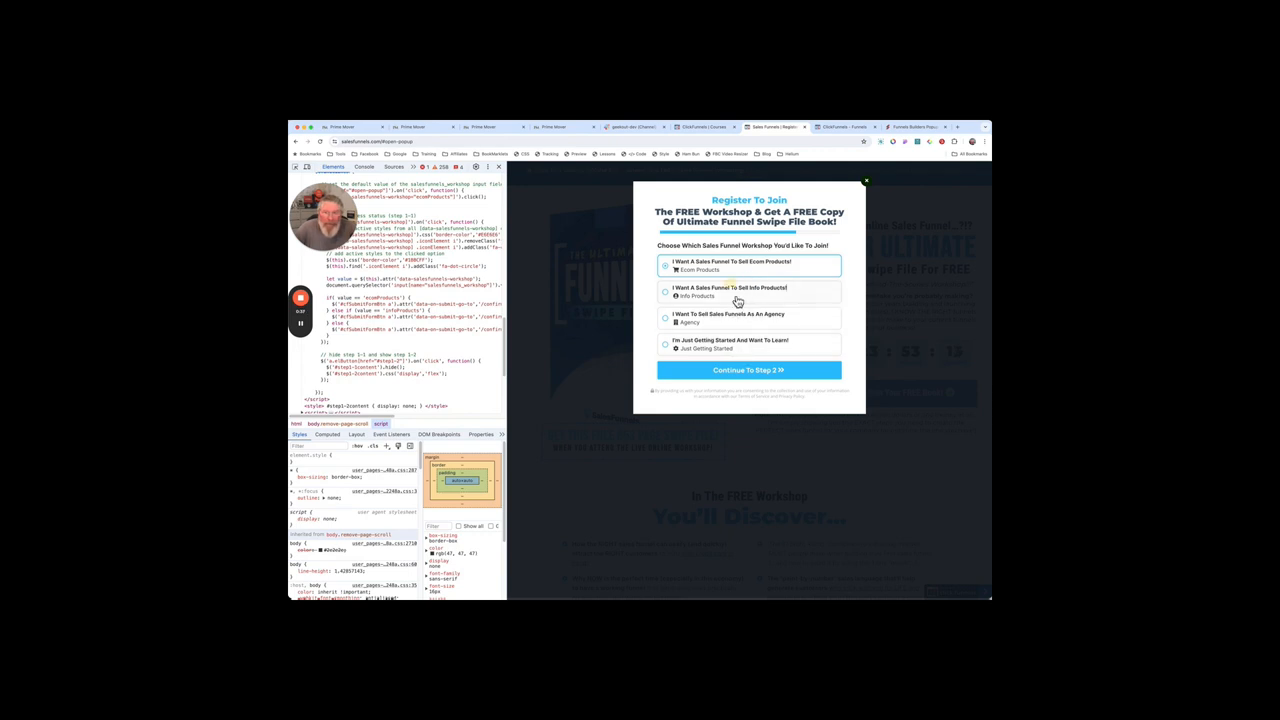
click(665, 291)
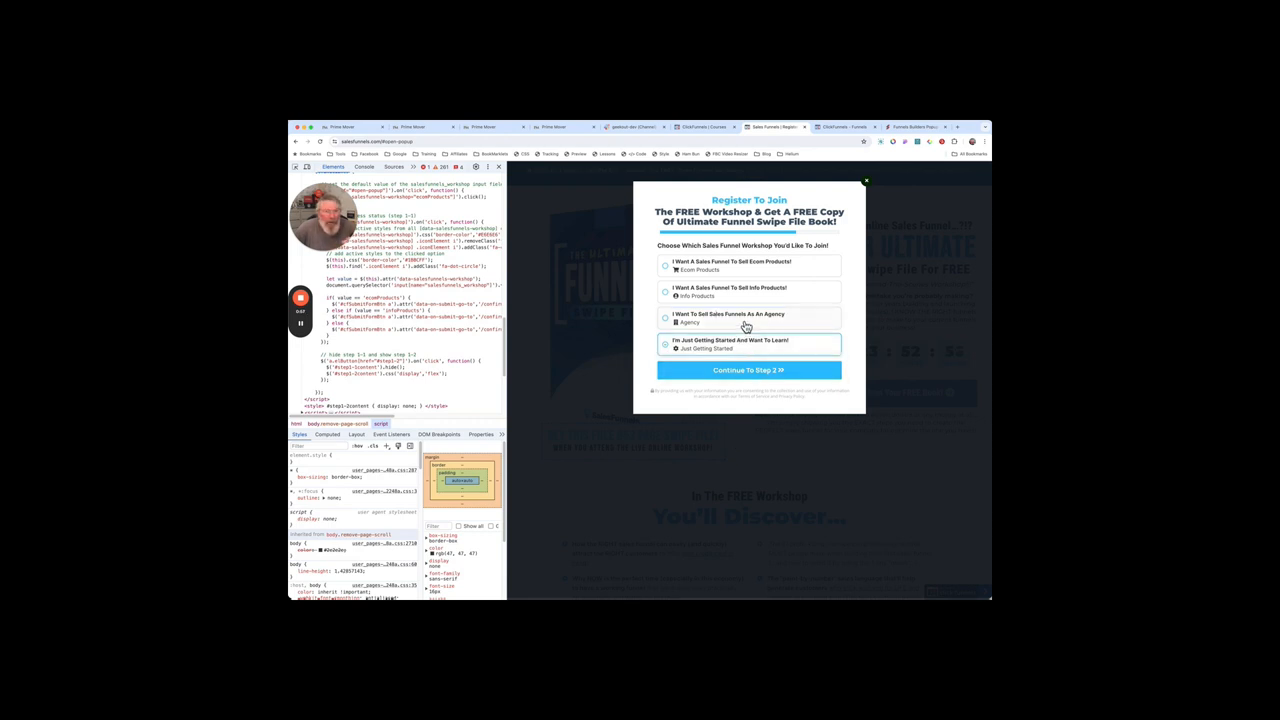
click(748, 318)
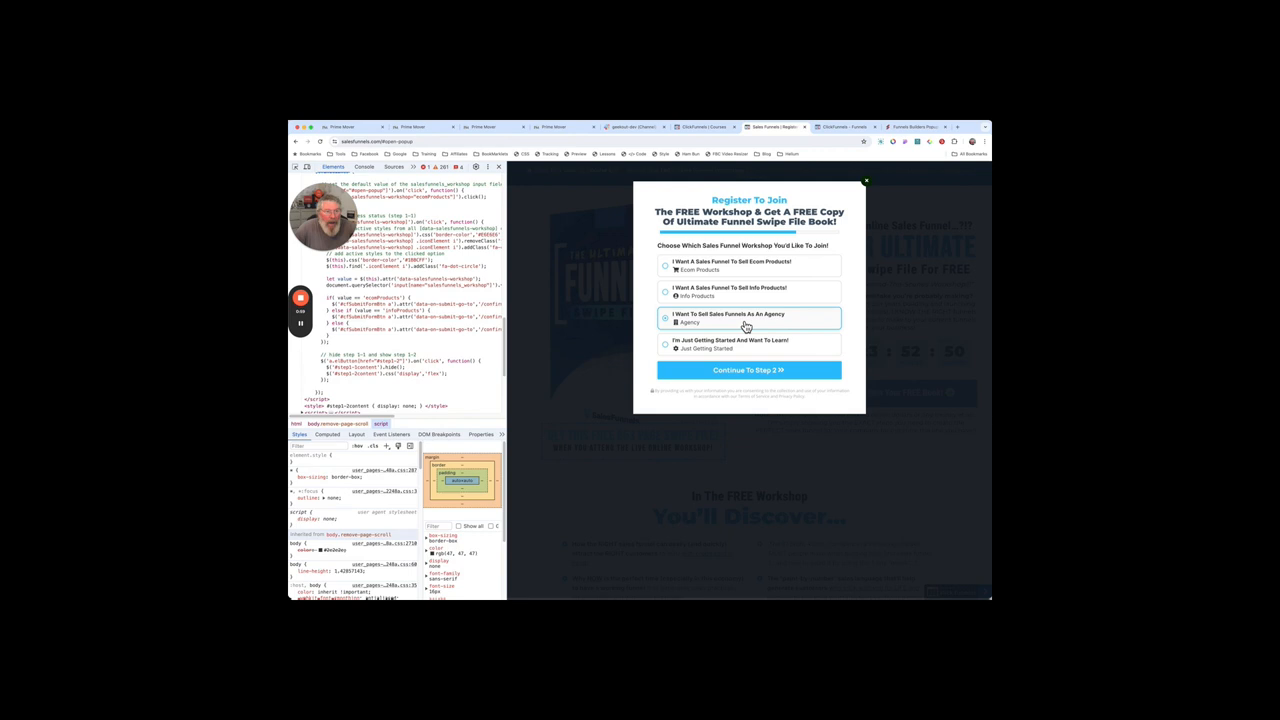
mouse_move(812, 486)
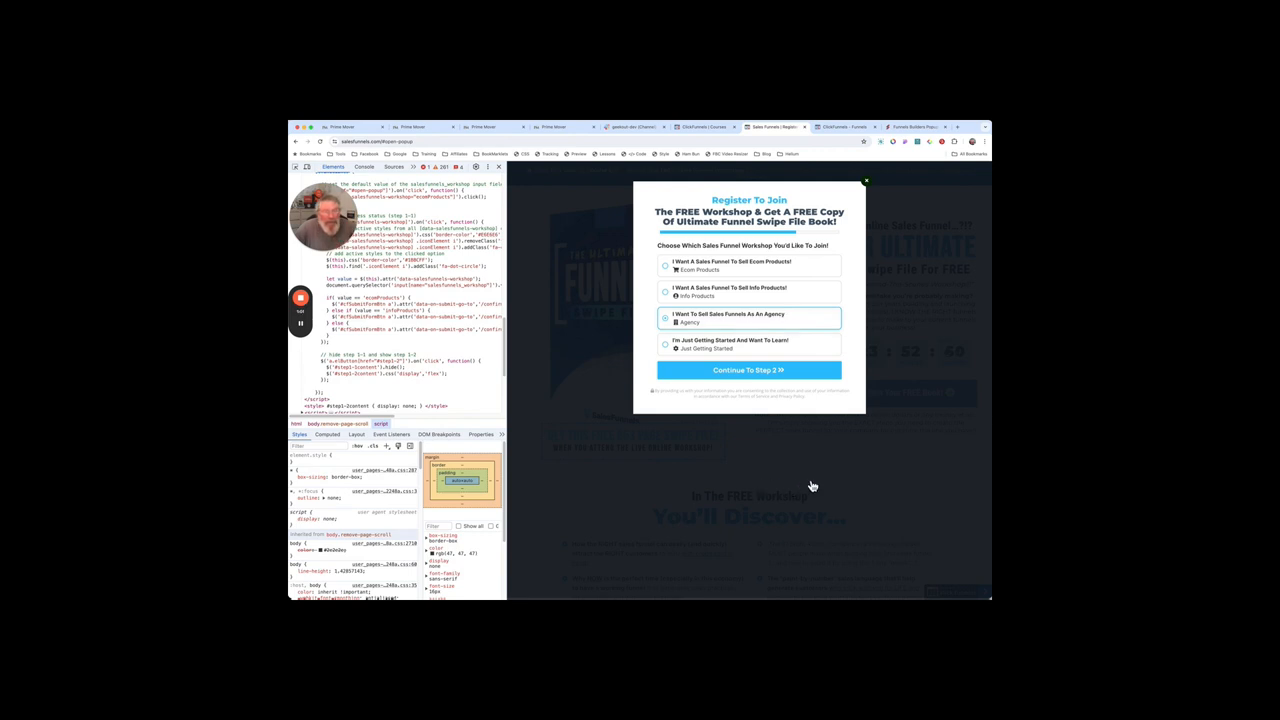
mouse_move(766, 464)
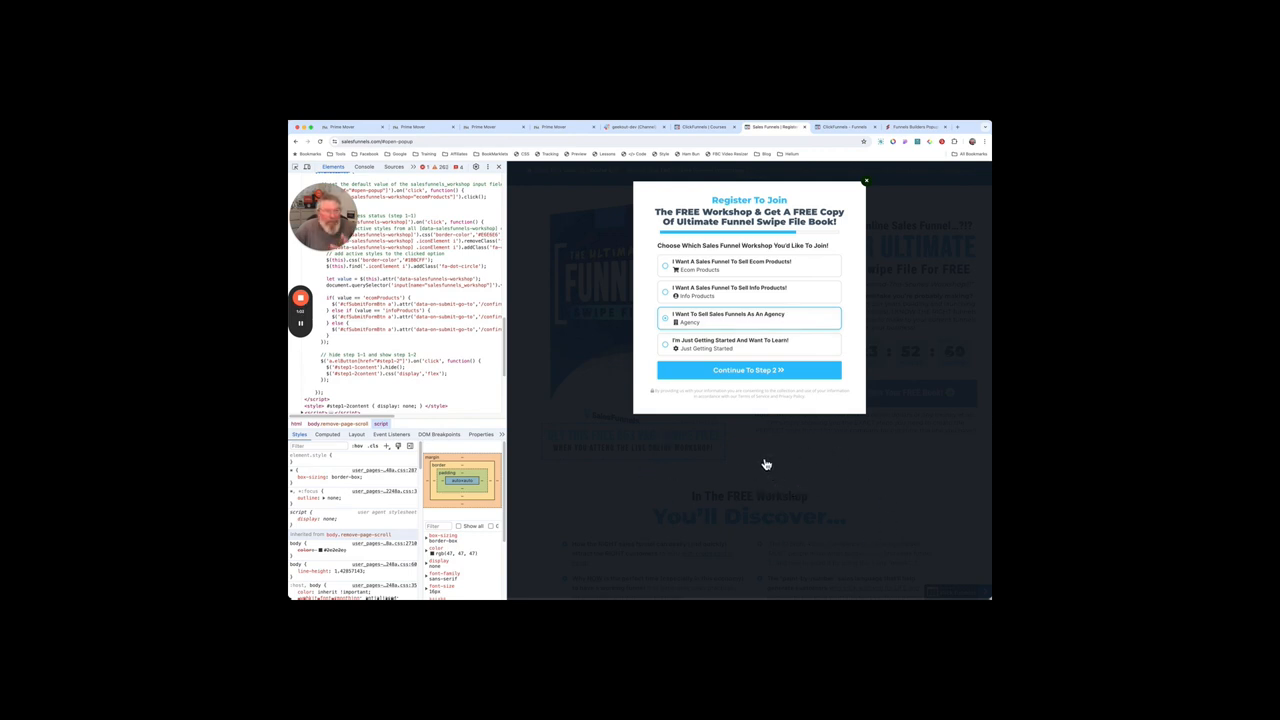
mouse_move(728, 513)
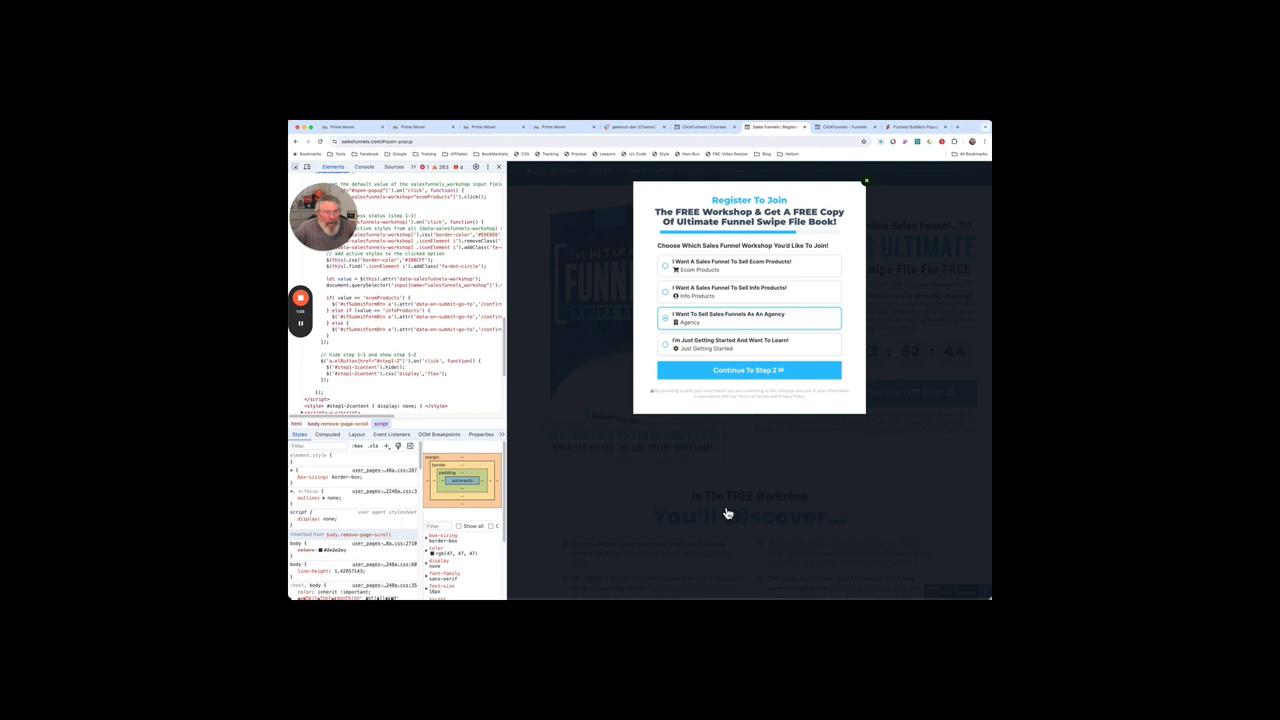
mouse_move(753, 277)
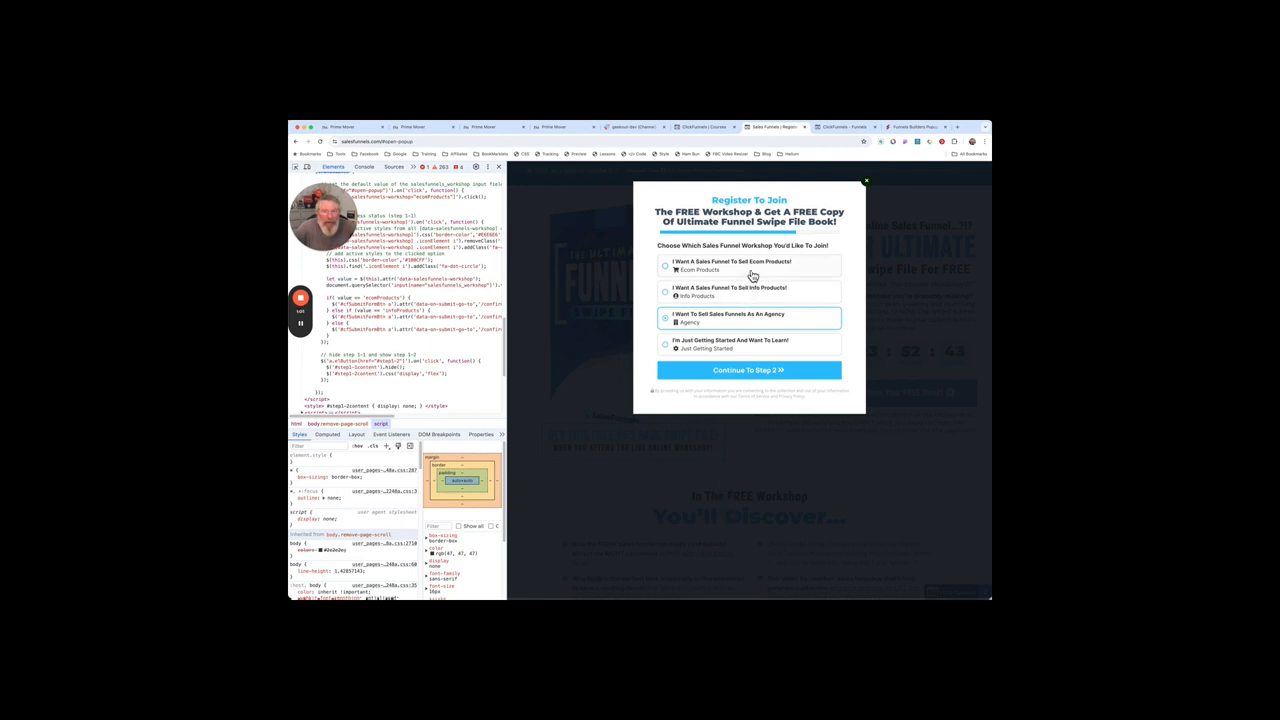
click(748, 370)
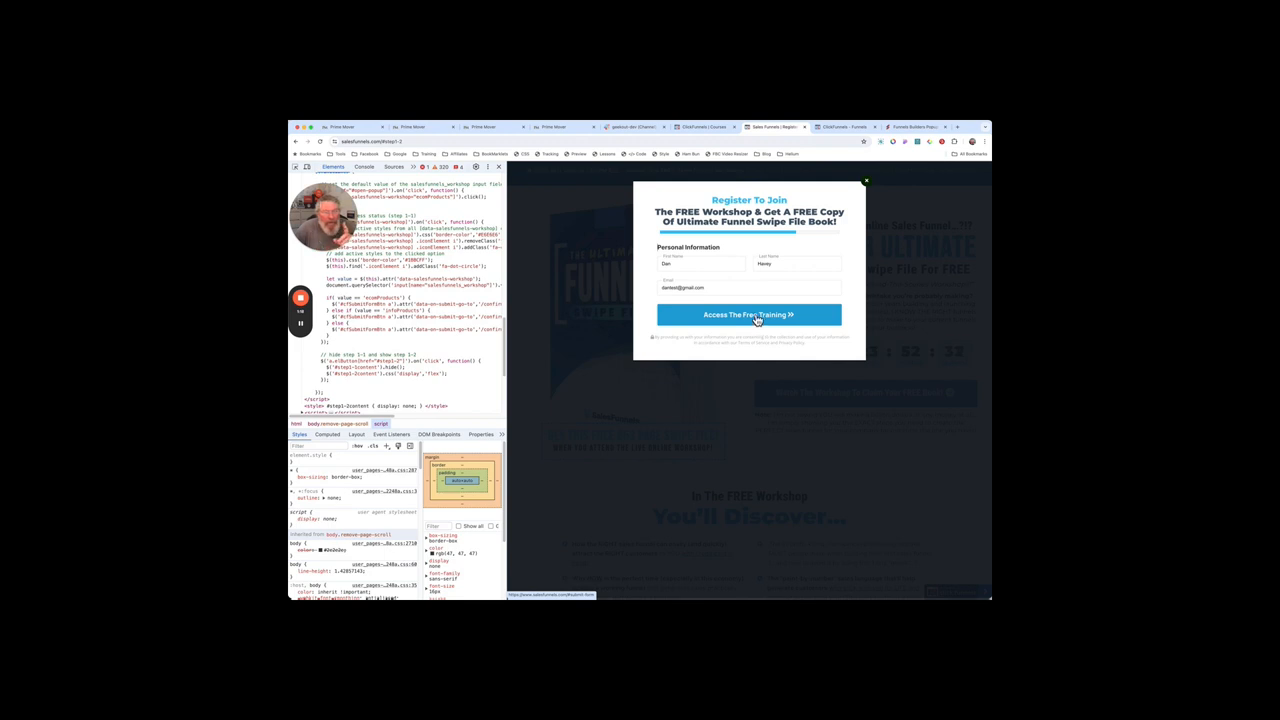
Inspect the free-training submit step's code in DevTools
right_click(748, 314)
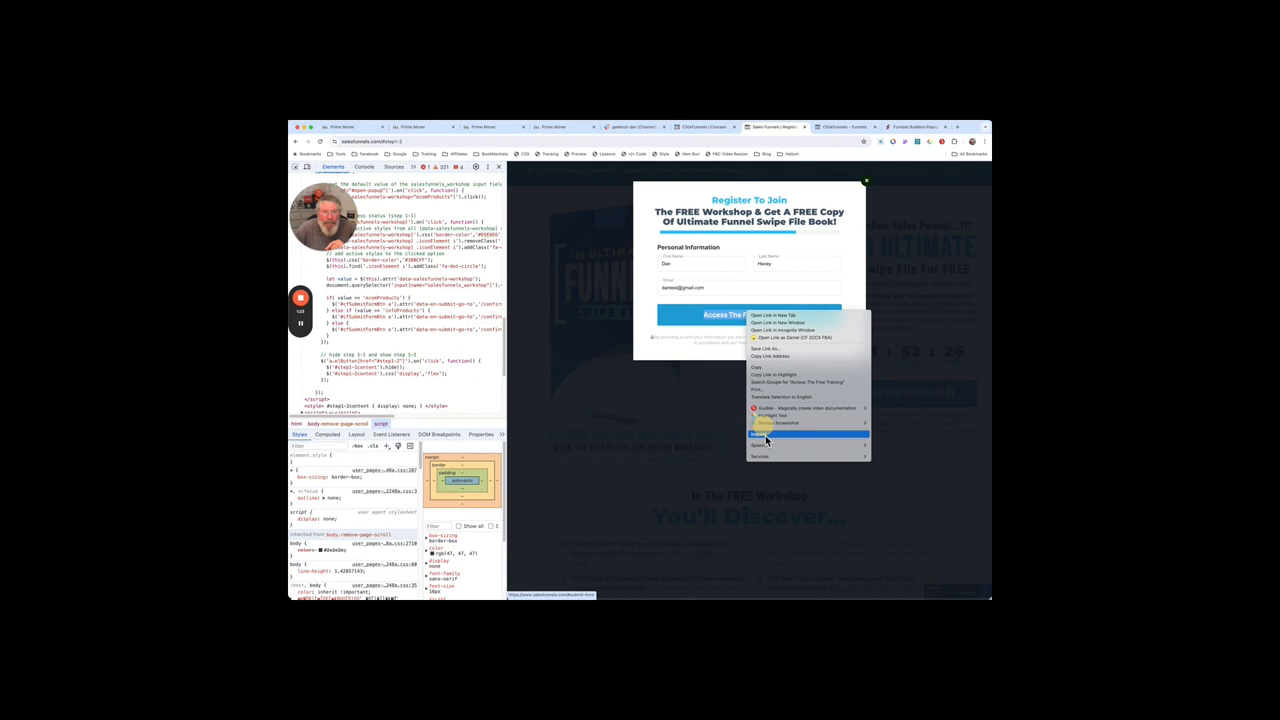
click(765, 438)
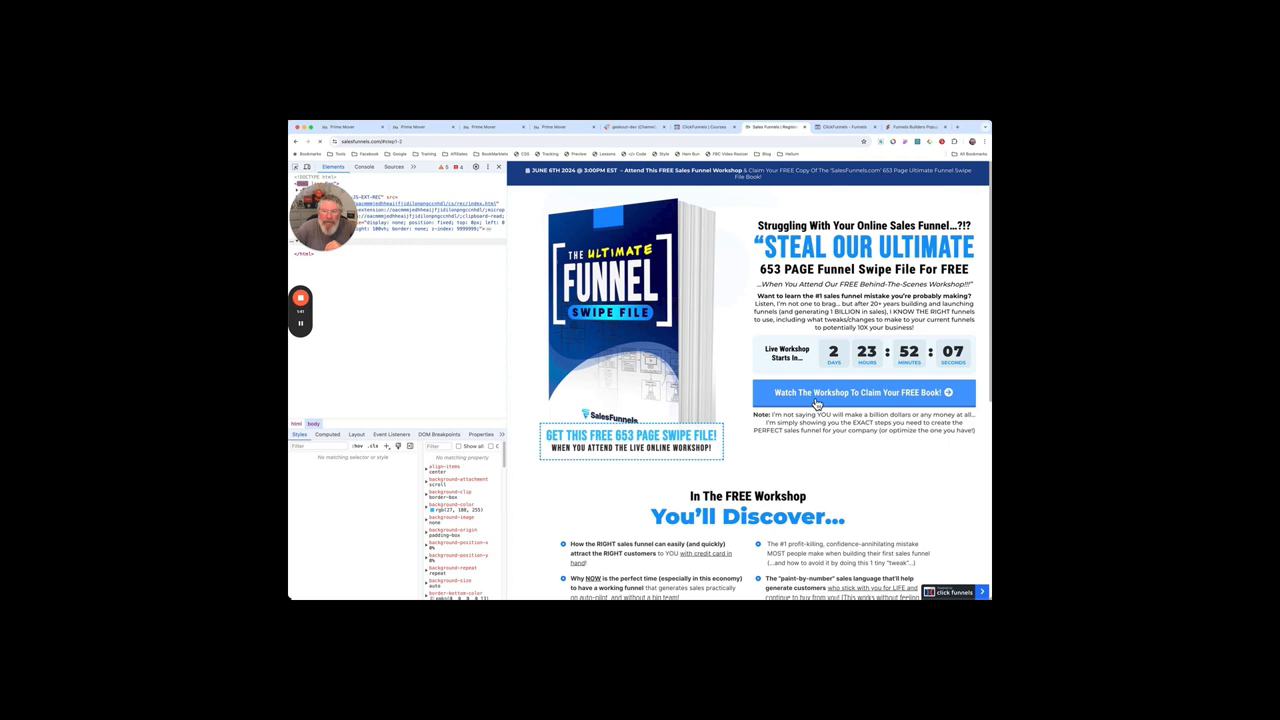
Reopen the workshop popup and advance to the personal information step
click(862, 392)
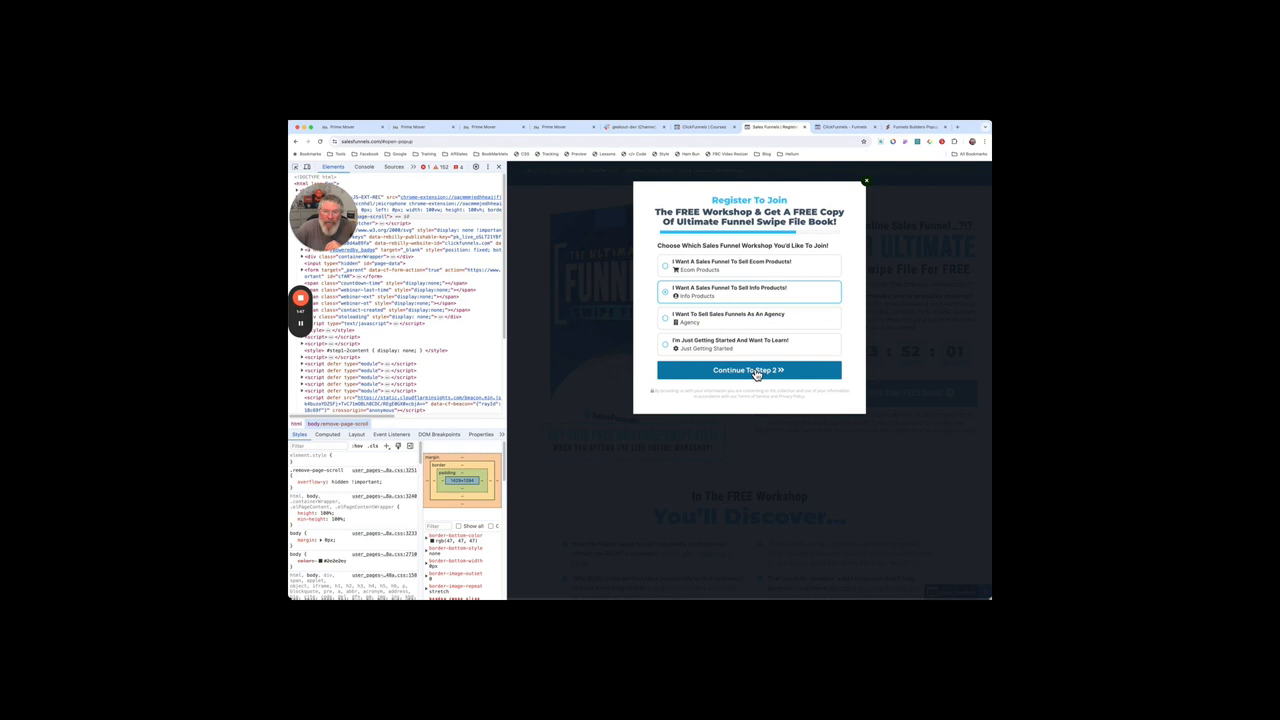
click(748, 370)
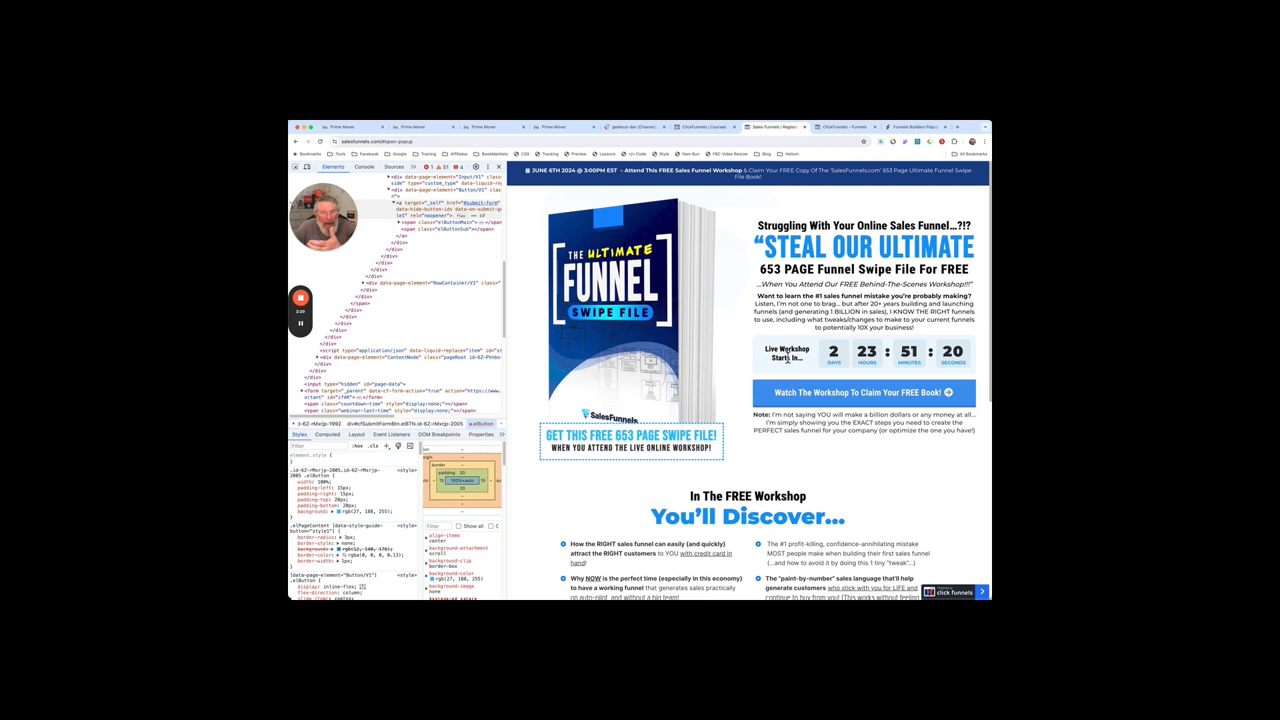
Show the ClickFunnels quiz preview with its four option rows and sign-up button
click(864, 392)
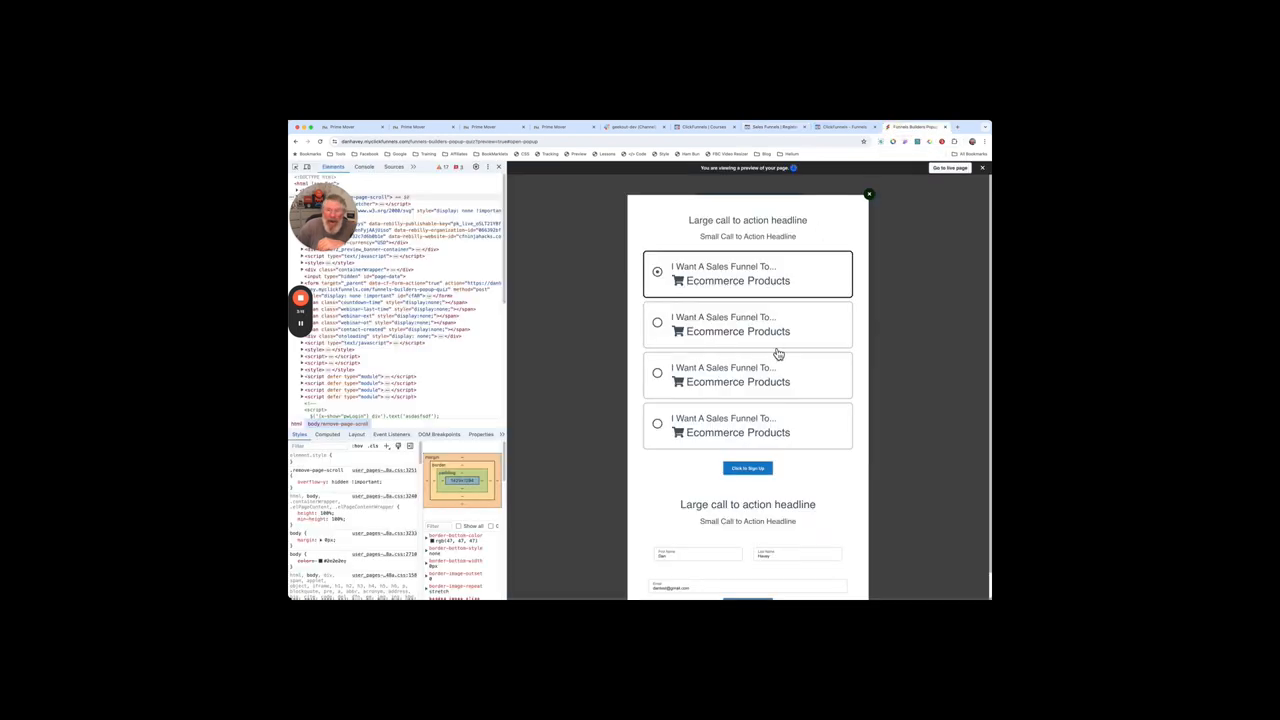
Inspect the preview's sign-up button code and its redirect attributes
scroll(down, 3)
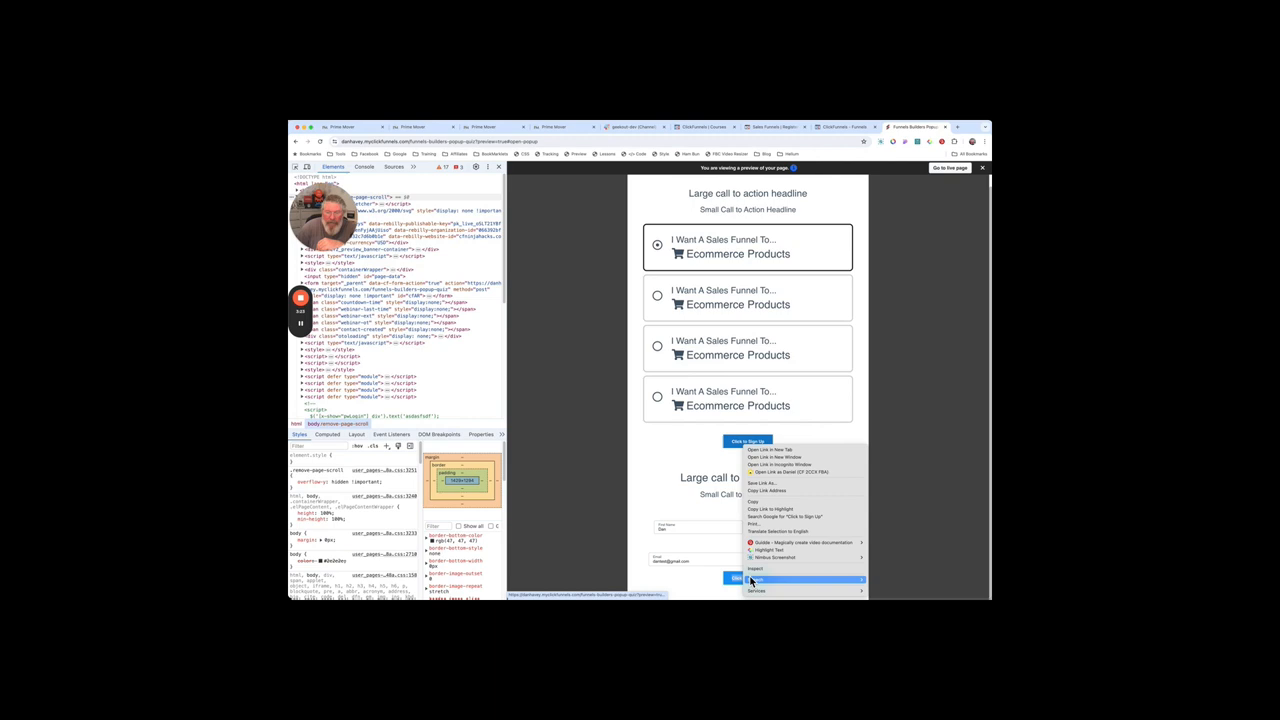
click(757, 569)
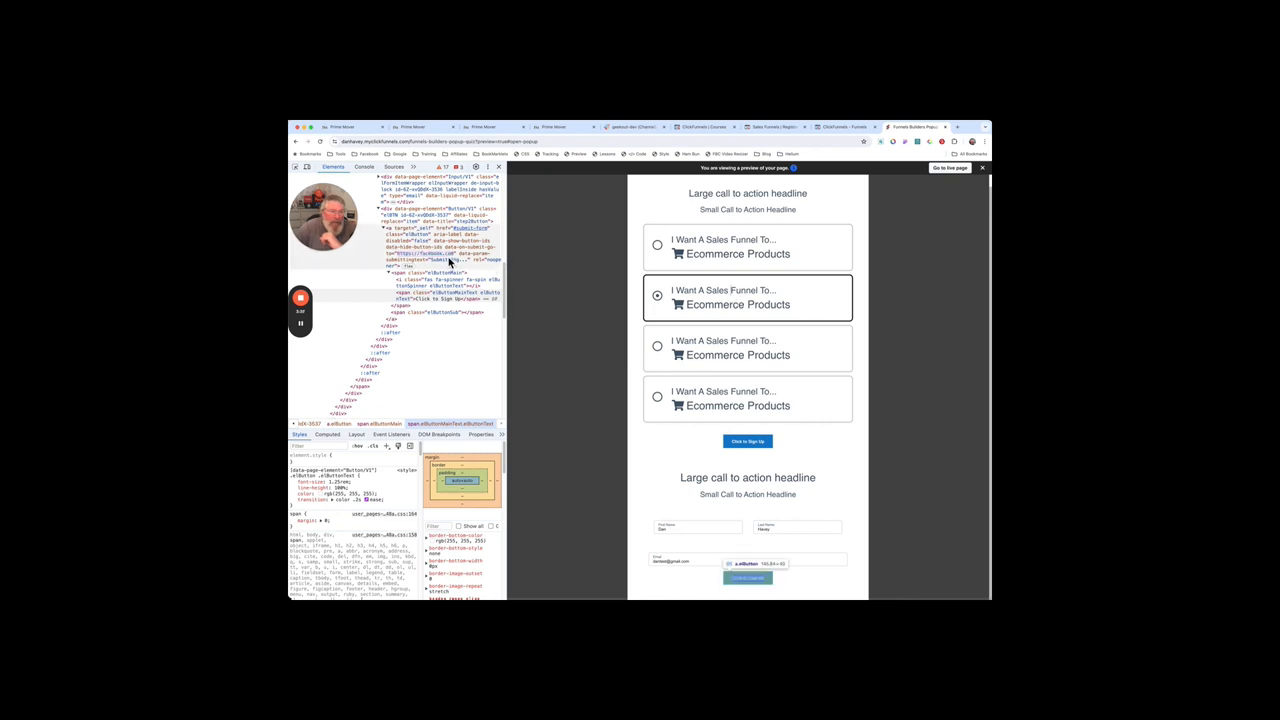
click(657, 396)
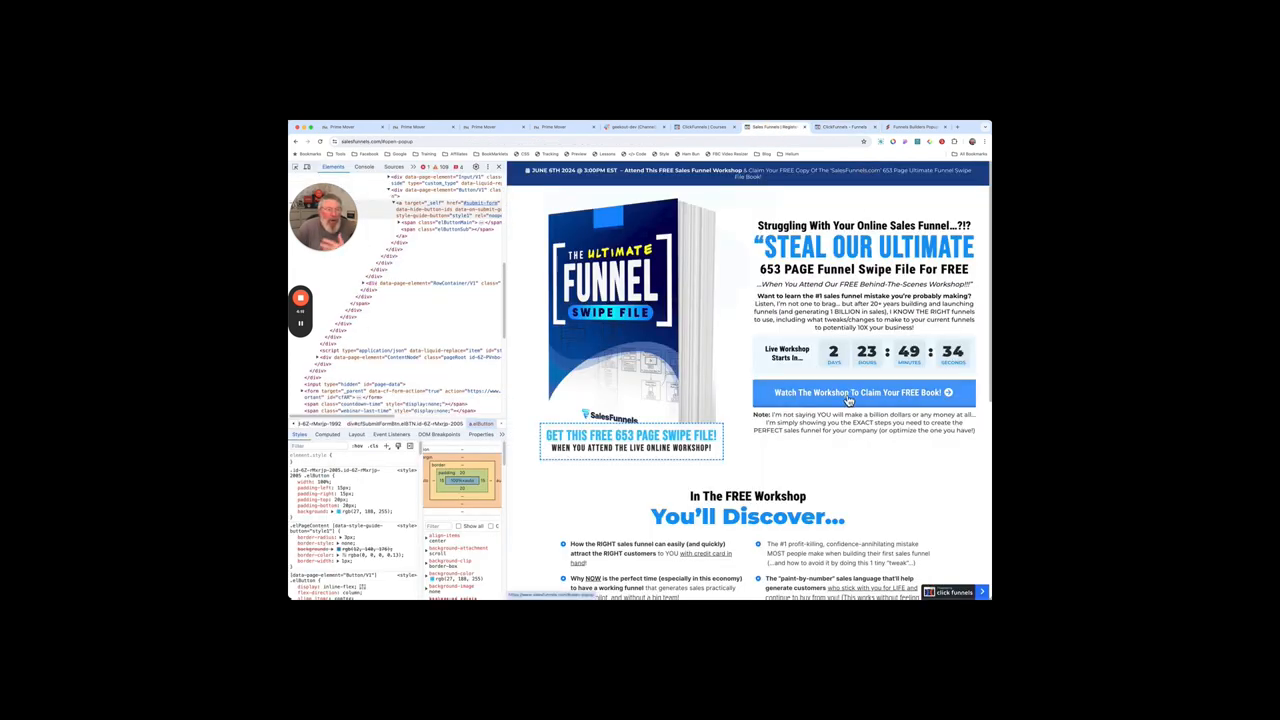
In the editor, open the sign-up button's settings and the Popup menu
click(843, 127)
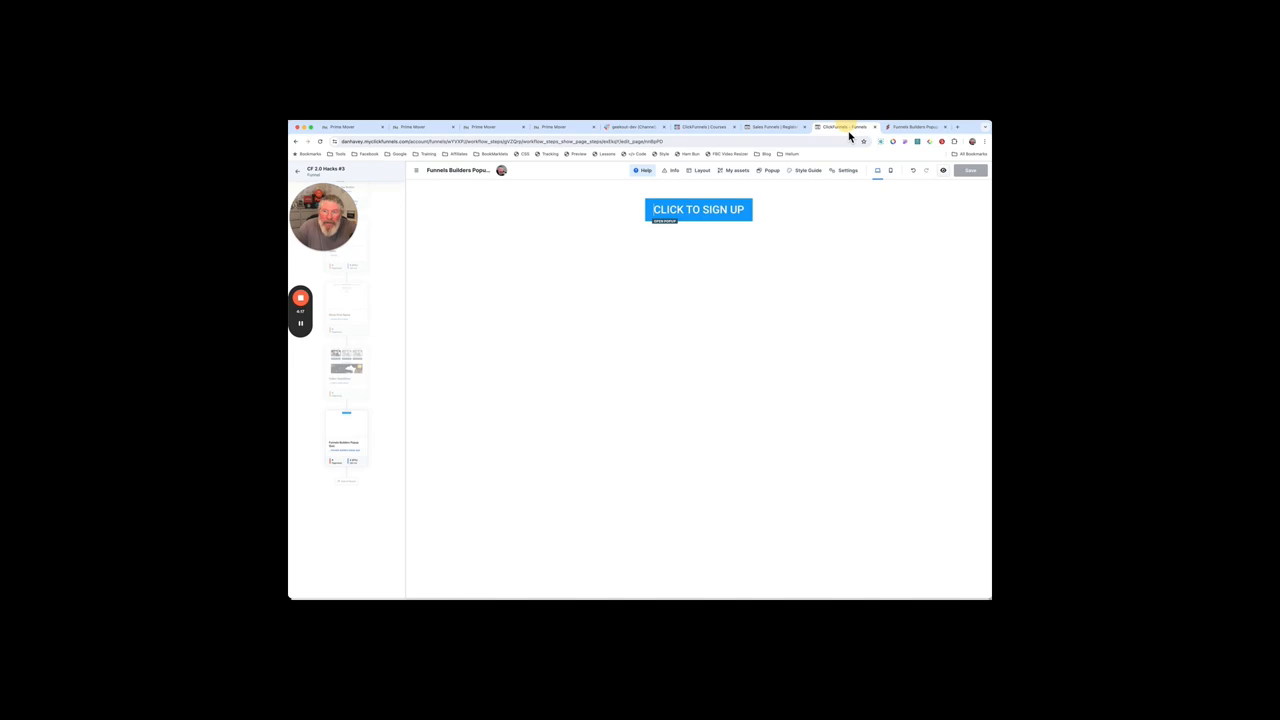
click(697, 210)
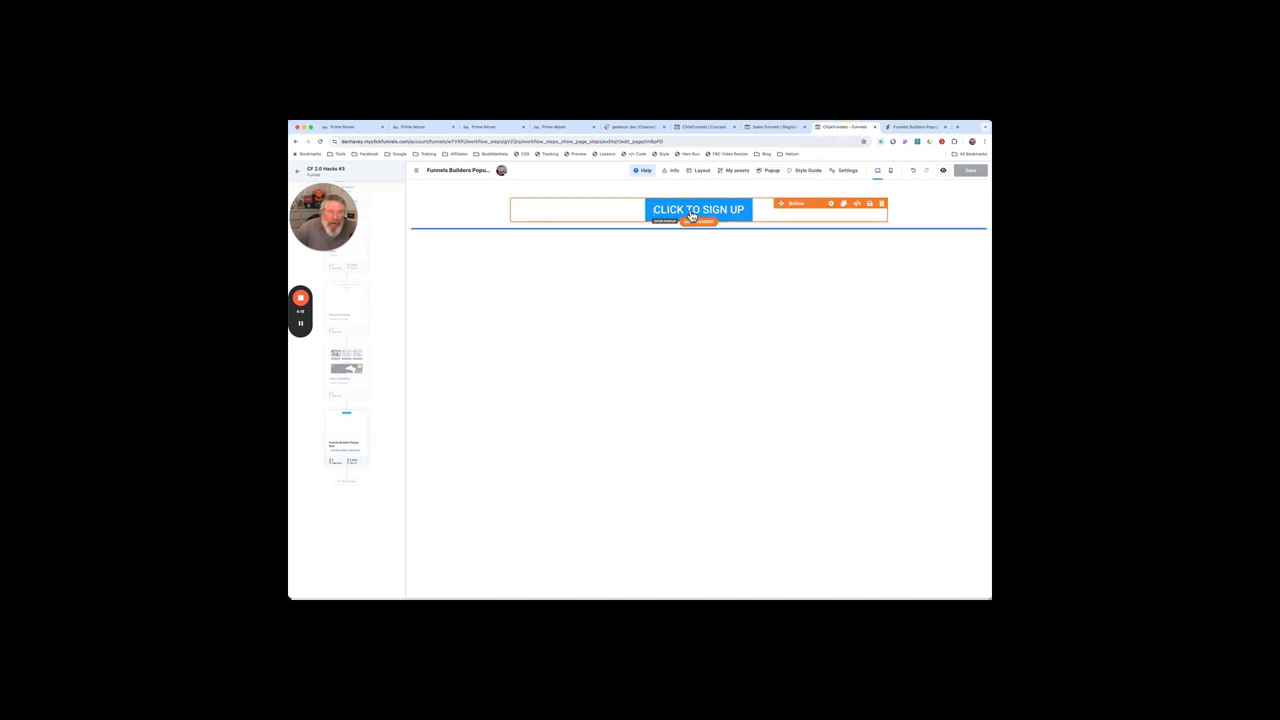
click(697, 210)
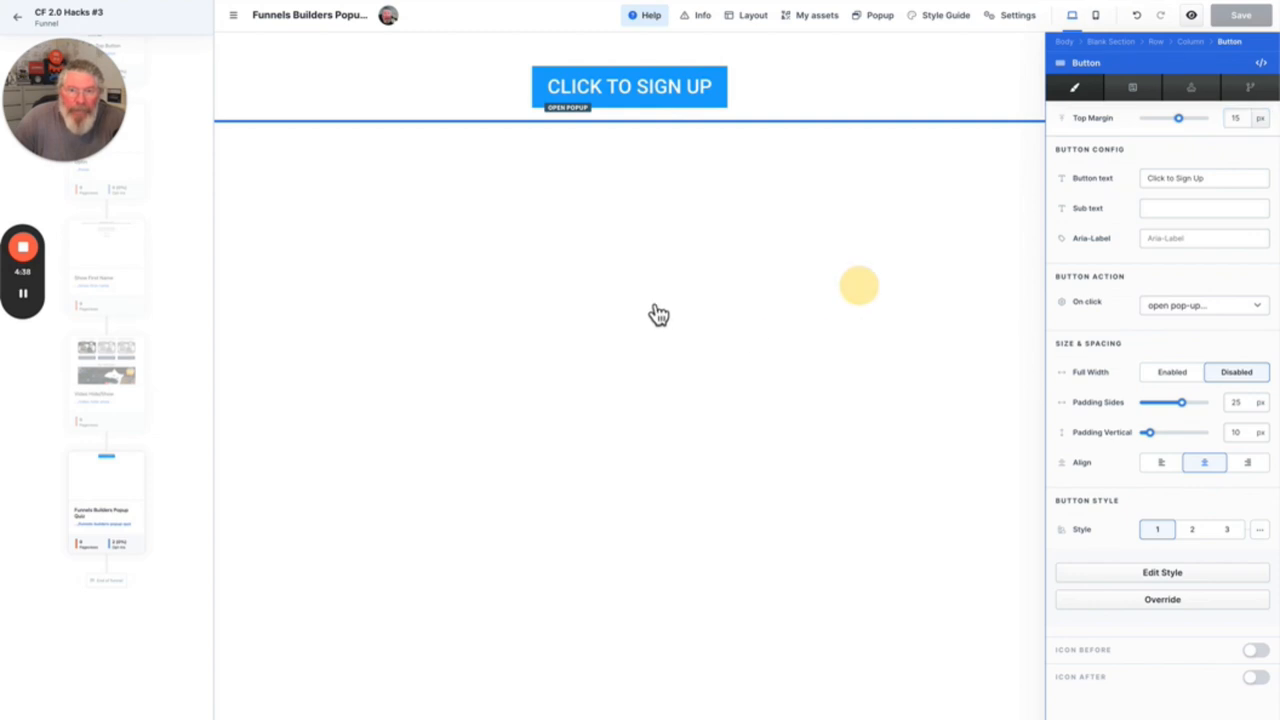
click(879, 15)
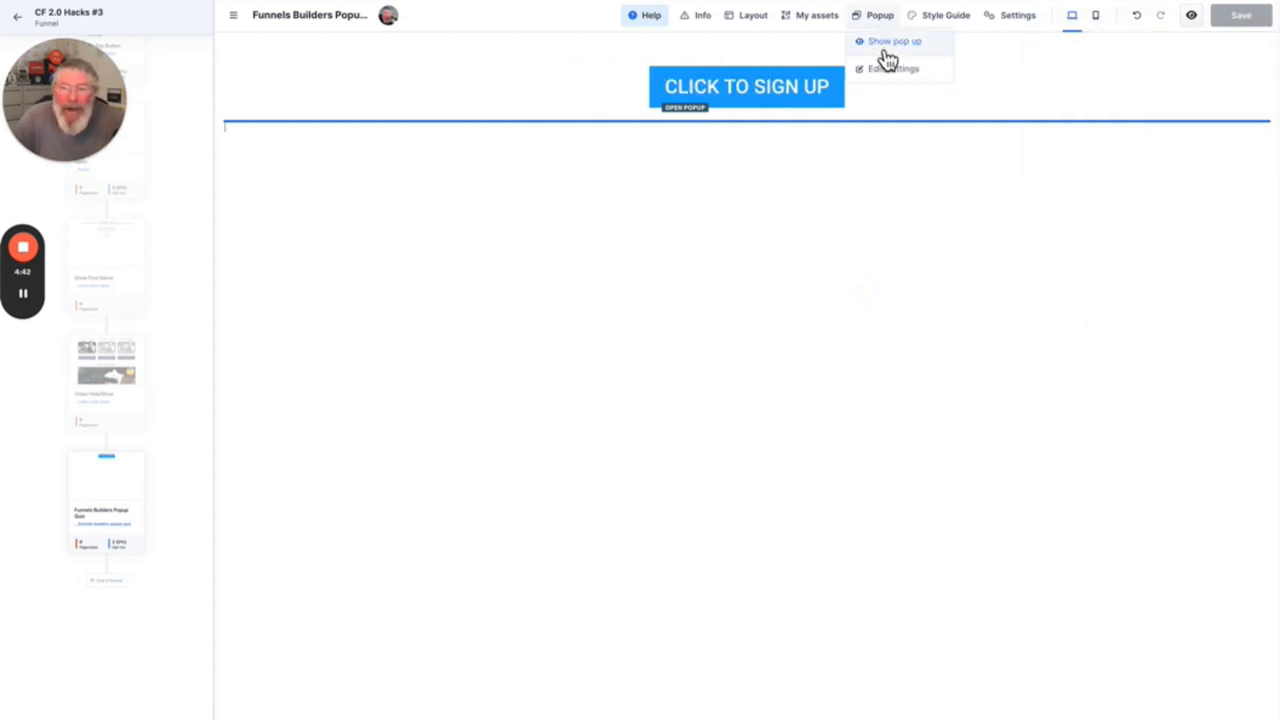
Open the popup quiz for editing and the first row's circle icon settings
click(894, 41)
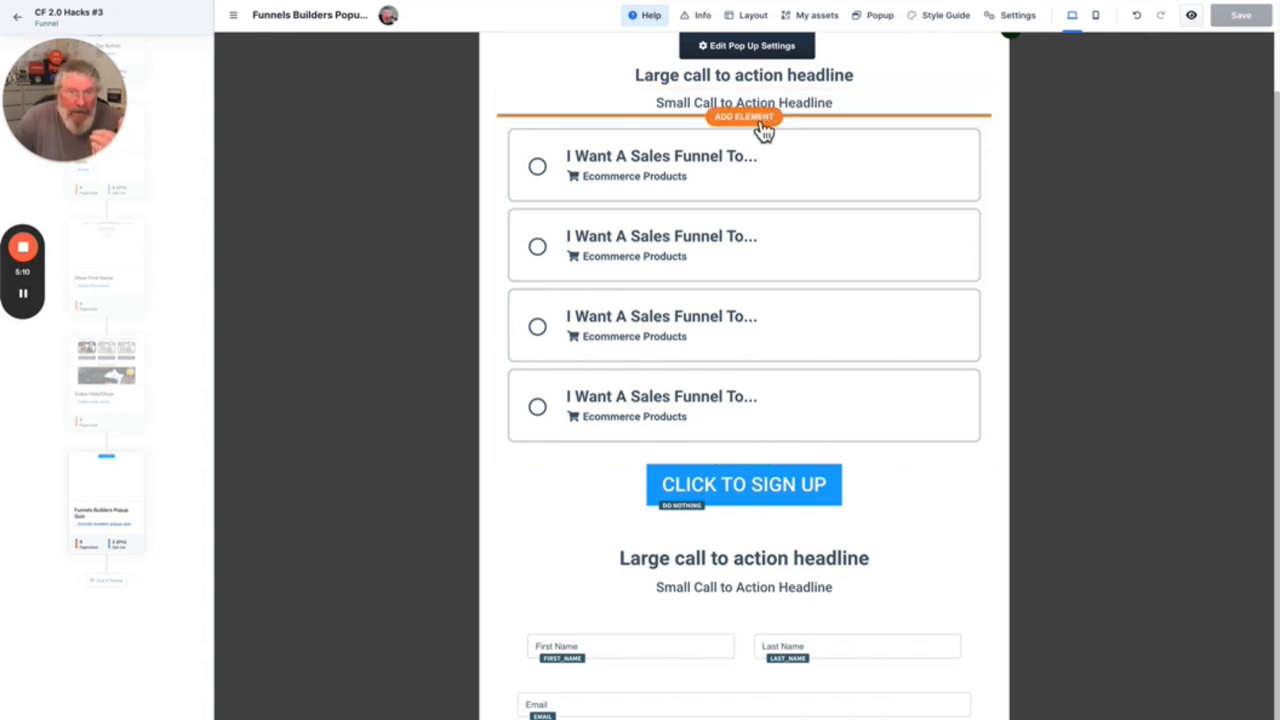
click(744, 117)
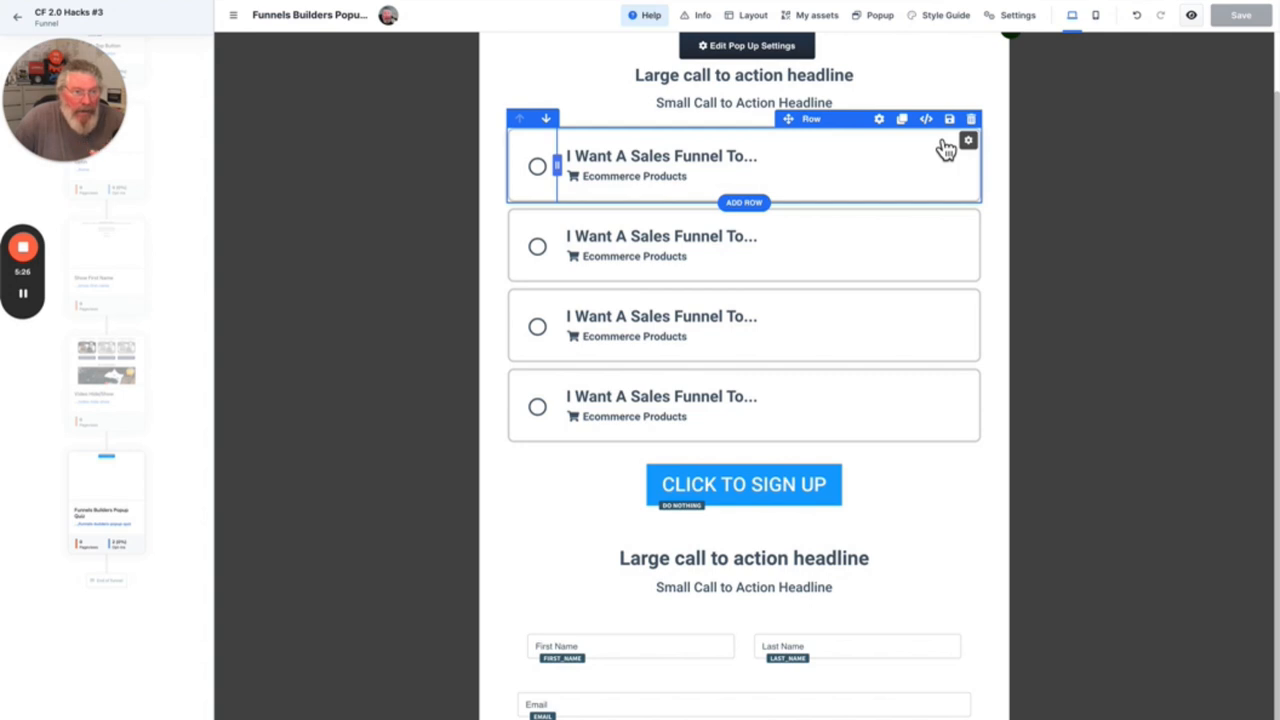
click(663, 156)
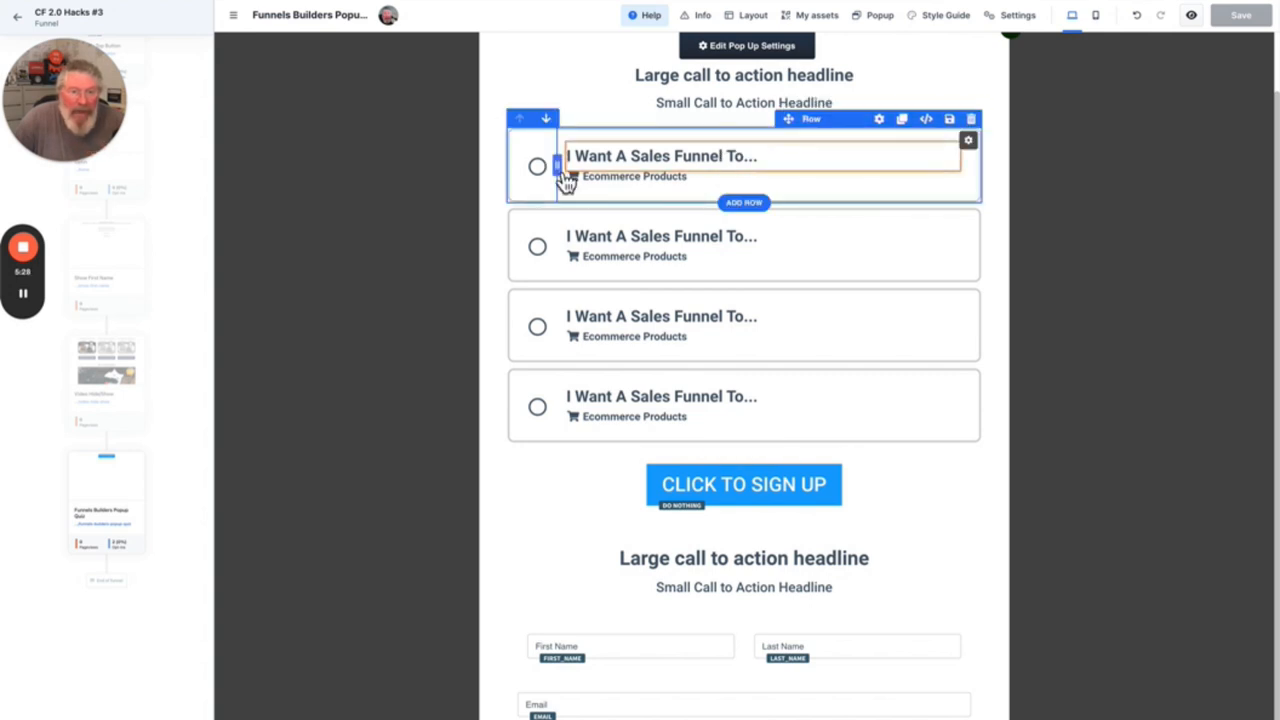
click(537, 166)
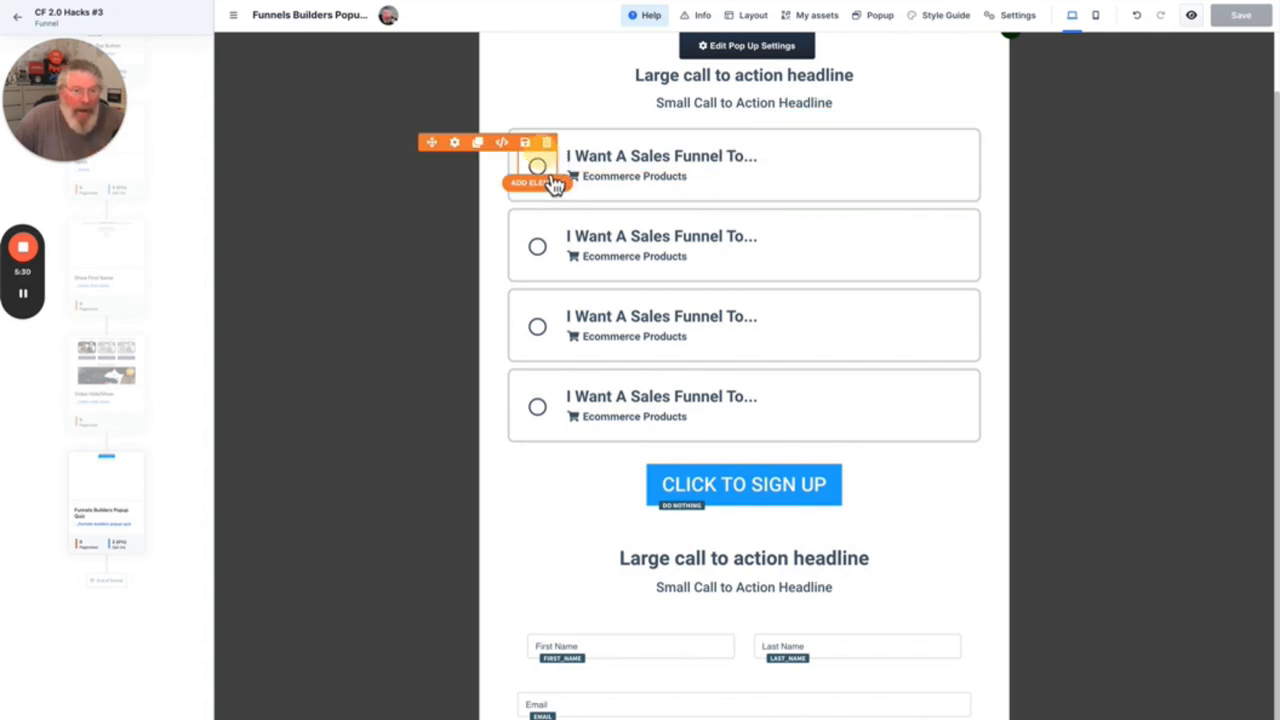
click(537, 165)
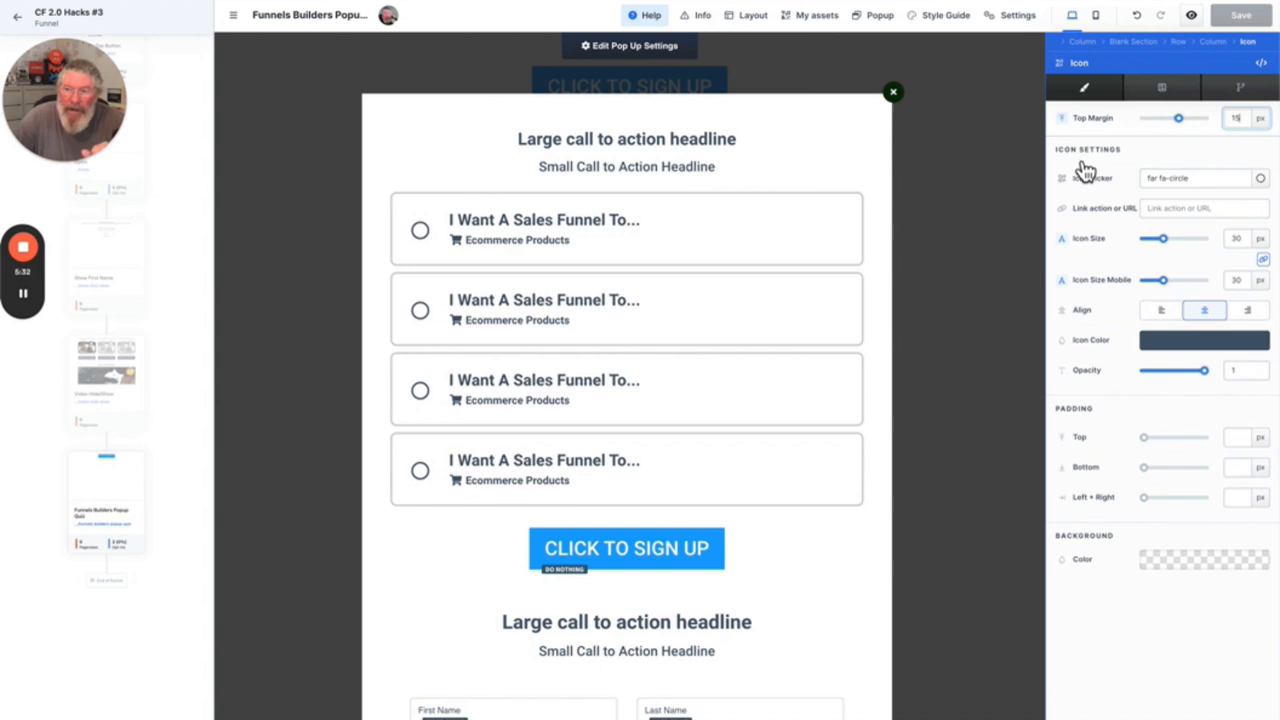
mouse_move(1185, 197)
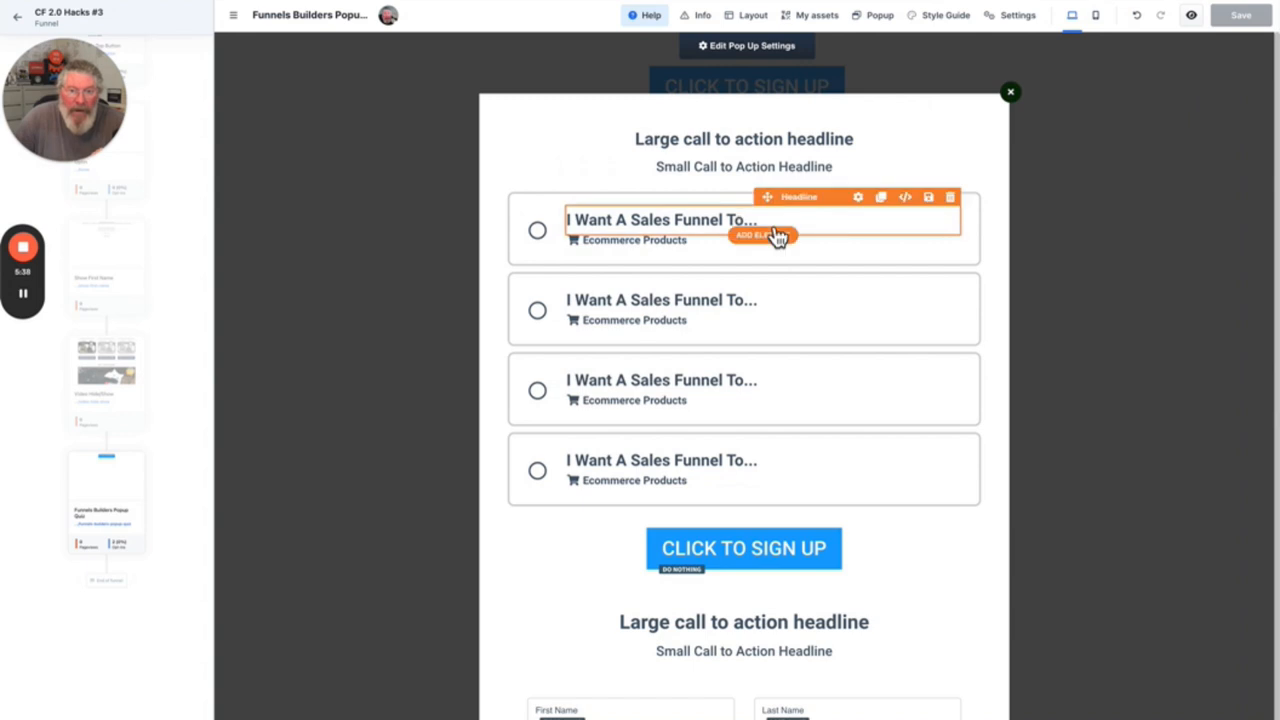
mouse_move(718, 230)
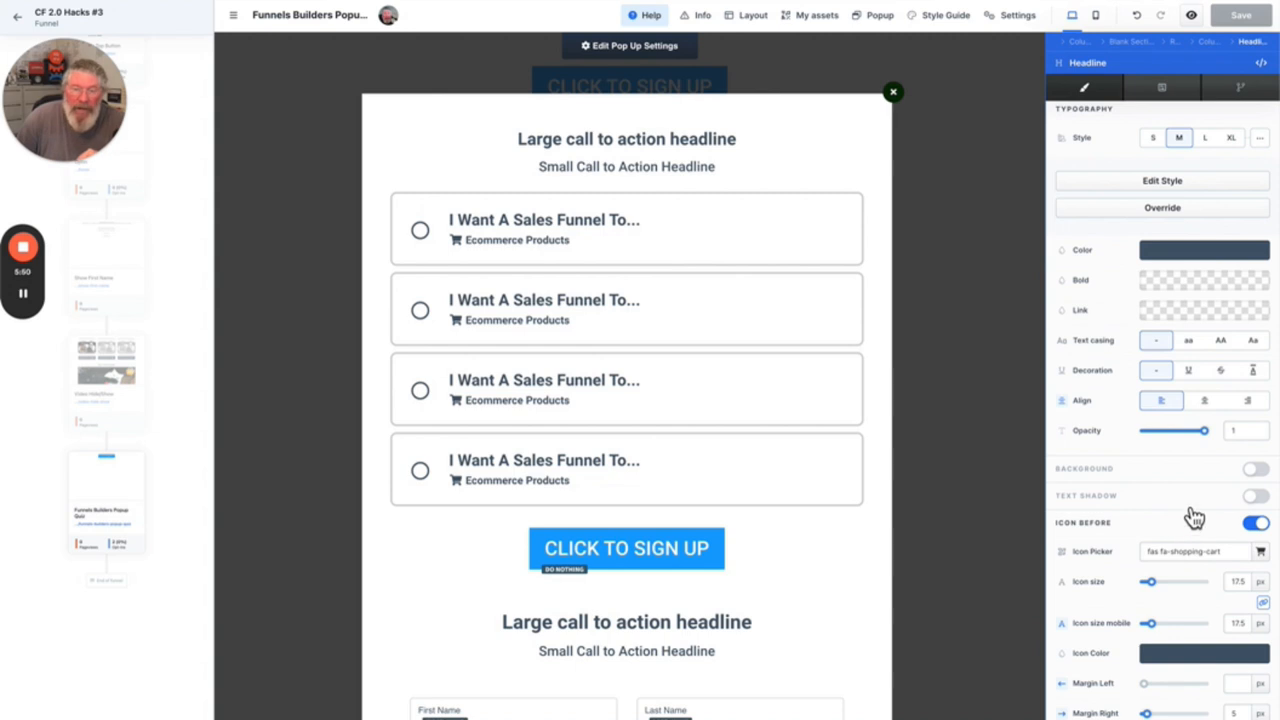
mouse_move(1194, 543)
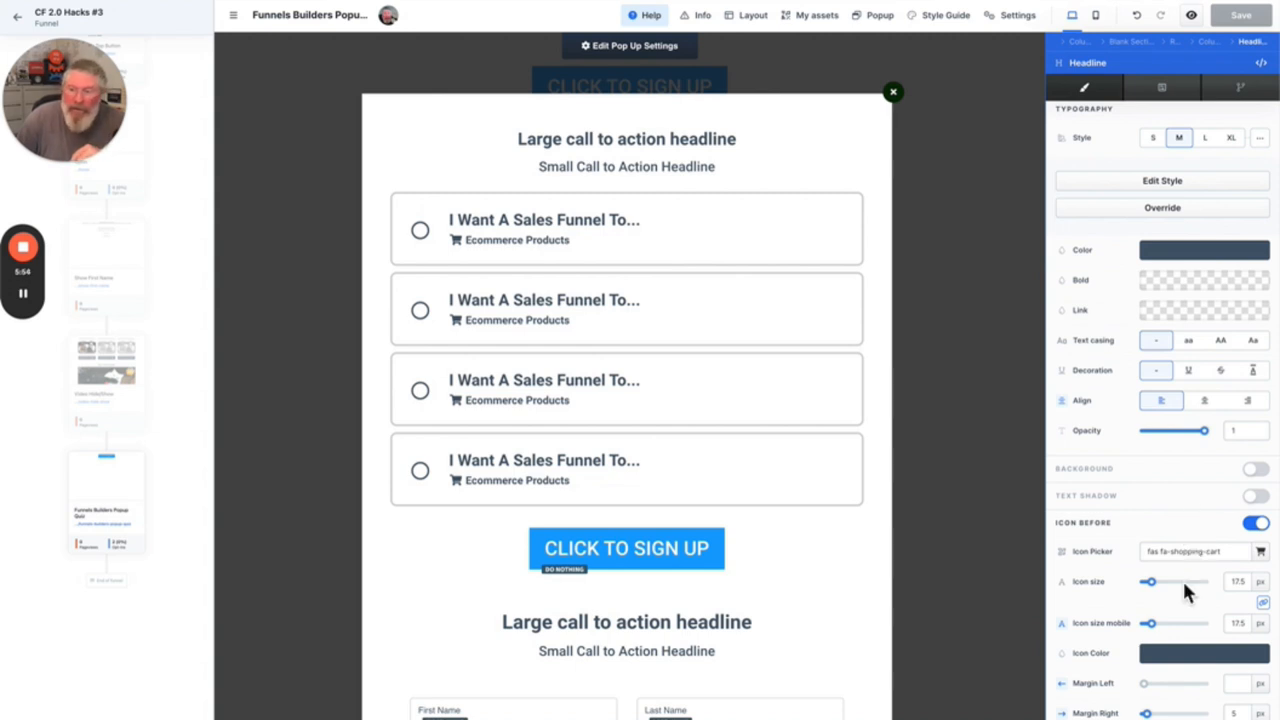
mouse_move(1230, 570)
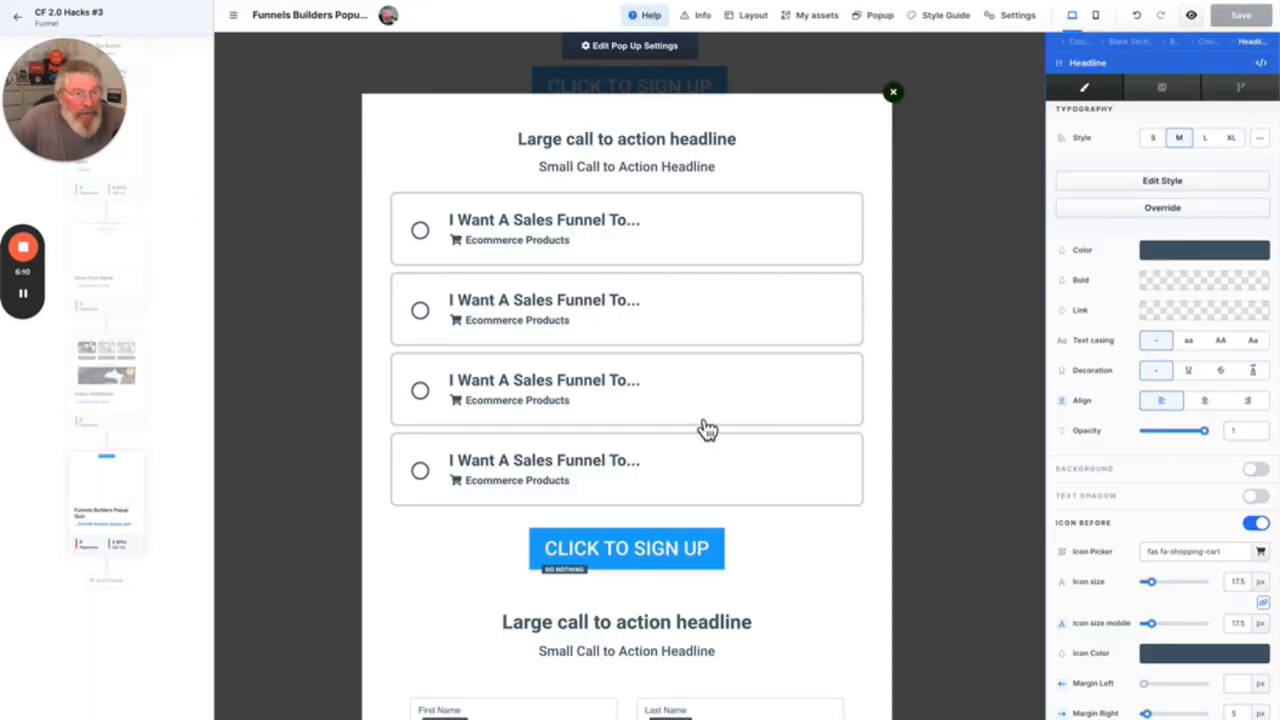
mouse_move(772, 276)
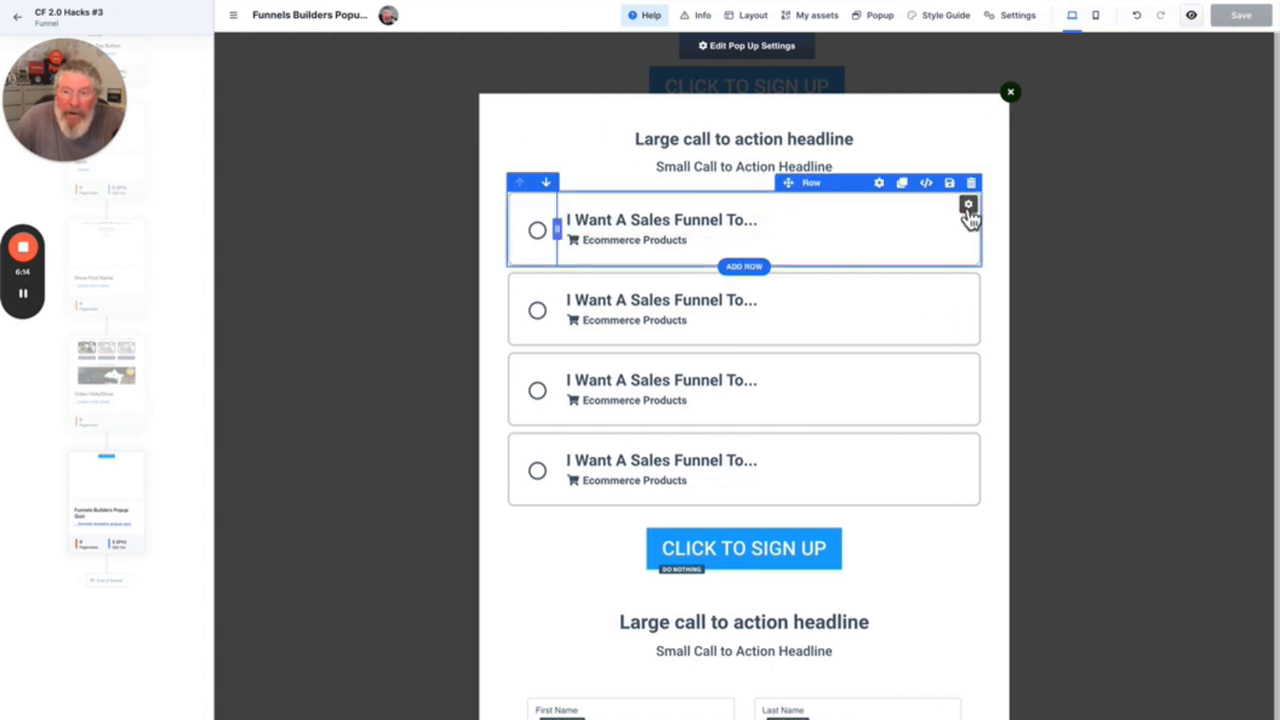
Review the first option row's 3 px border and corner settings, then close them
click(968, 204)
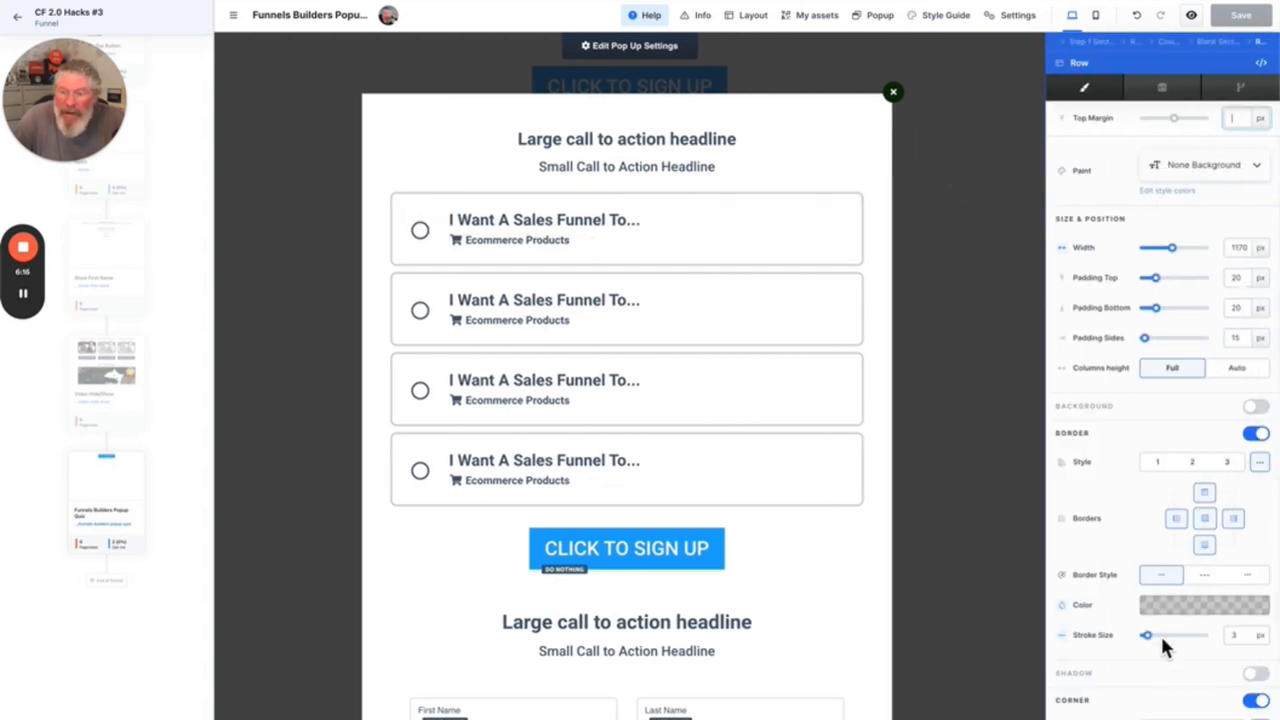
click(1204, 604)
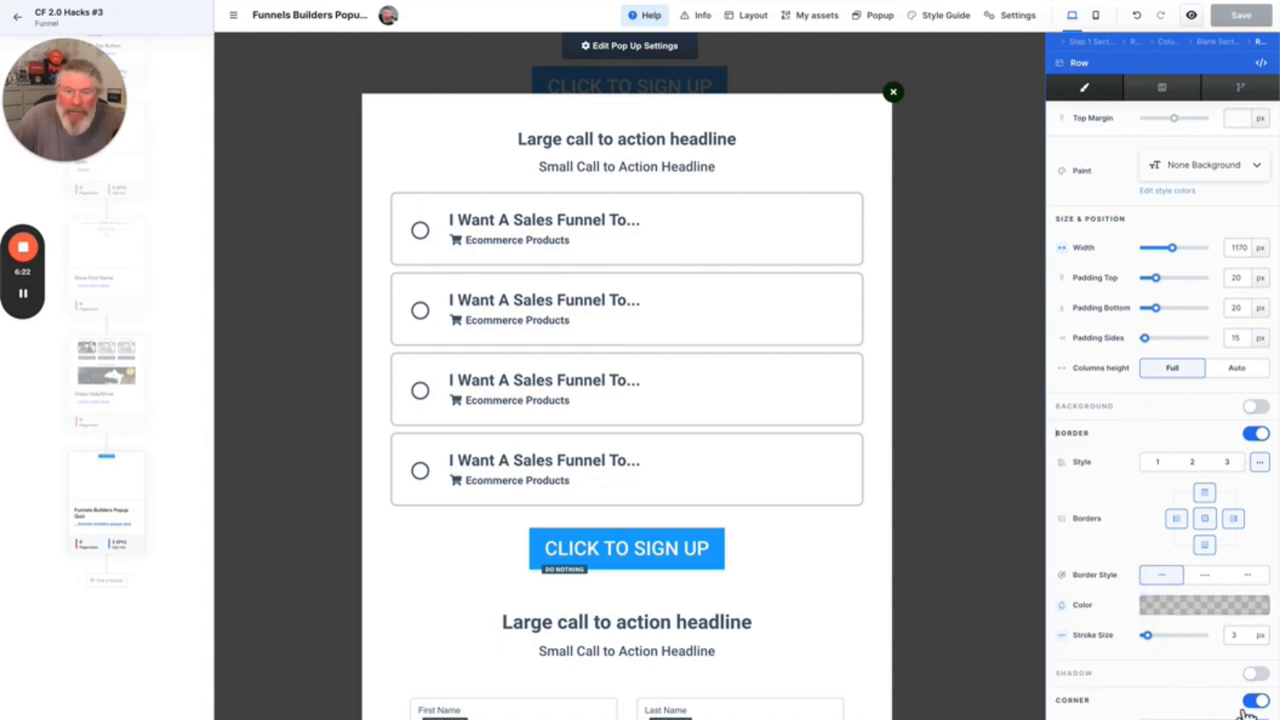
mouse_move(840, 313)
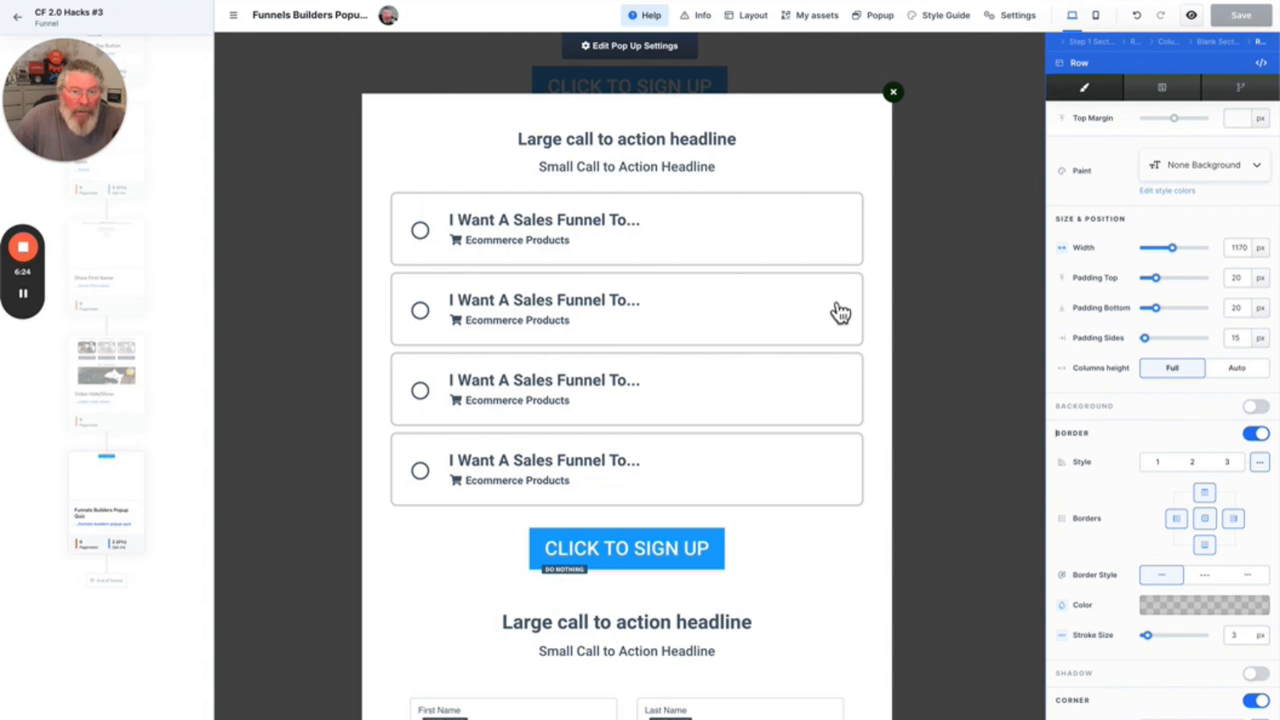
click(626, 229)
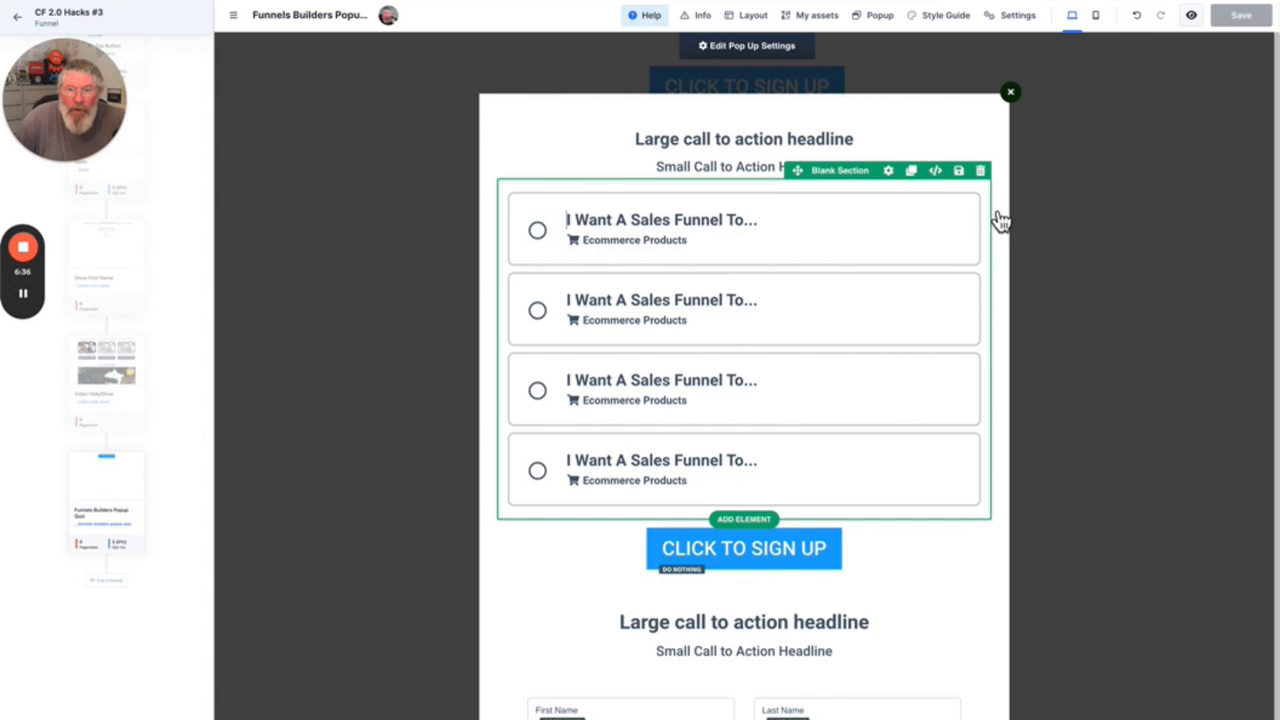
Check Advanced attributes: data-title=quizRow on the row, data-title=quizIcon on the circle icon
click(888, 170)
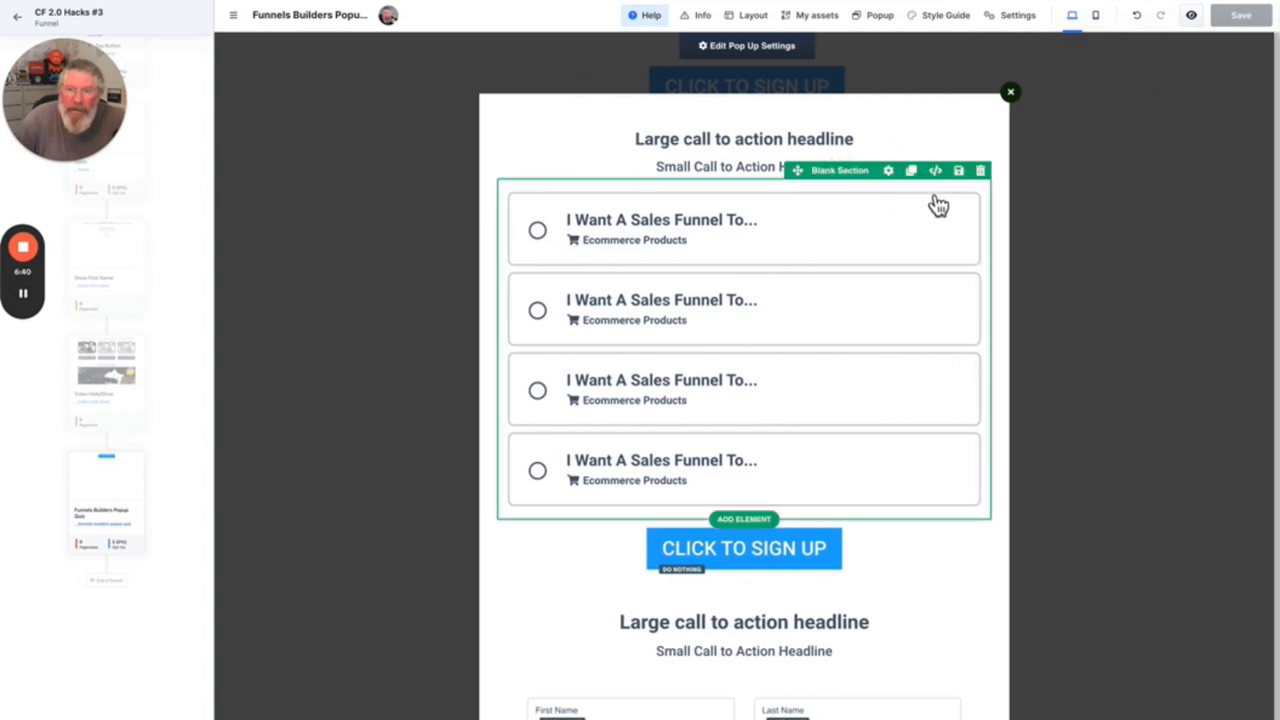
click(662, 230)
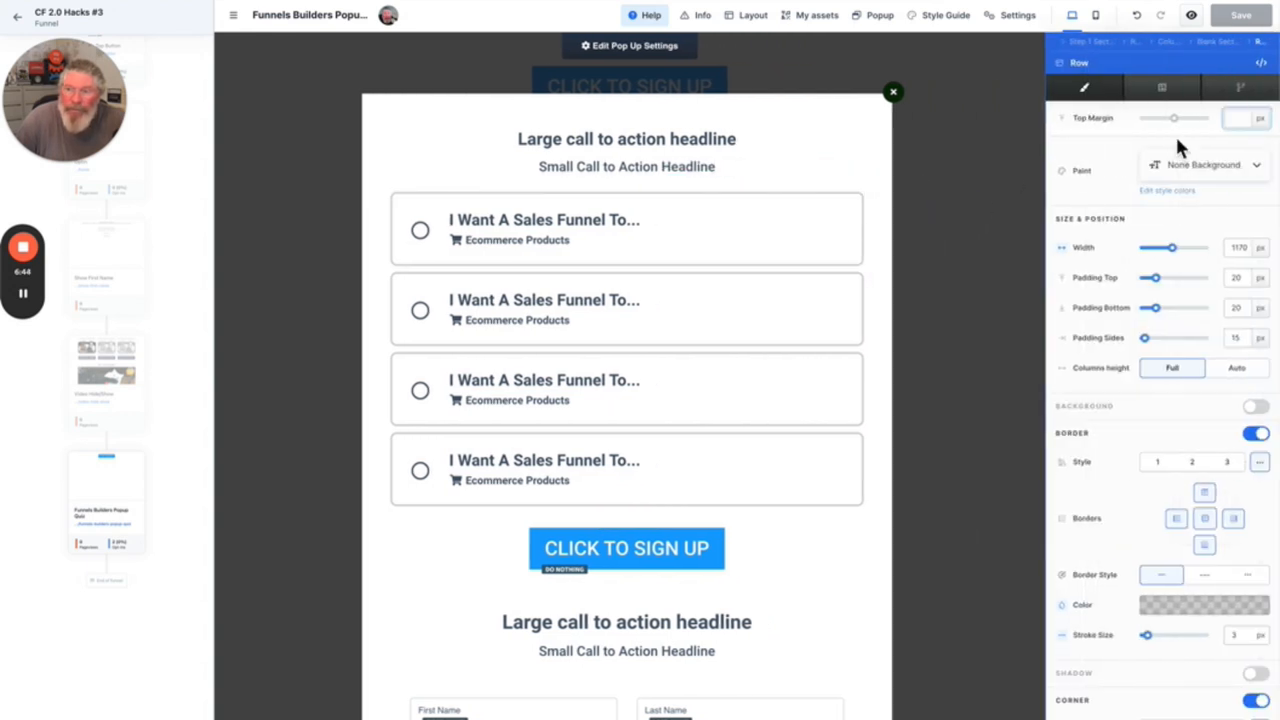
click(1161, 87)
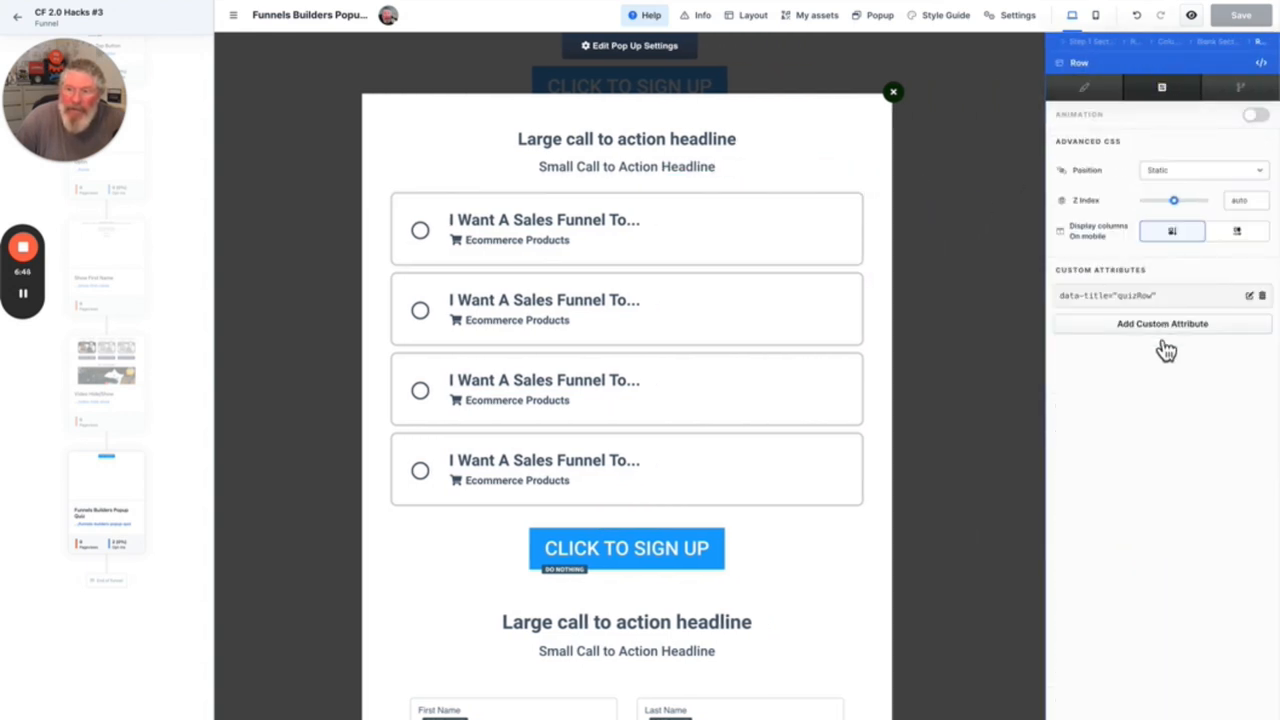
click(1162, 323)
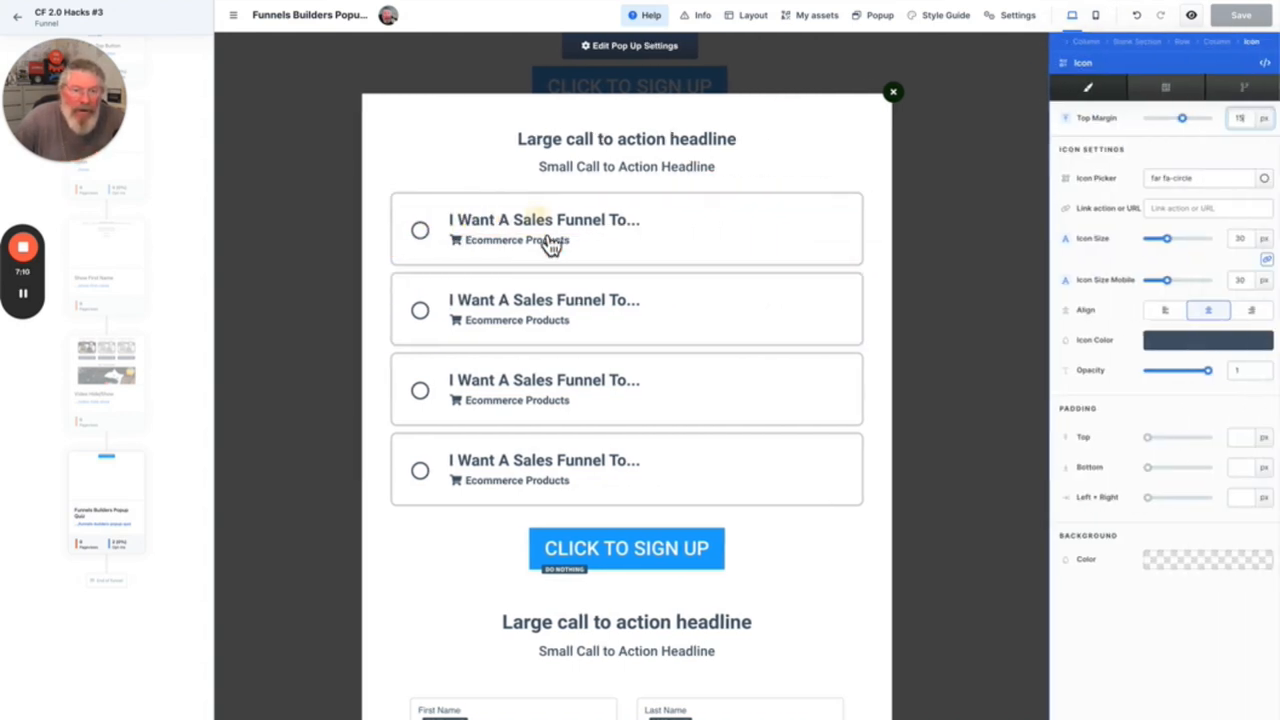
click(1163, 88)
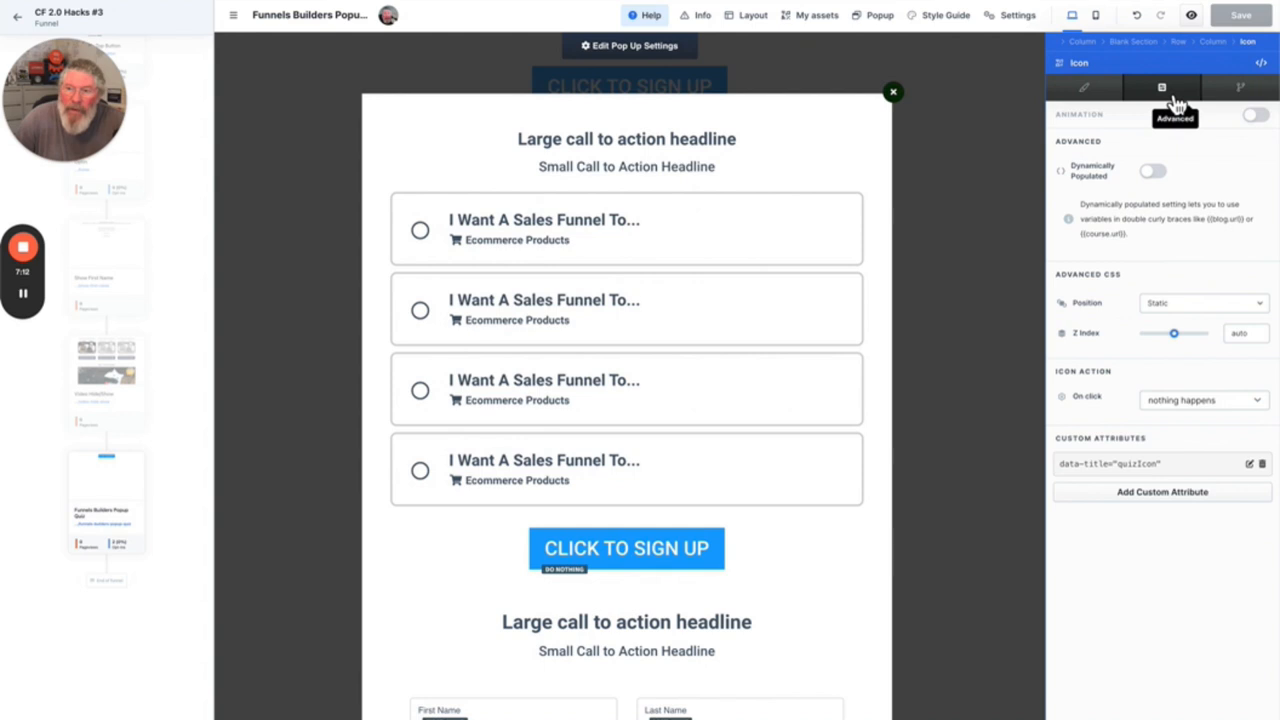
click(1249, 463)
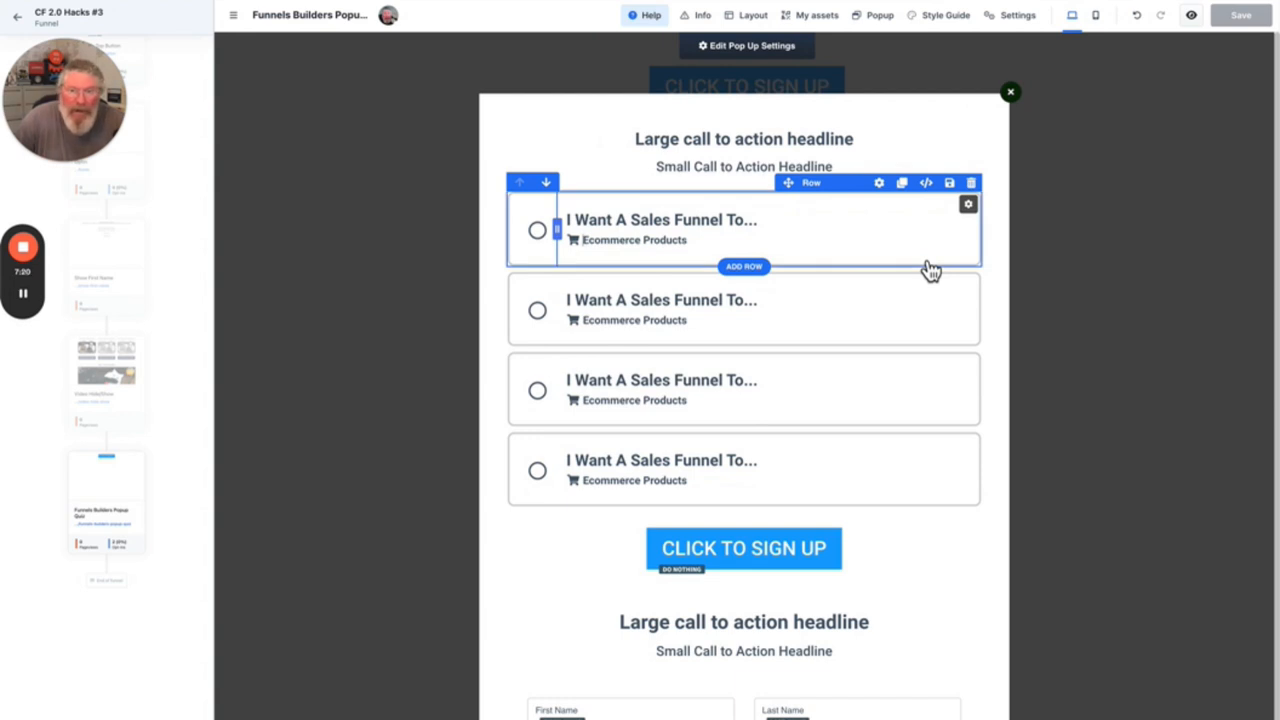
View the sign-up button's step1Button custom attribute, then return to its main settings
click(744, 548)
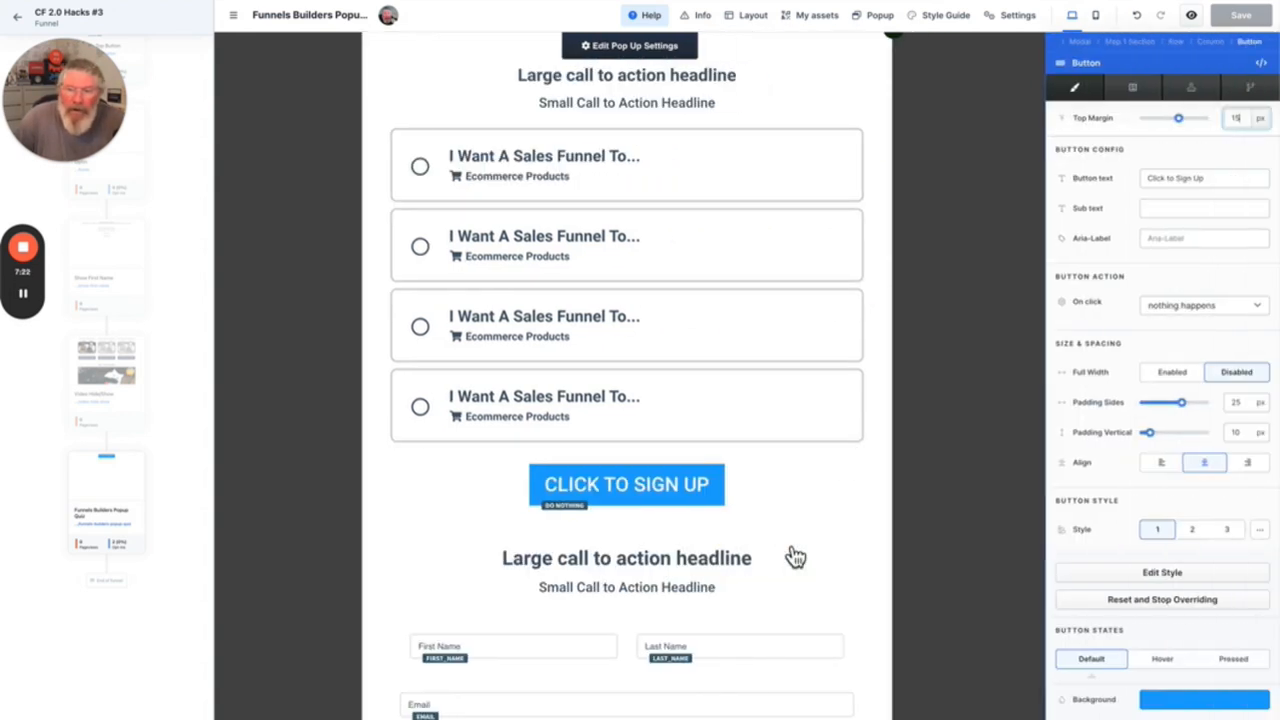
click(1132, 88)
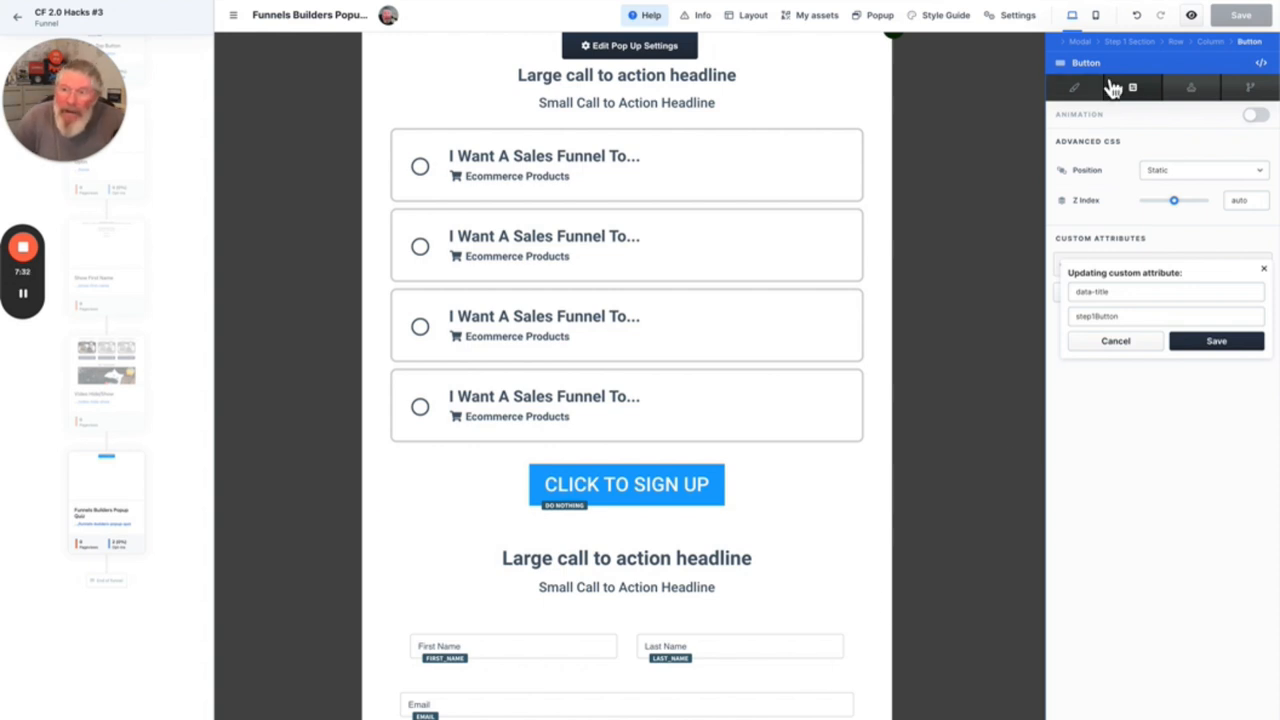
click(1074, 87)
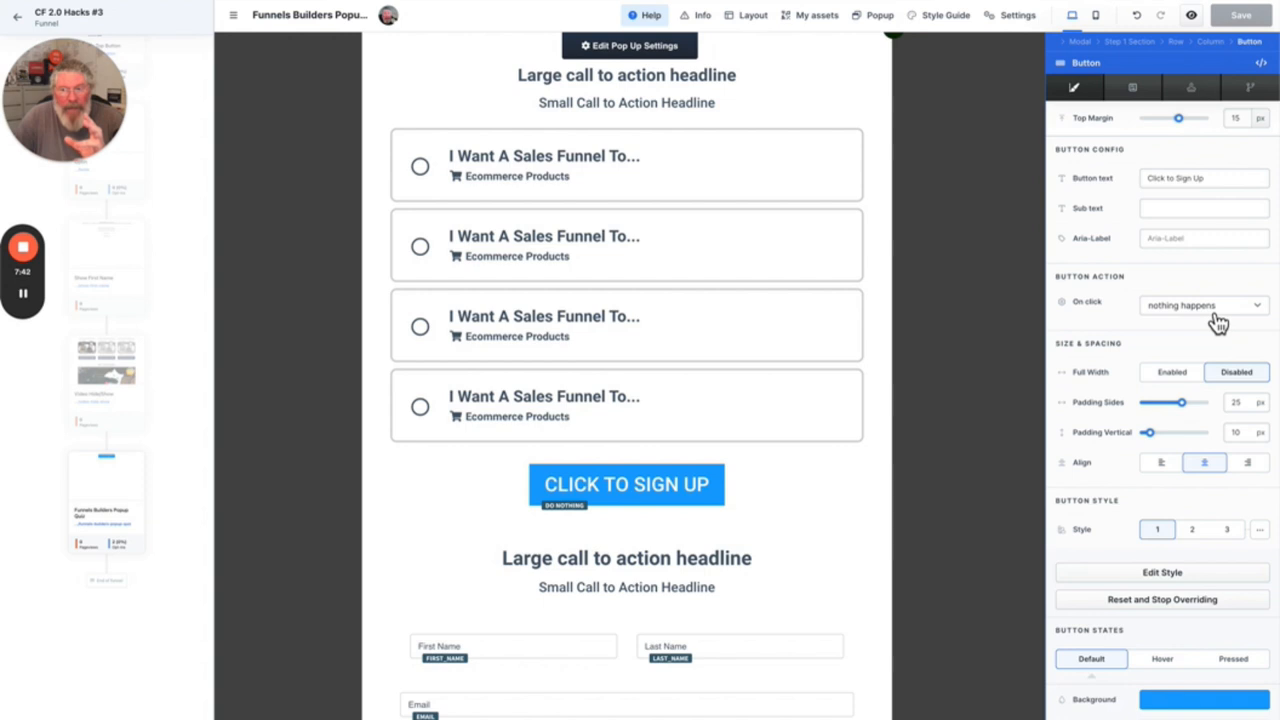
mouse_move(505, 278)
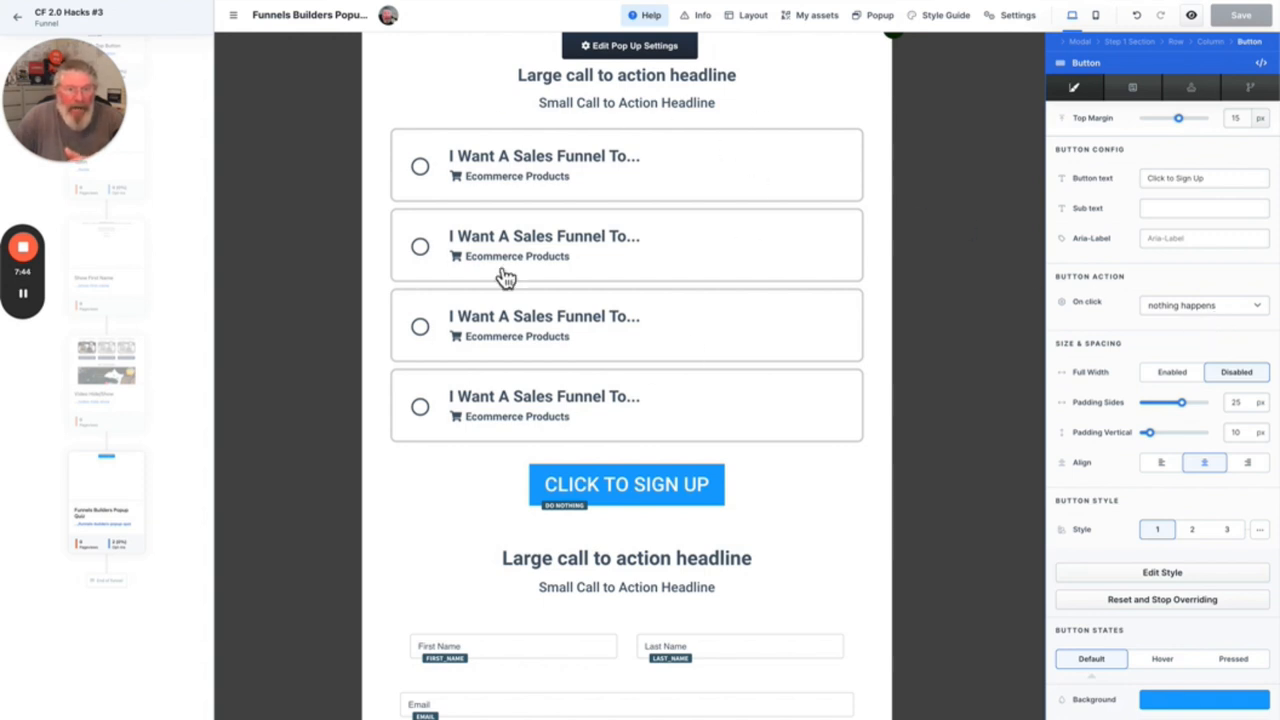
mouse_move(631, 688)
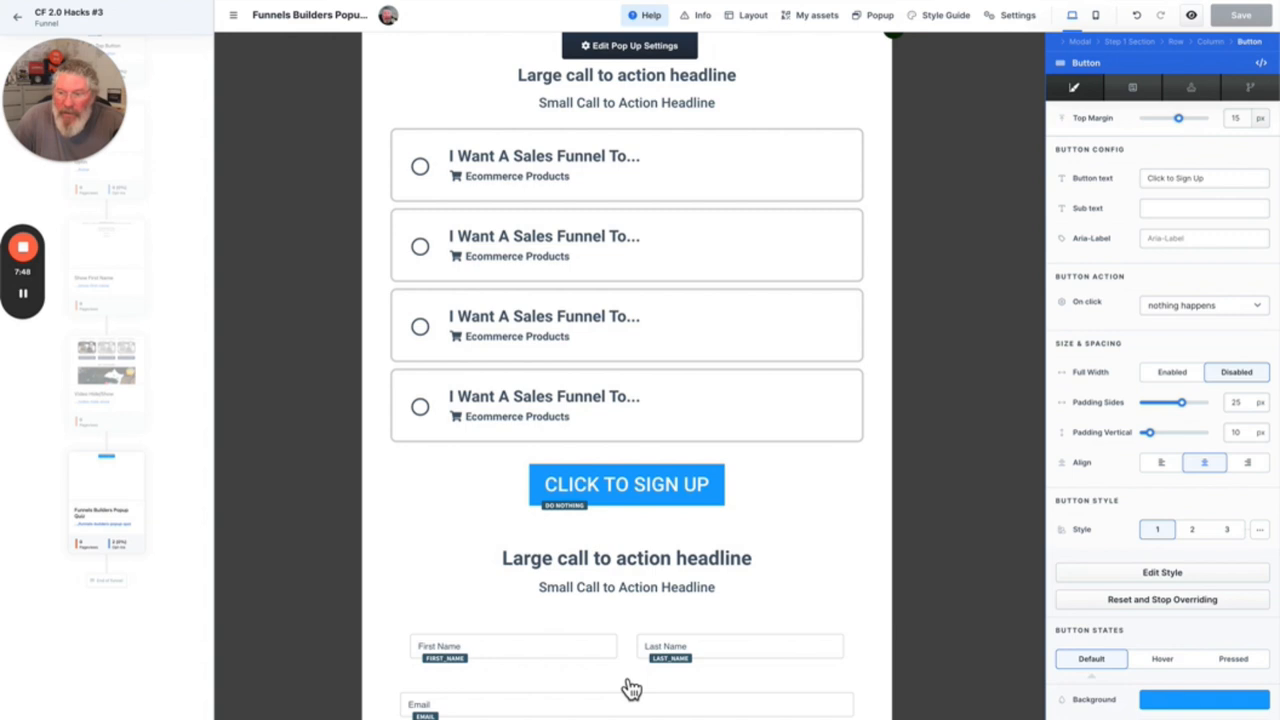
scroll(down, 3)
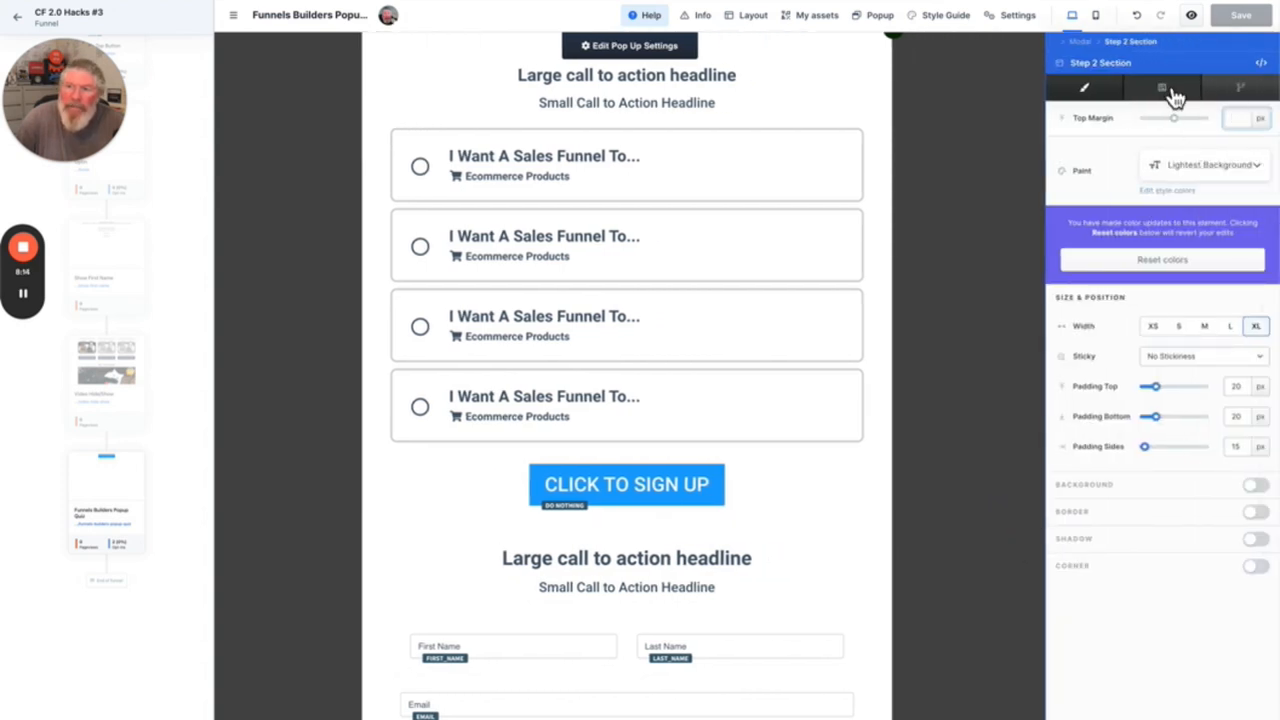
Confirm in Advanced settings that Step 2 and Step 1 sections have data-title step-2 and step-1
click(1162, 88)
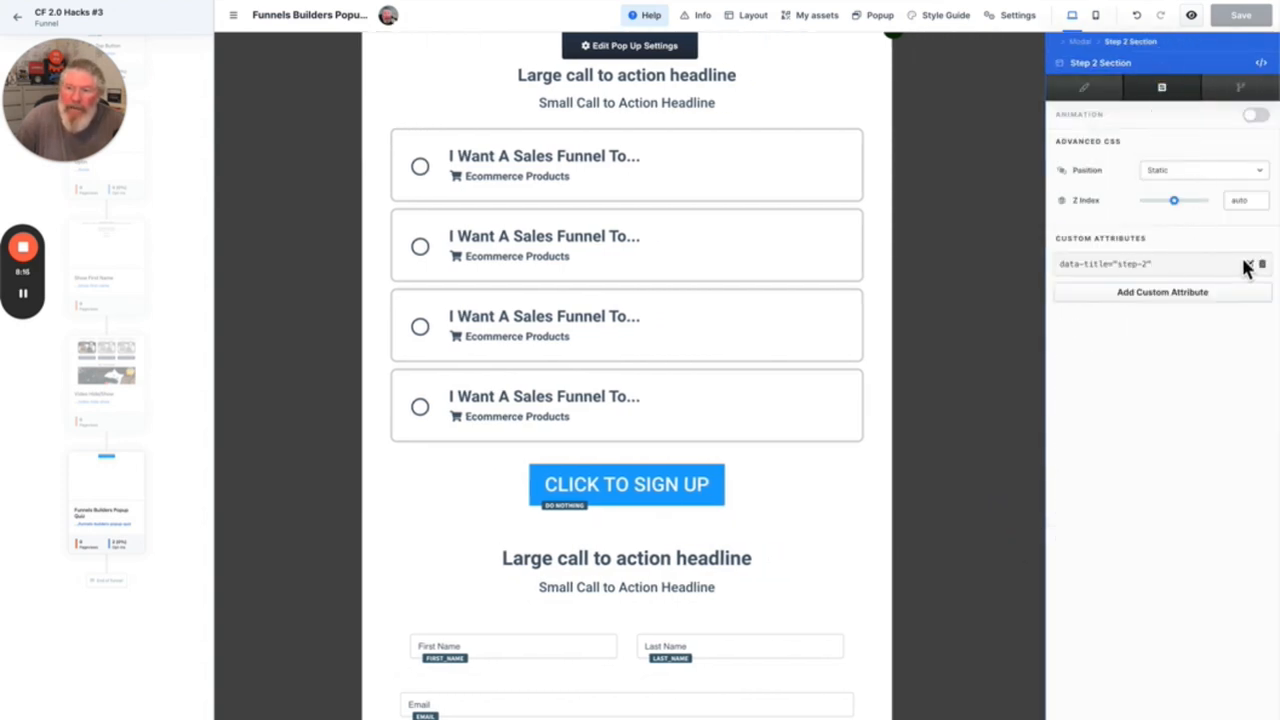
click(1247, 264)
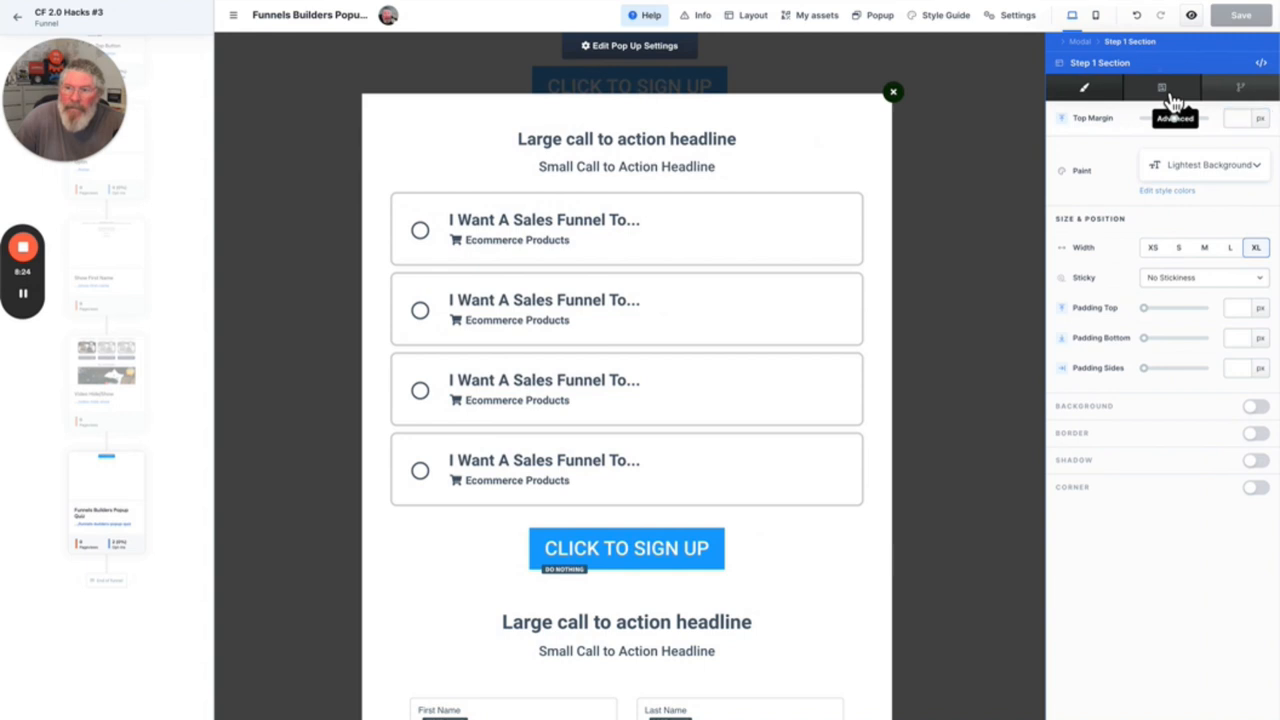
click(1162, 88)
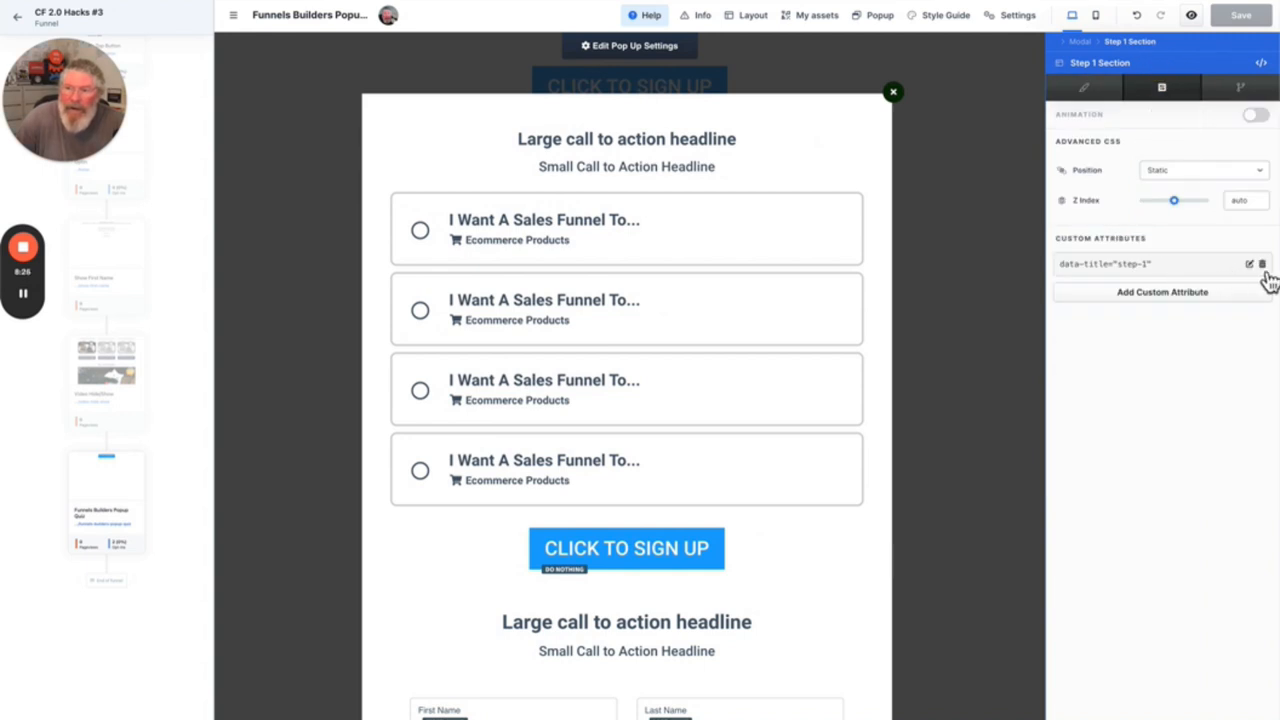
click(1249, 264)
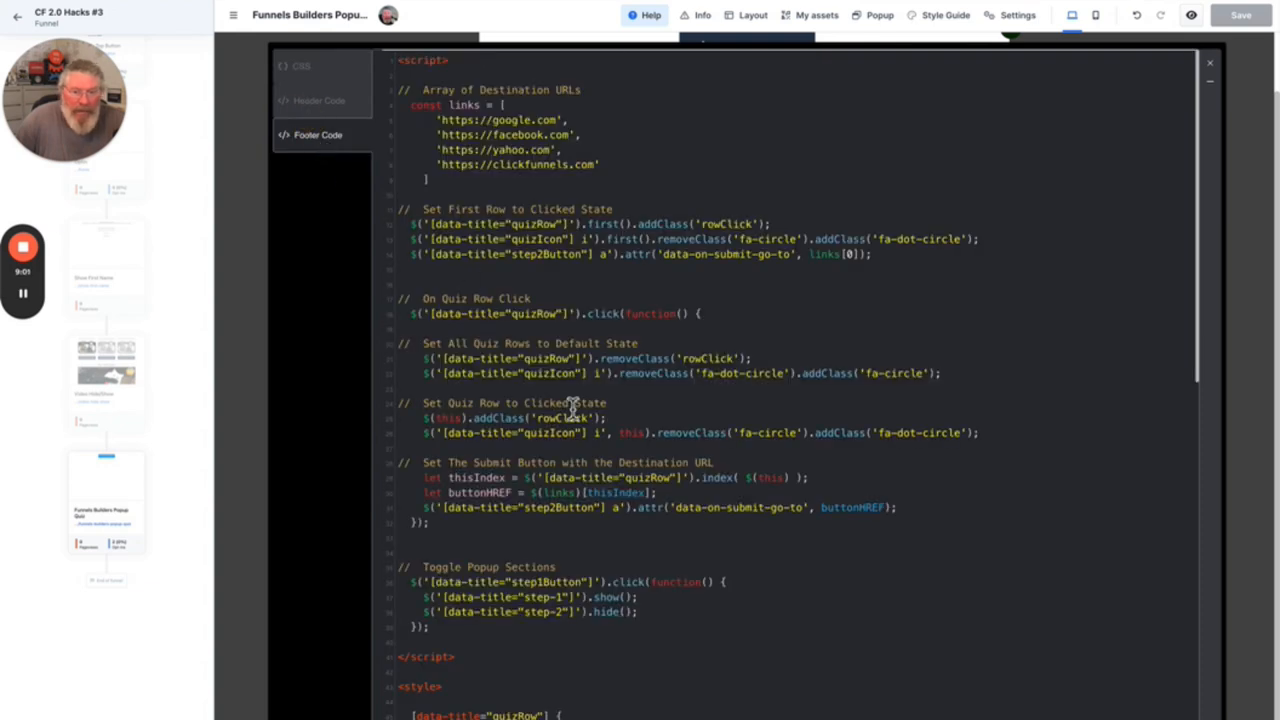
Scroll the footer jQuery script to review destination URLs, quizRow handlers and step toggles
scroll(down, 3)
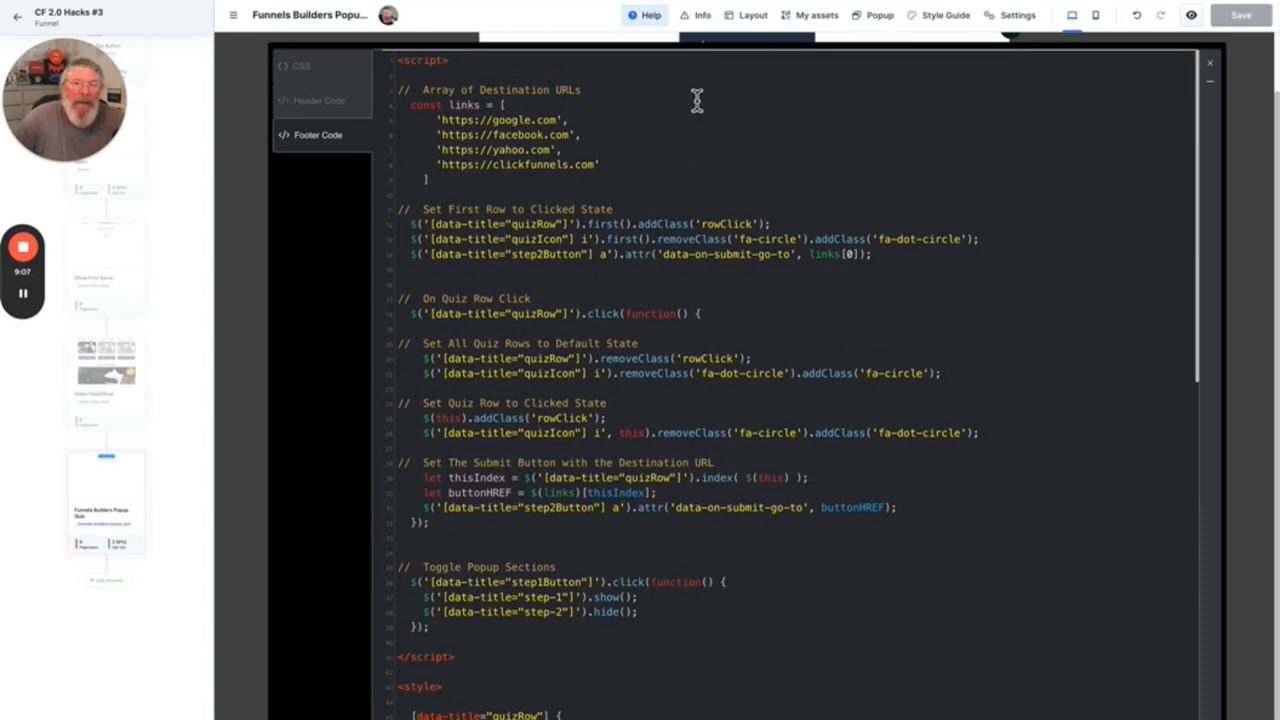
mouse_move(431, 140)
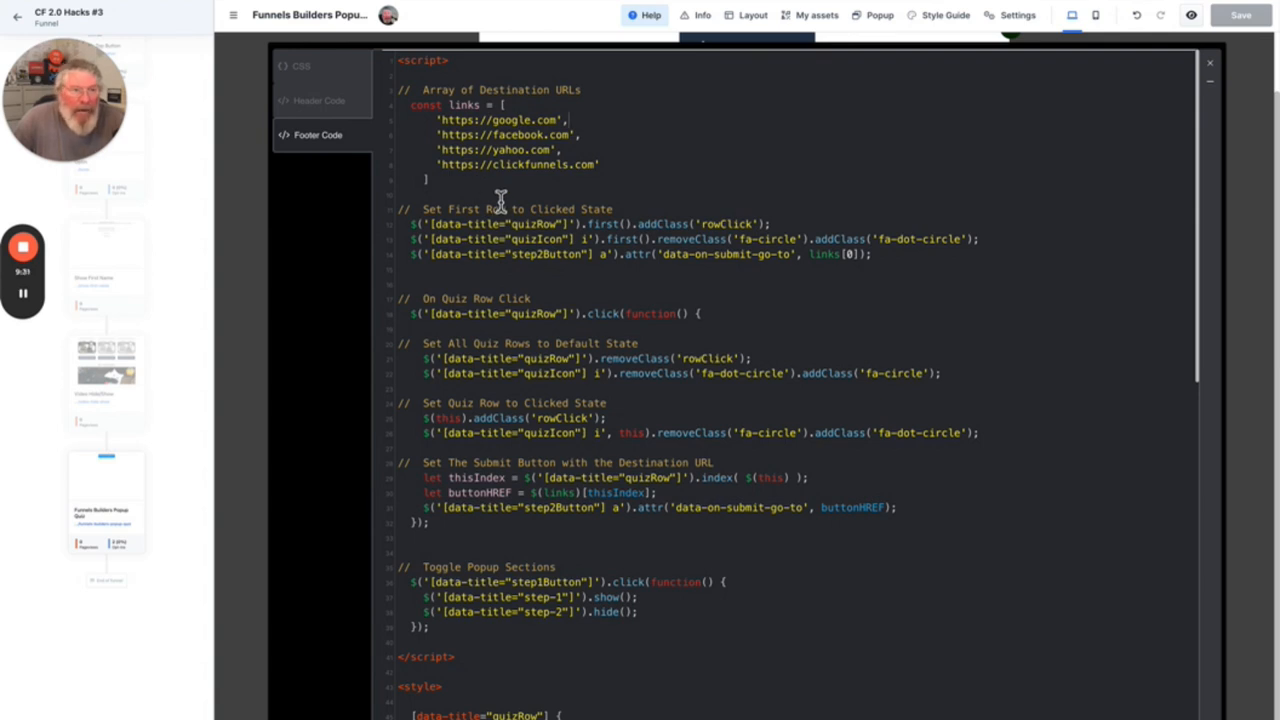
mouse_move(515, 195)
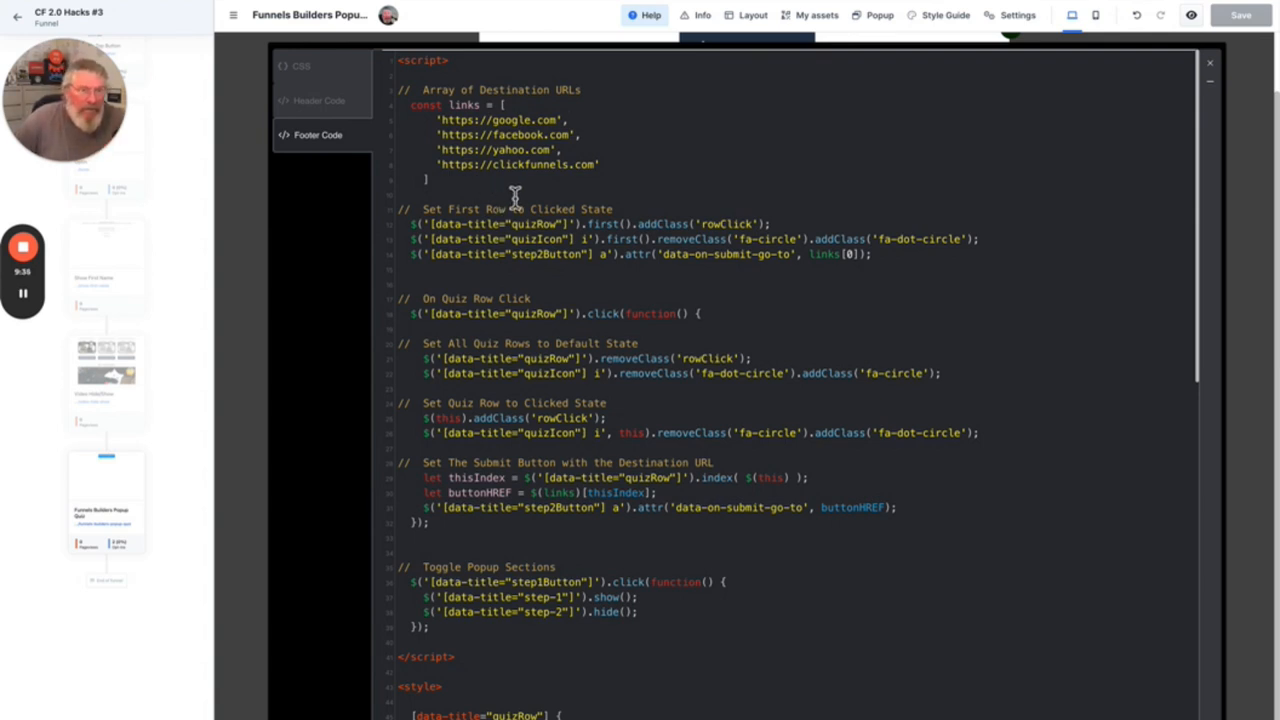
mouse_move(1222, 82)
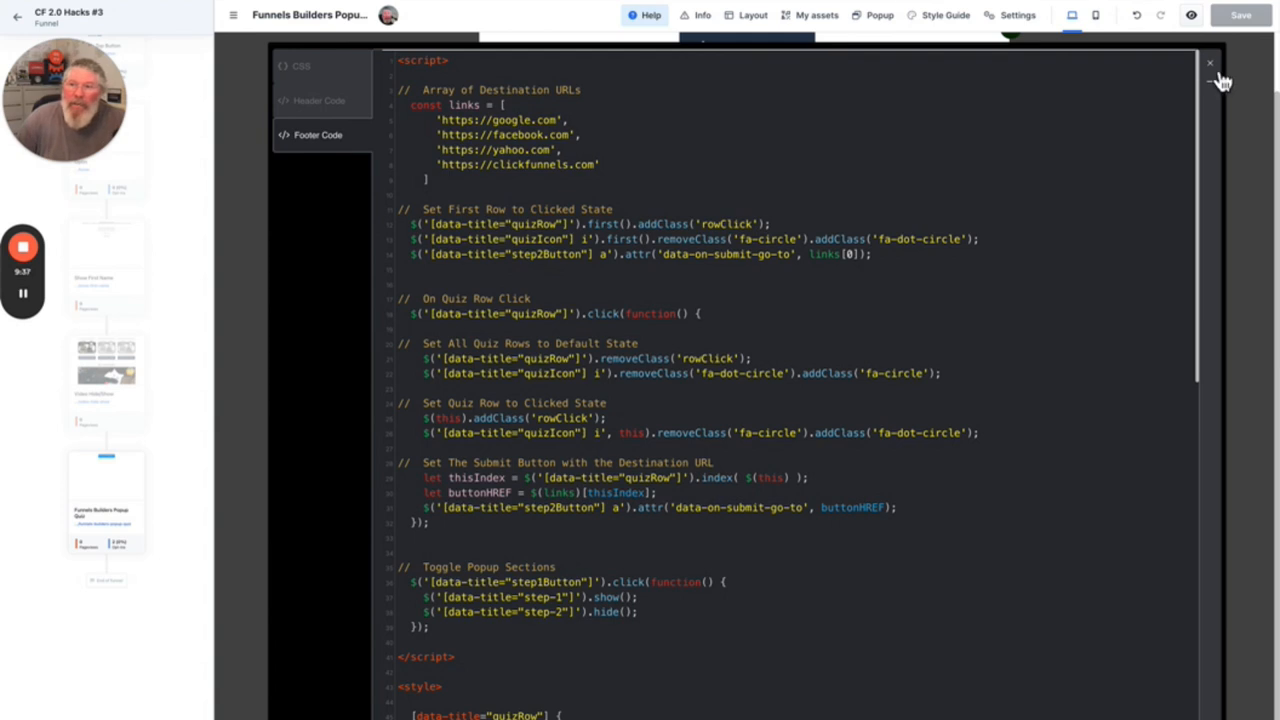
Close the footer code editor to return to the popup quiz editor
click(1210, 62)
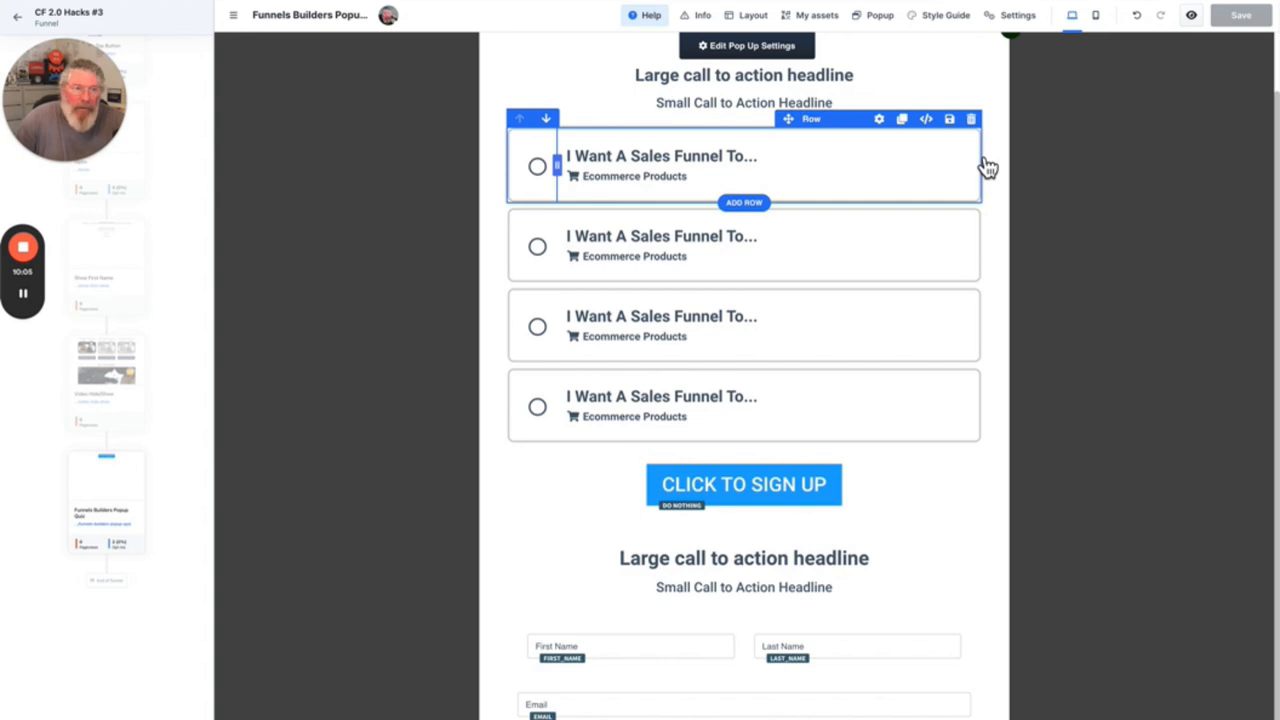
mouse_move(968, 160)
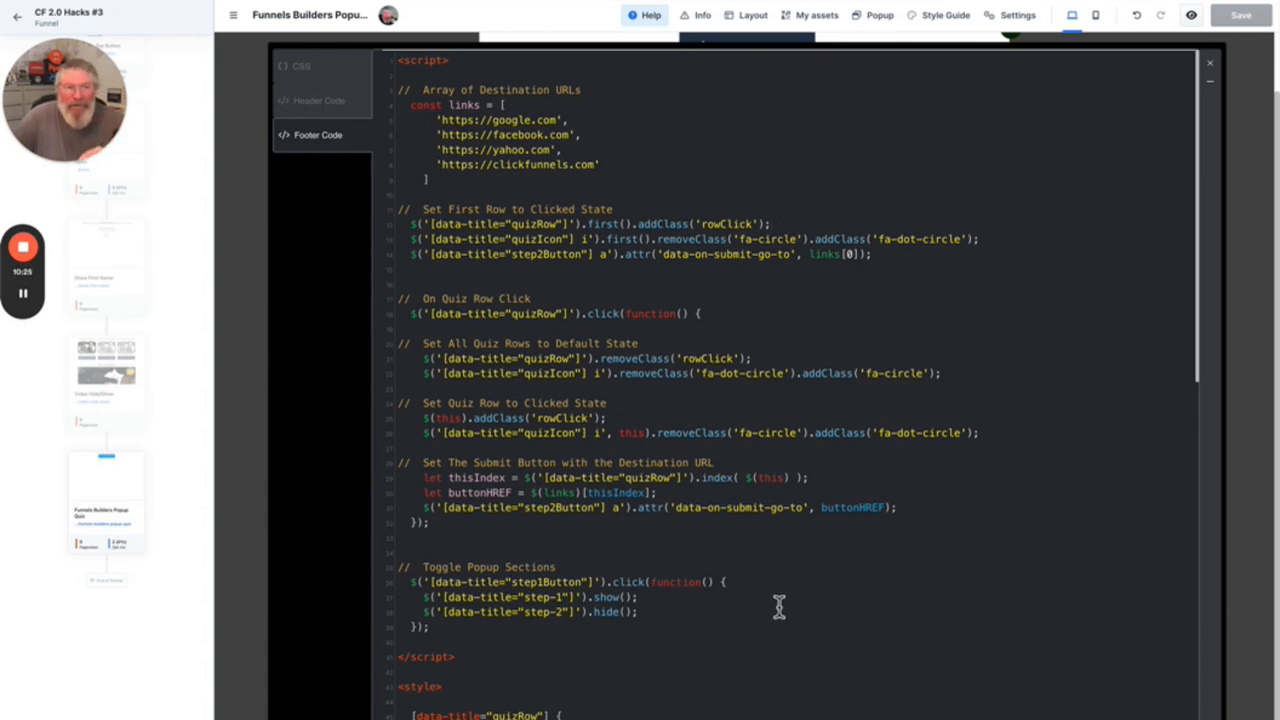
scroll(down, 3)
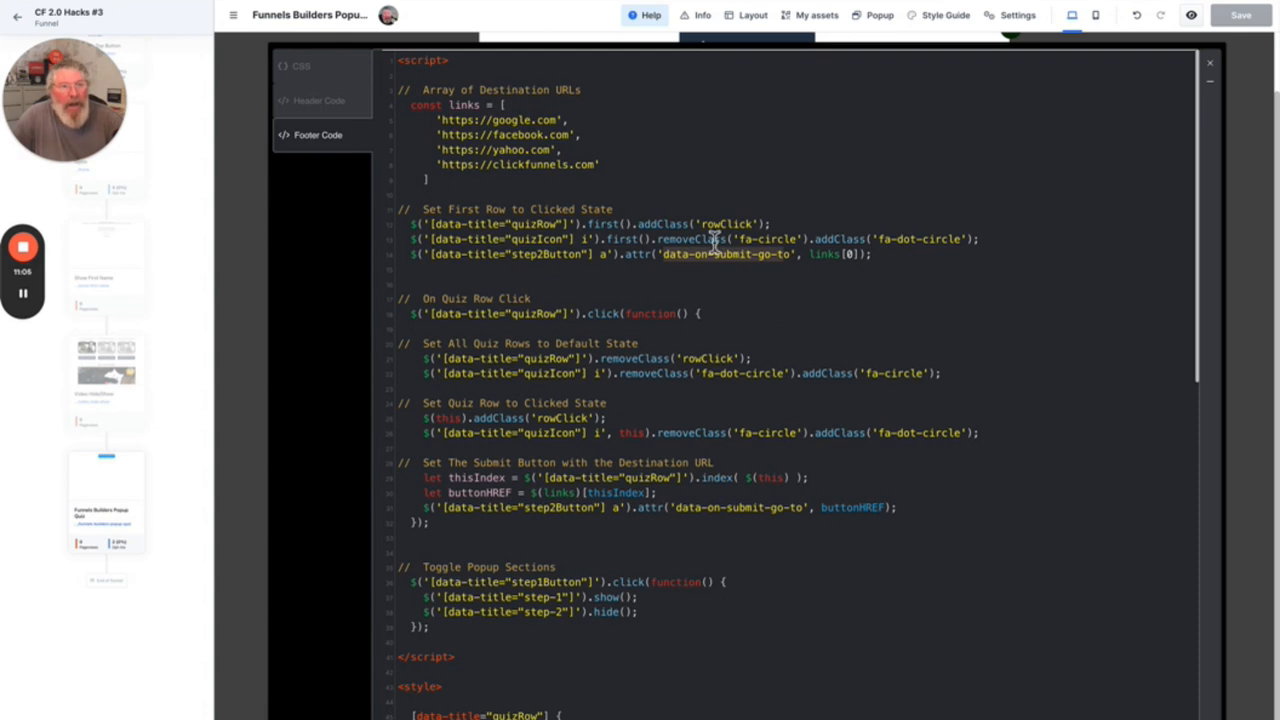
mouse_move(514, 190)
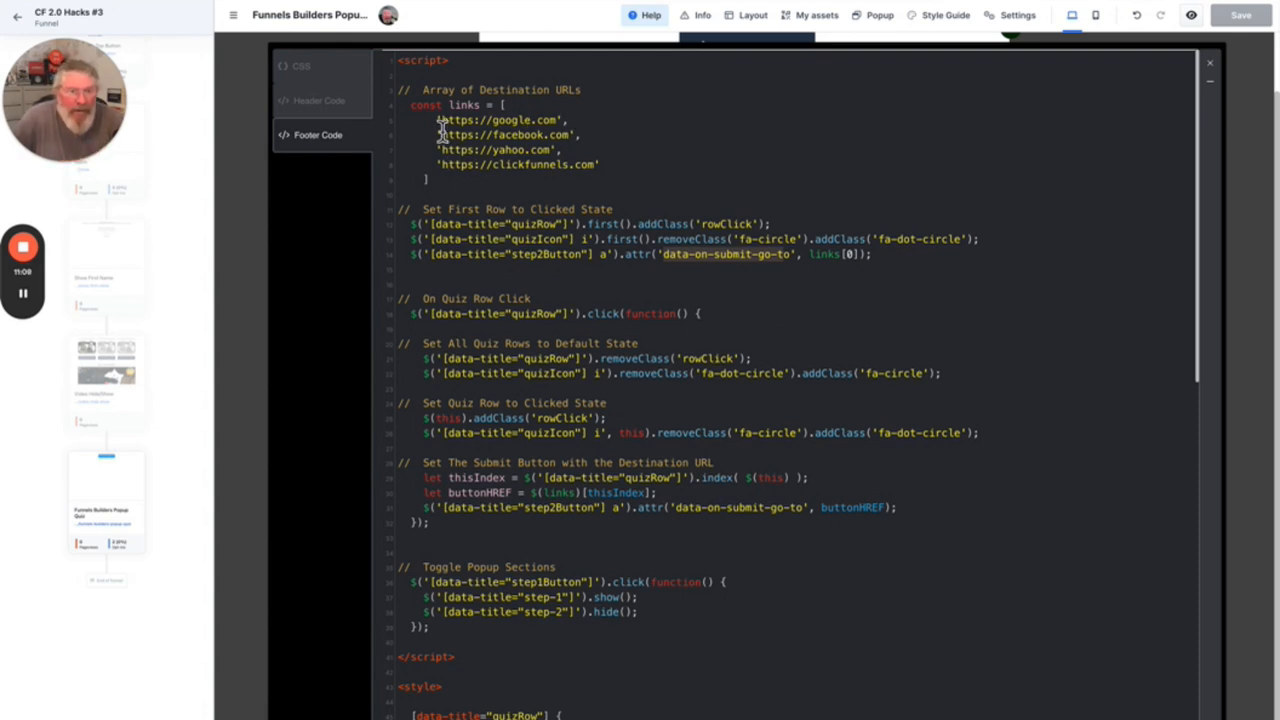
mouse_move(867, 262)
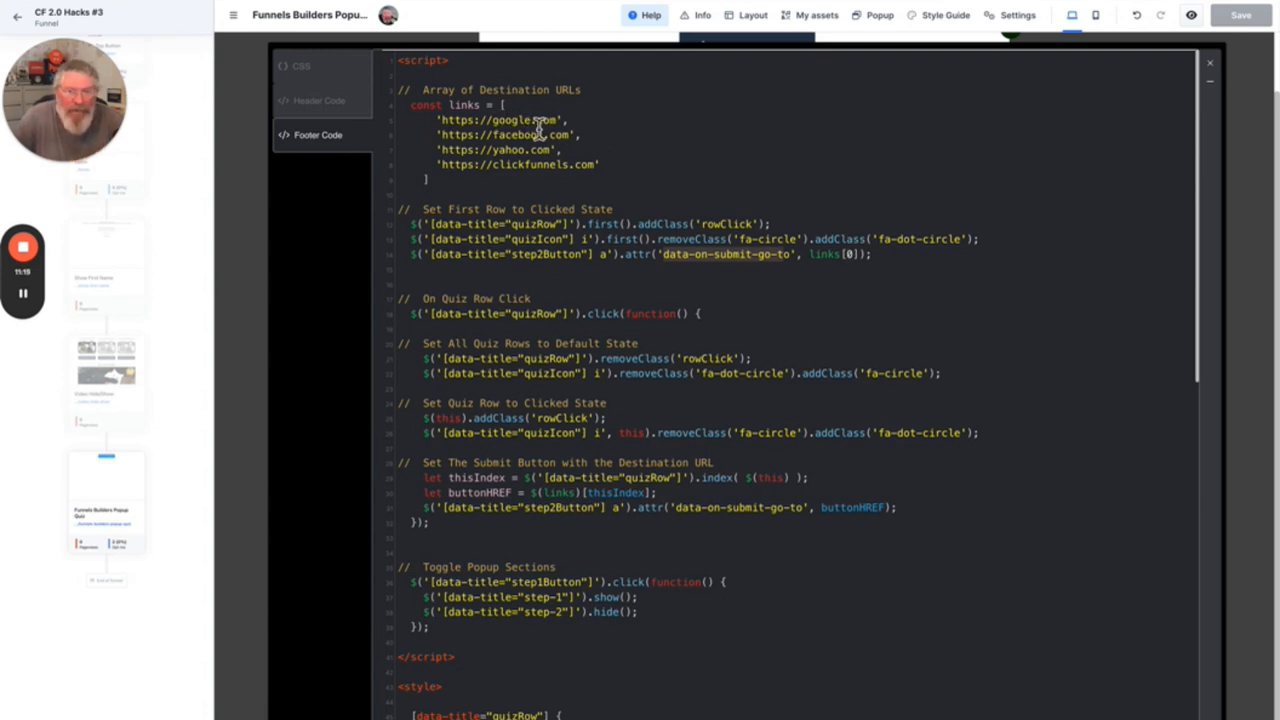
mouse_move(472, 316)
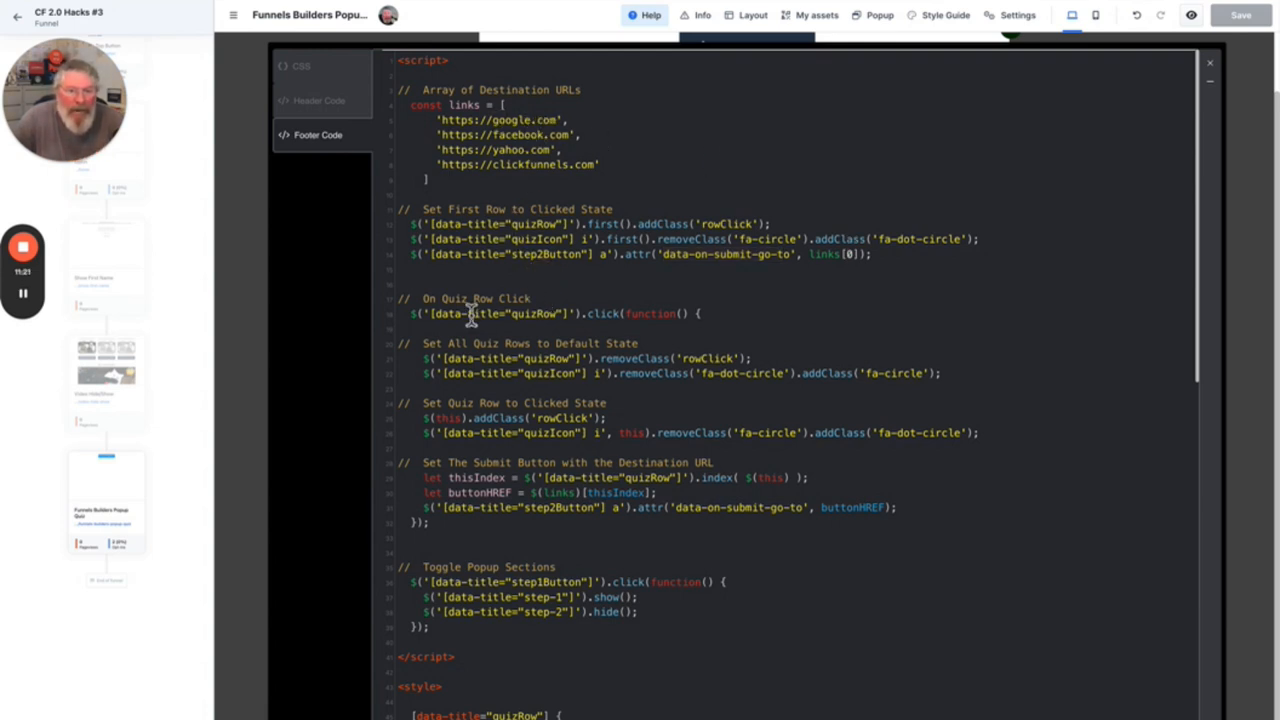
click(710, 313)
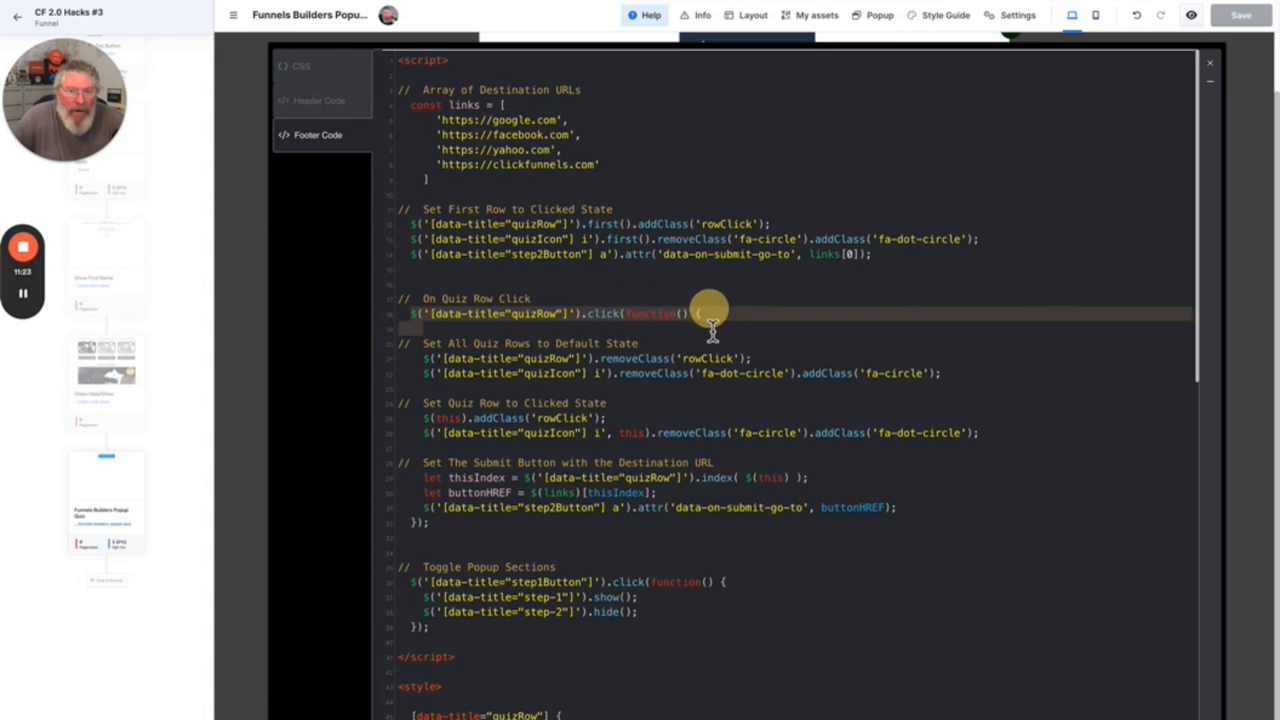
click(710, 314)
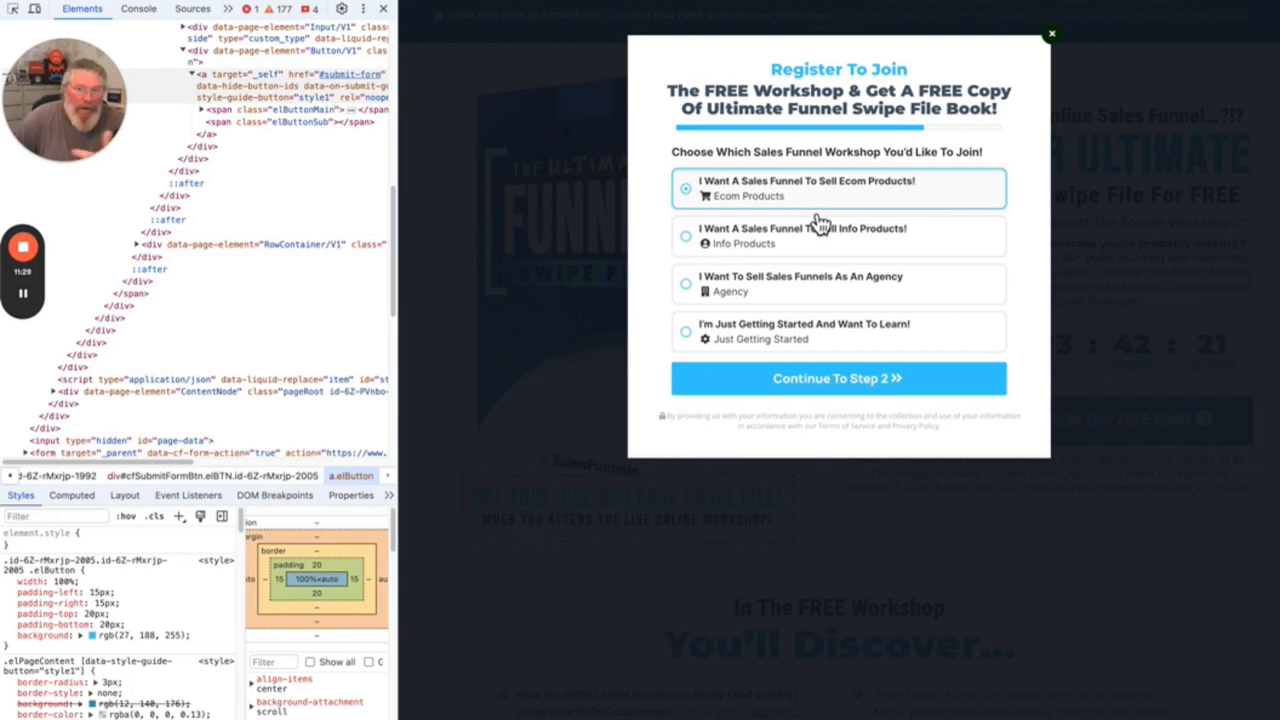
Choose 'I Want A Sales Funnel To Sell Info Products!' in the live workshop popup
click(838, 236)
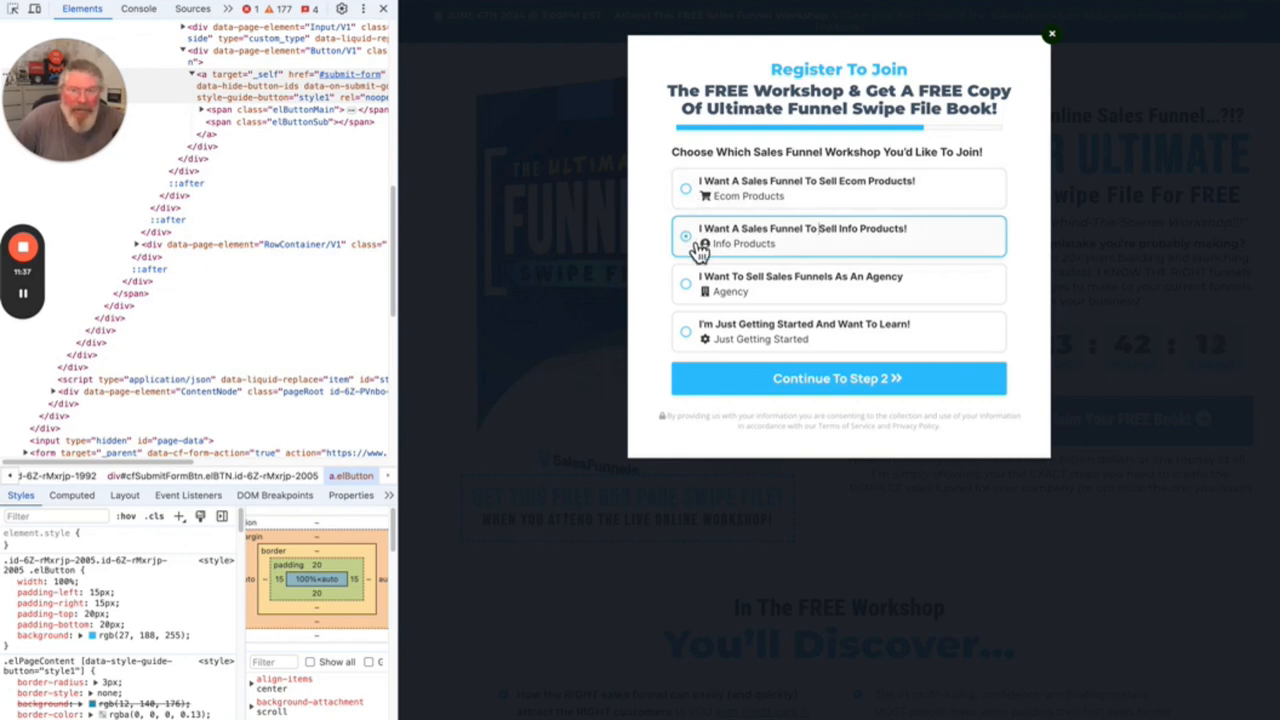
mouse_move(965, 272)
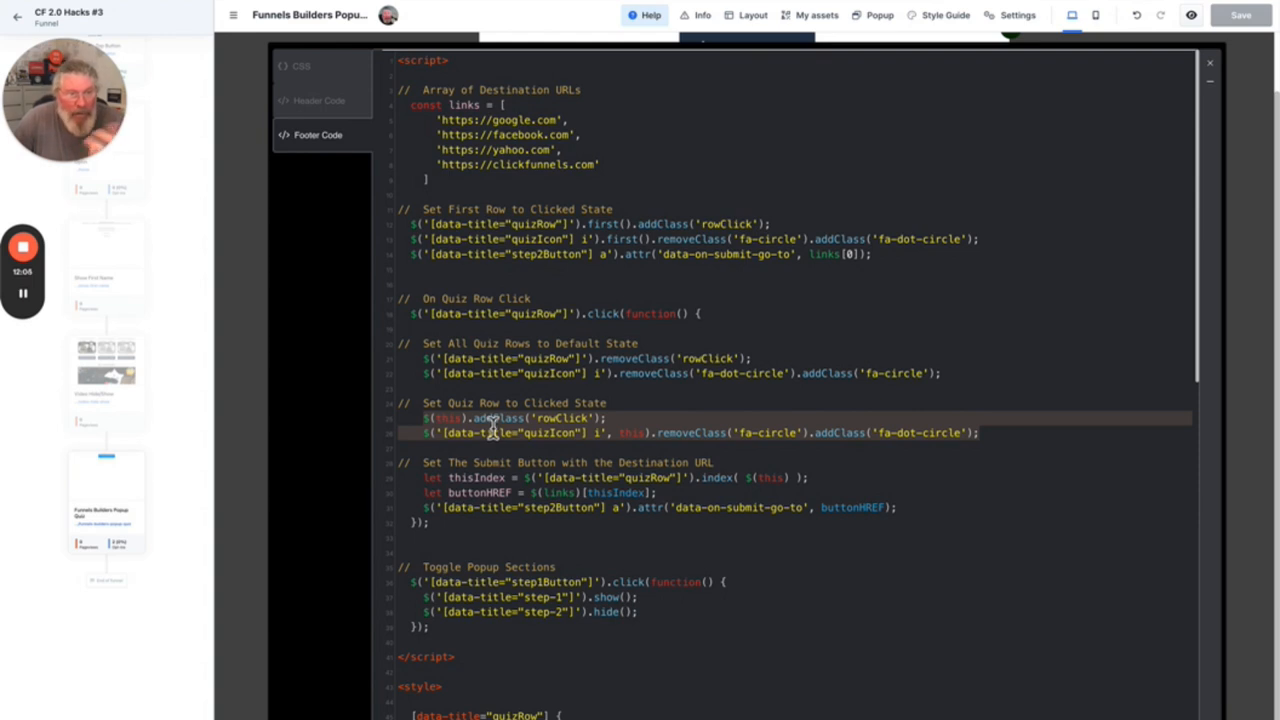
mouse_move(670, 377)
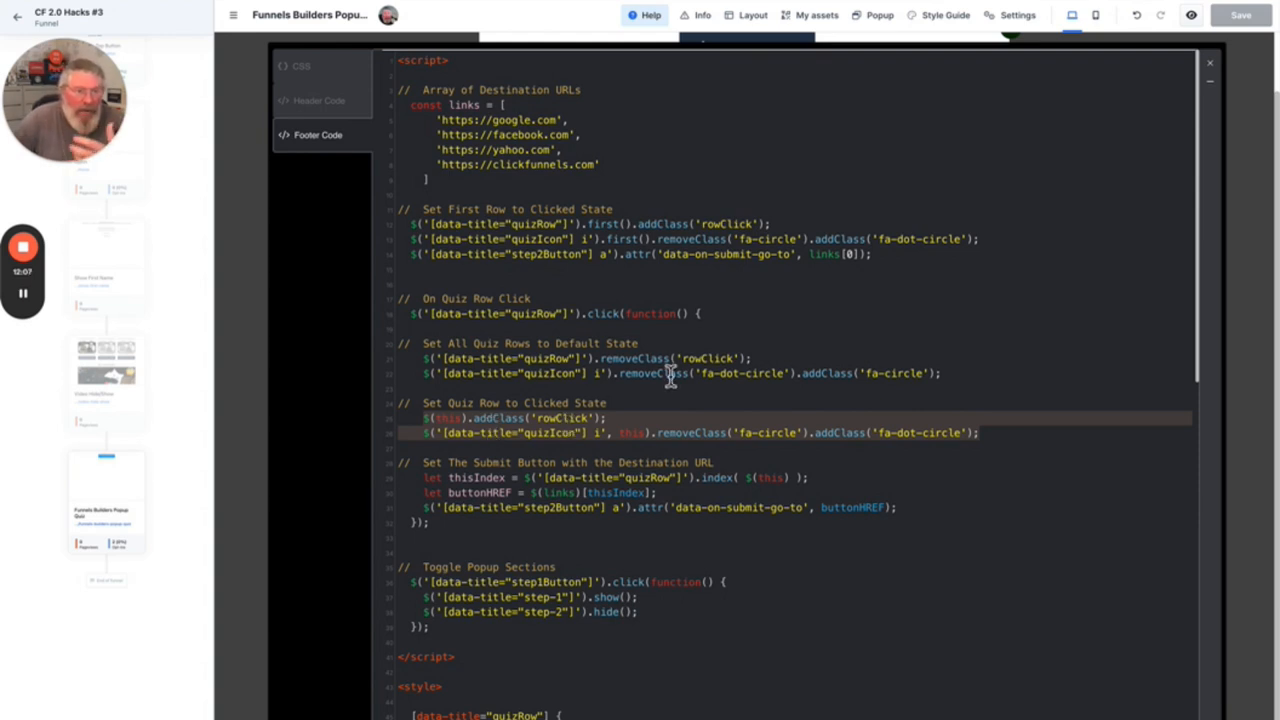
mouse_move(638, 424)
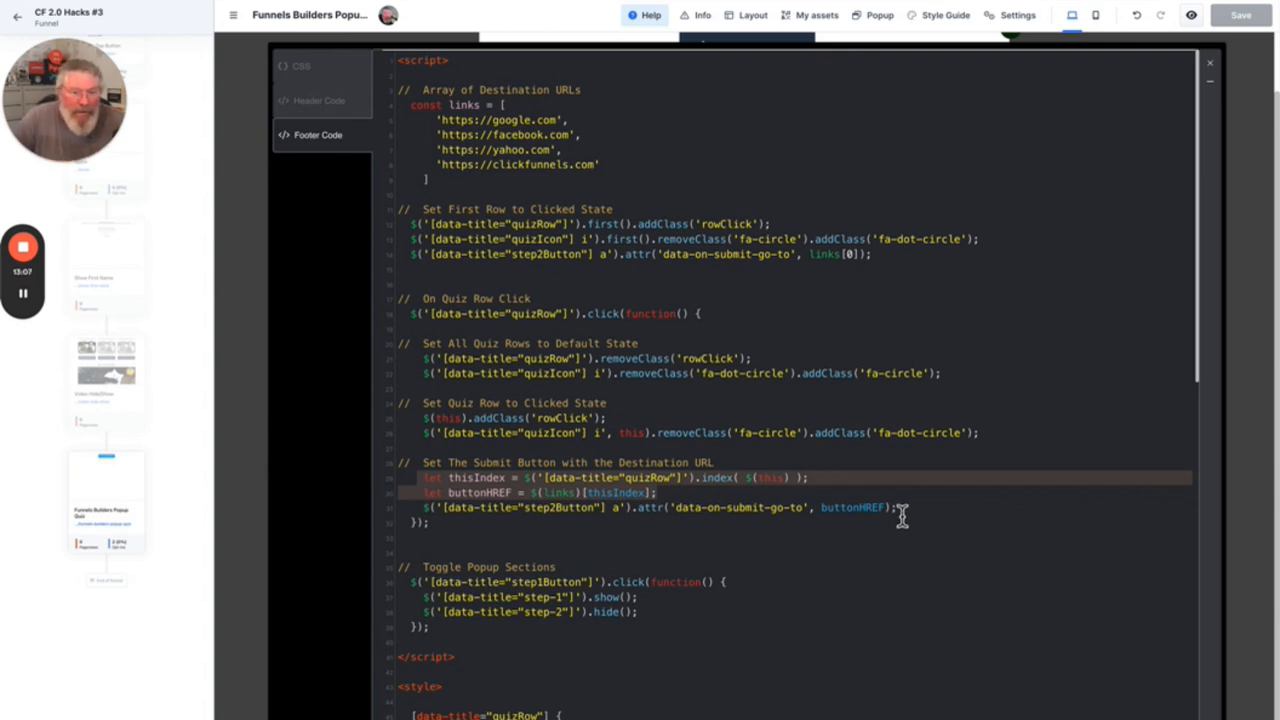
mouse_move(596, 593)
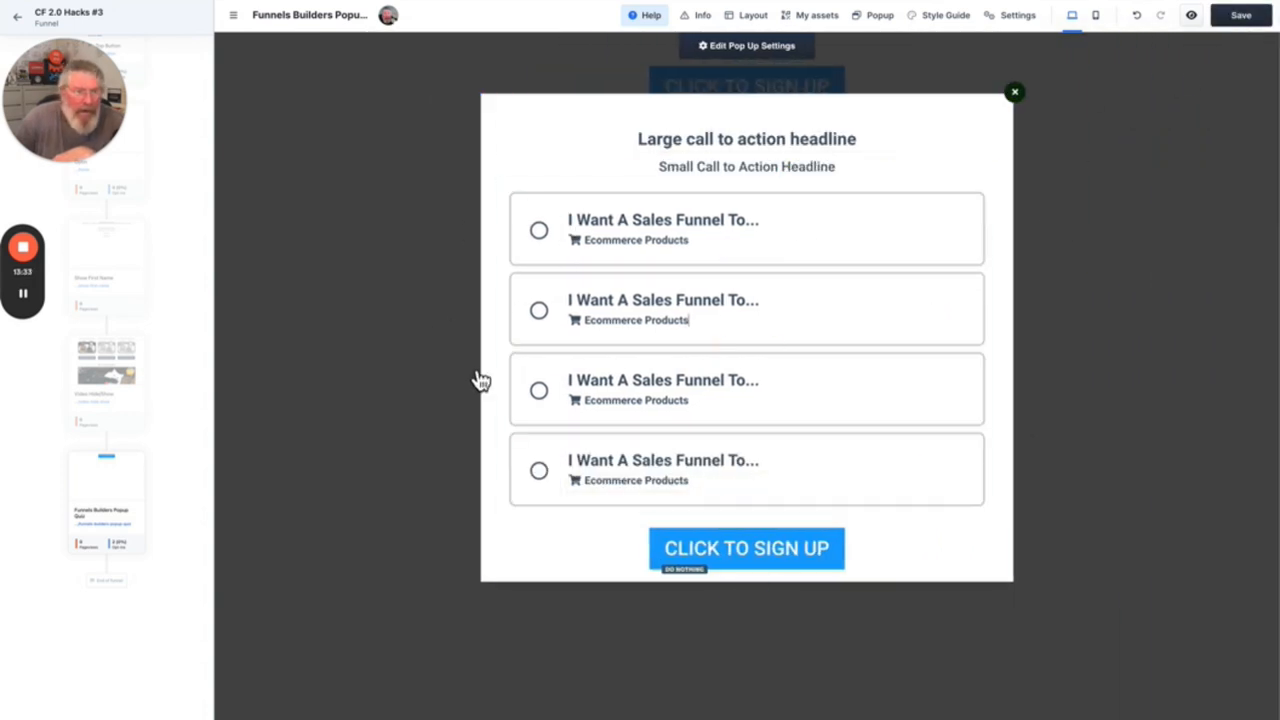
mouse_move(568, 252)
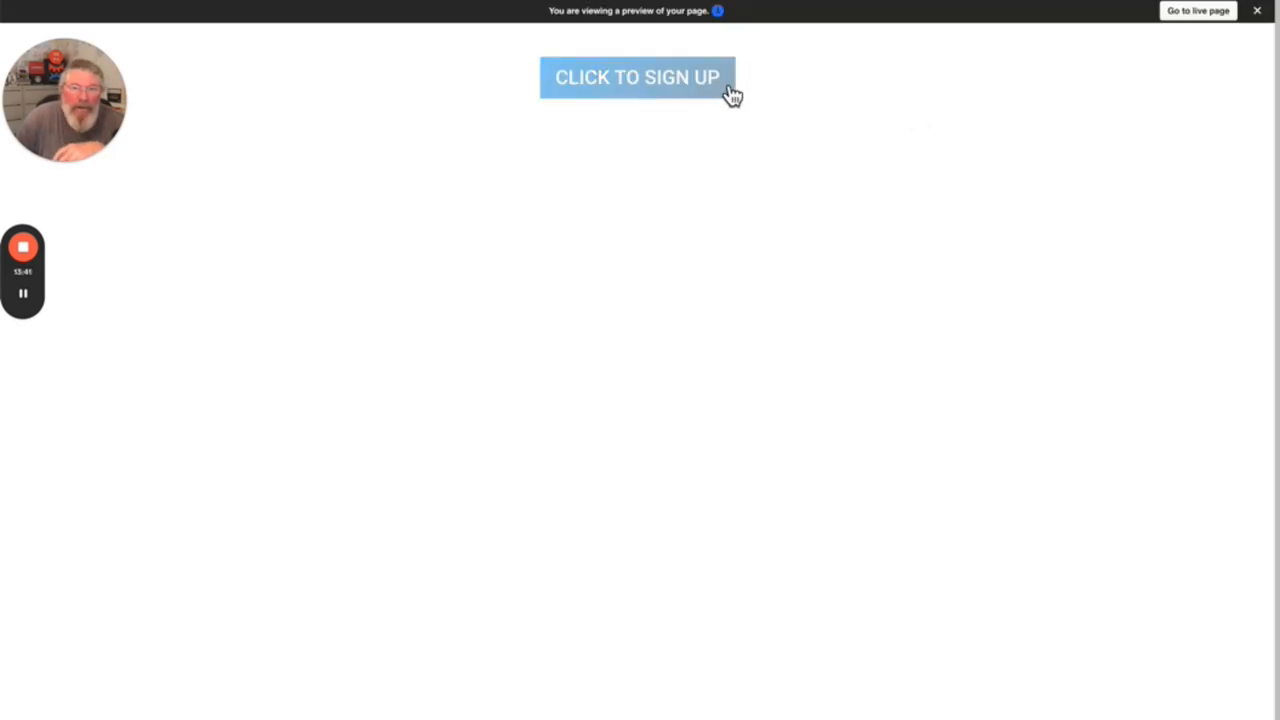
In preview, open the signup popup and select the second quiz option
click(637, 77)
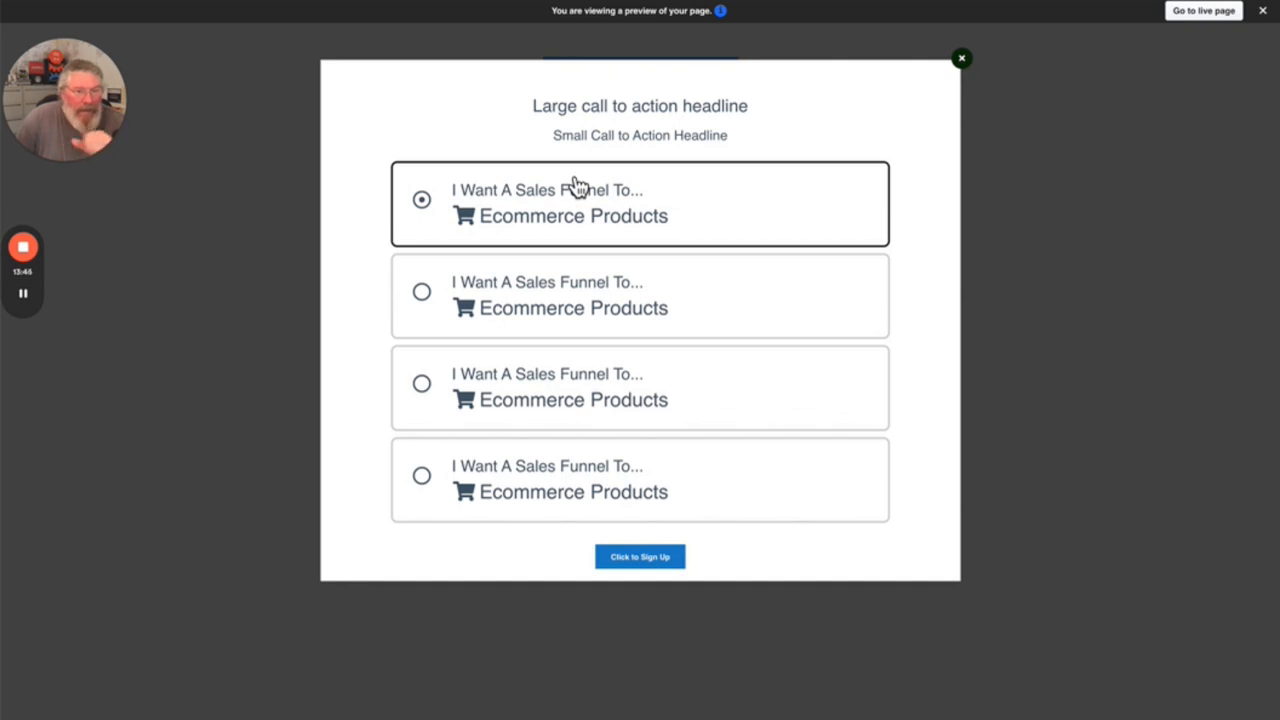
click(421, 291)
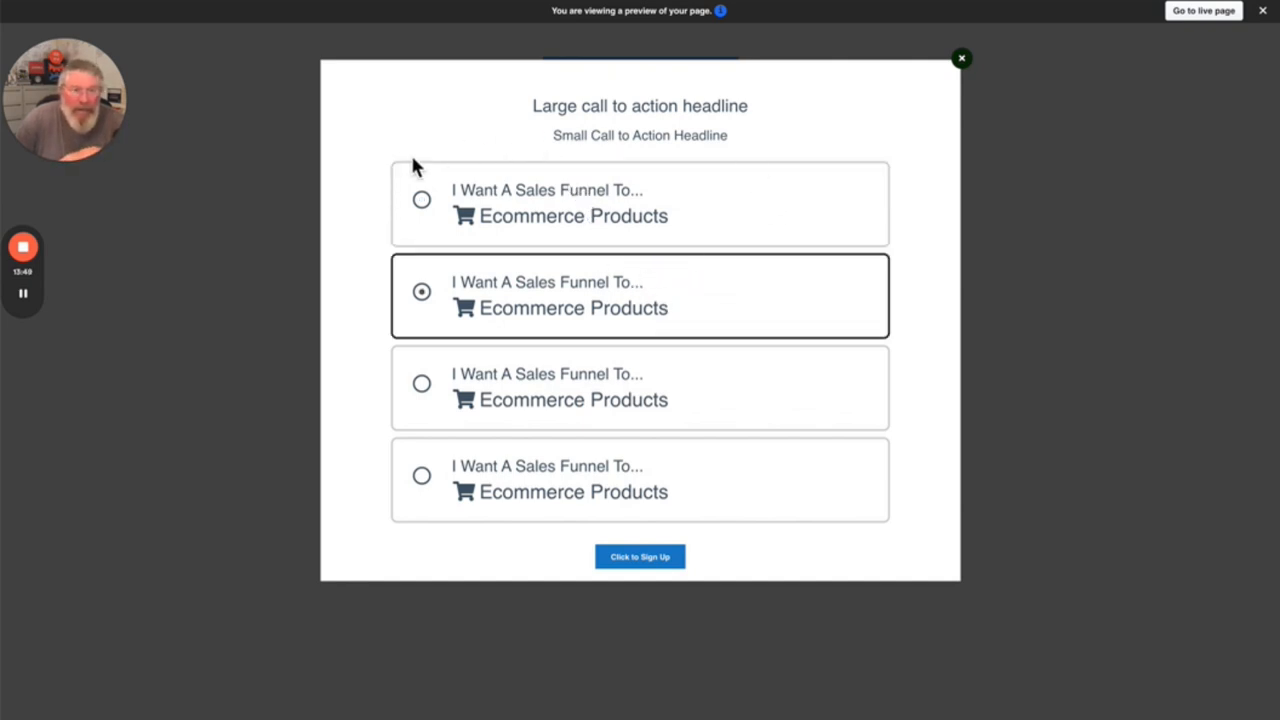
mouse_move(405, 410)
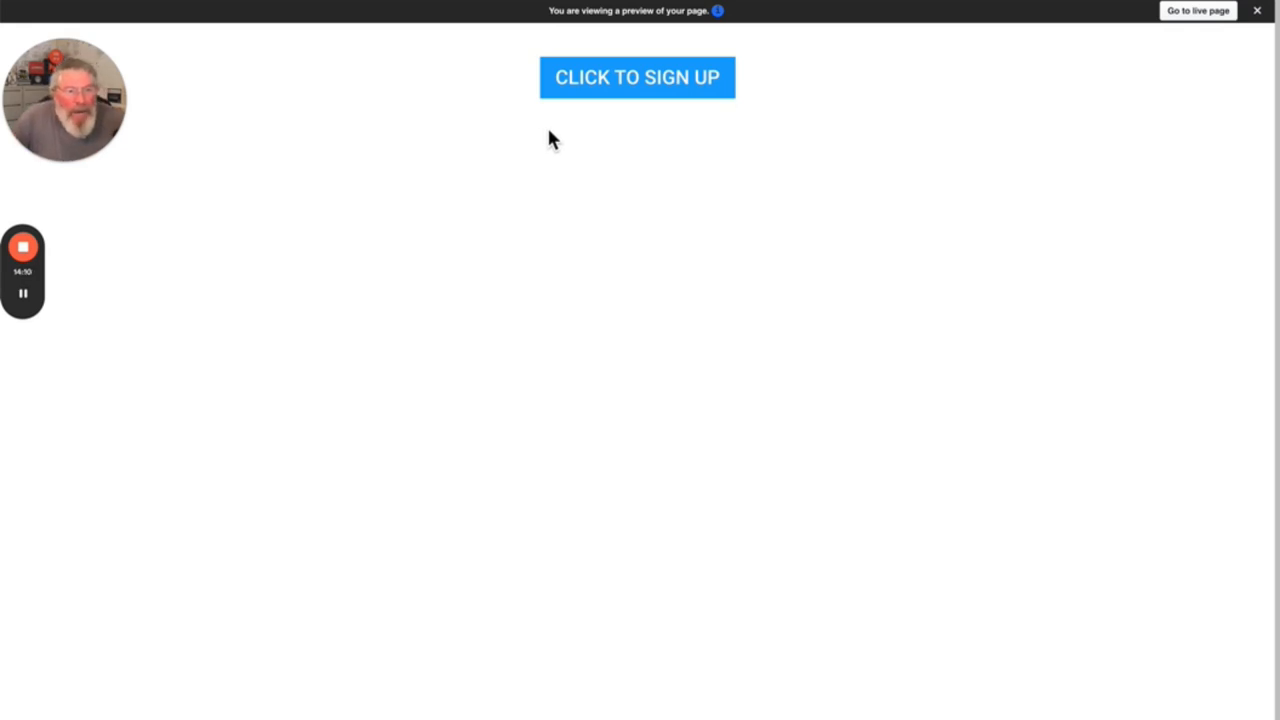
mouse_move(637, 90)
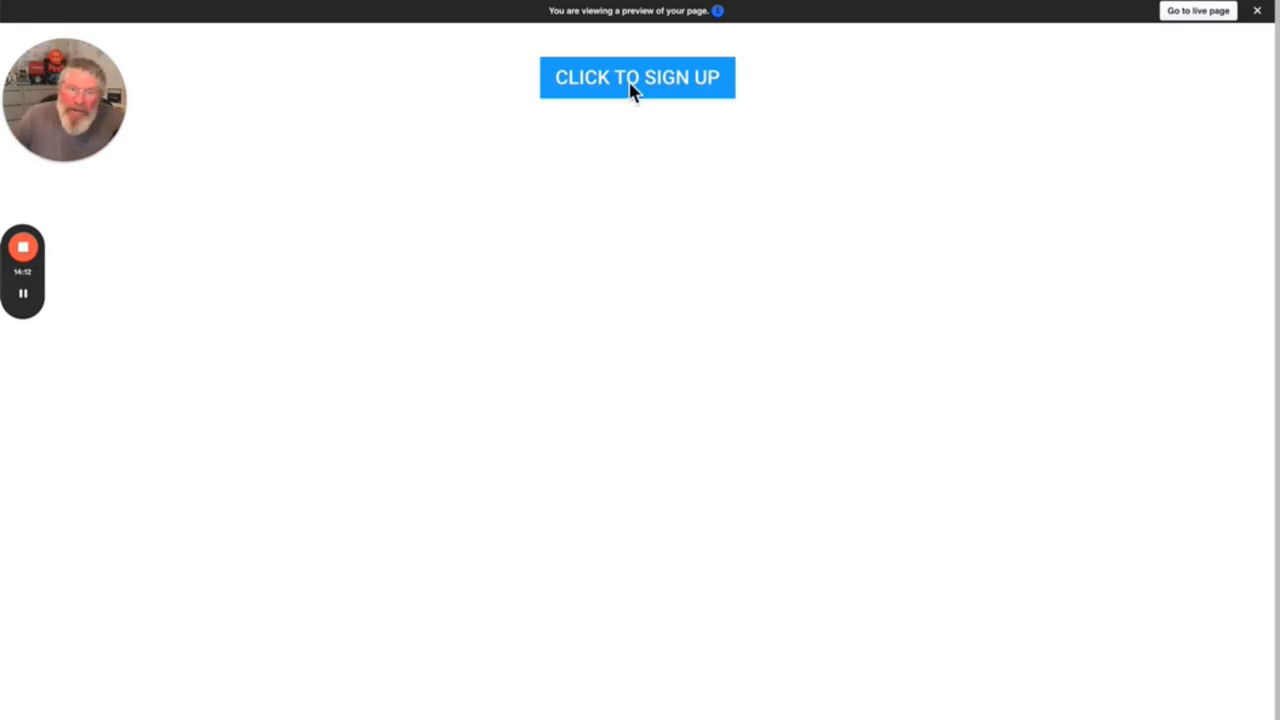
Reopen the preview signup popup, pick the second quiz row, and submit the contact form
click(637, 77)
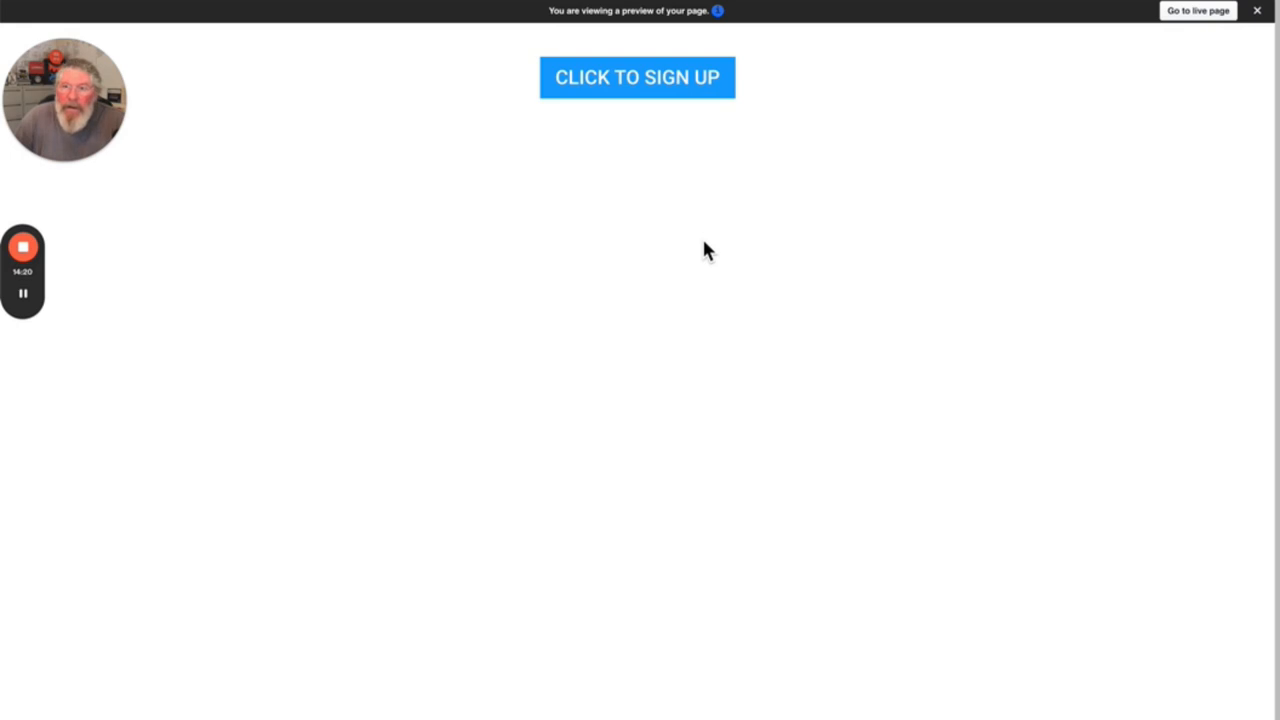
click(637, 77)
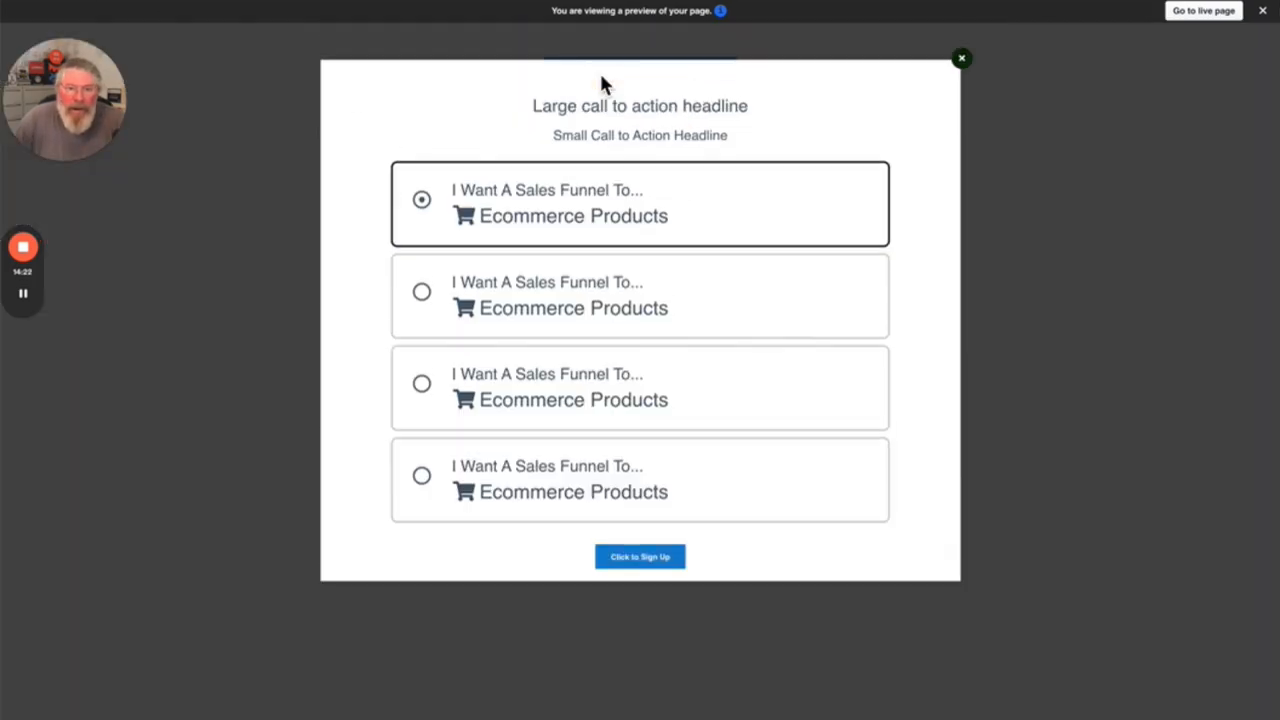
mouse_move(603, 308)
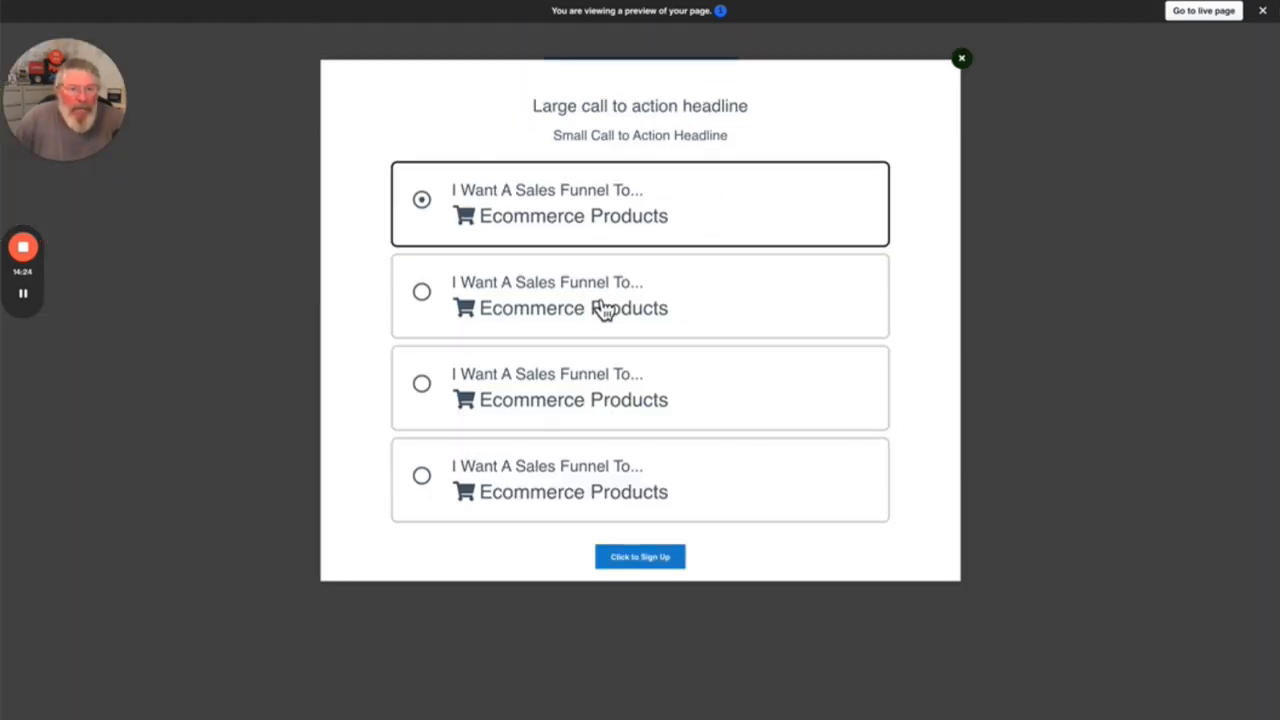
click(421, 291)
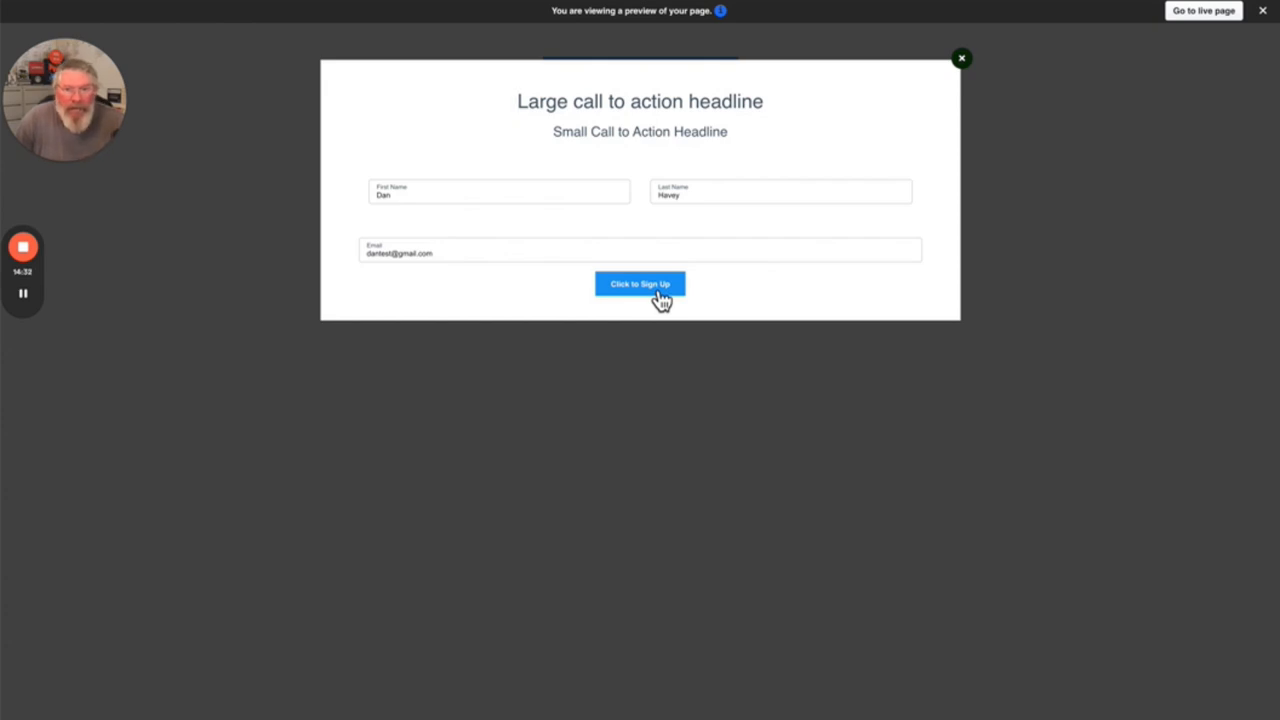
click(640, 283)
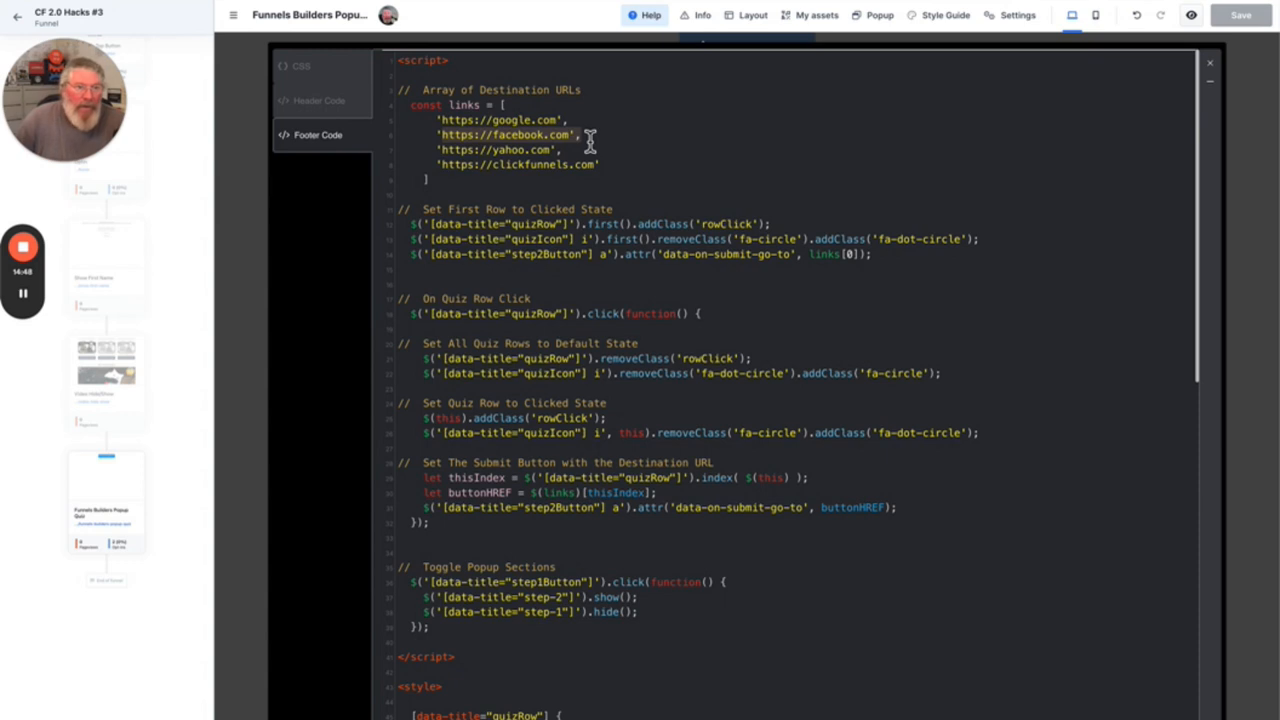
mouse_move(1223, 82)
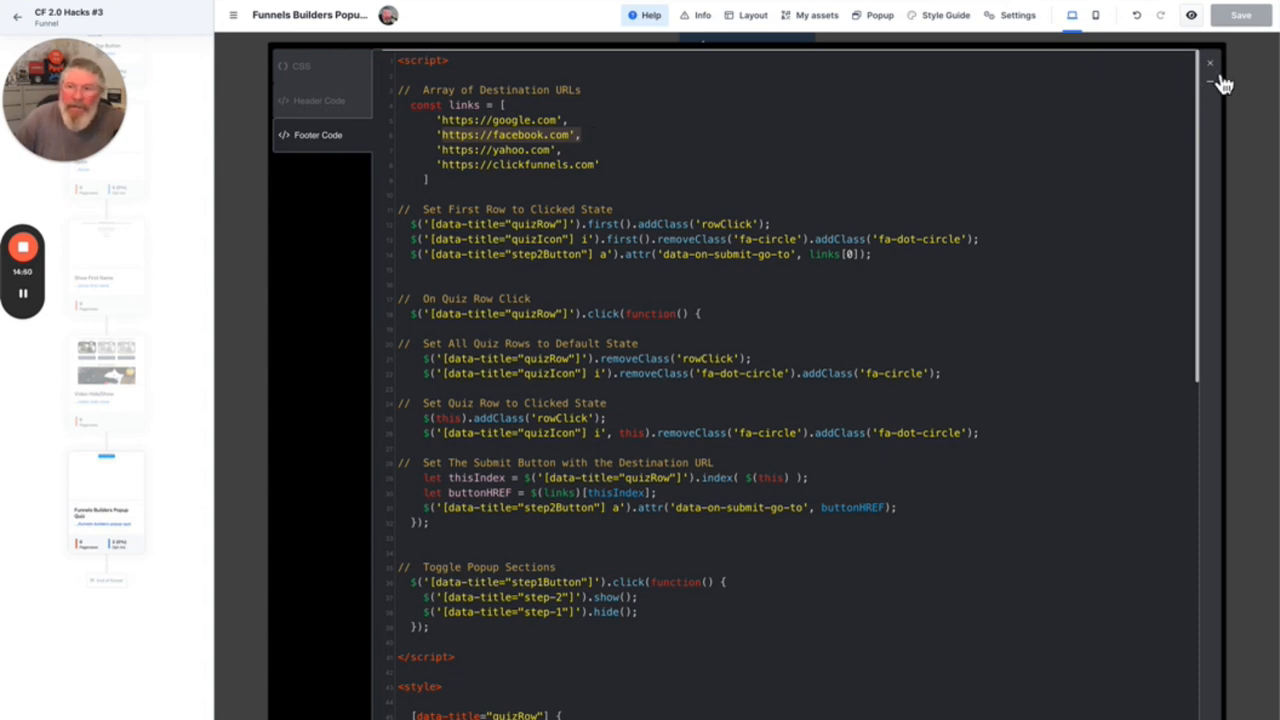
click(1210, 64)
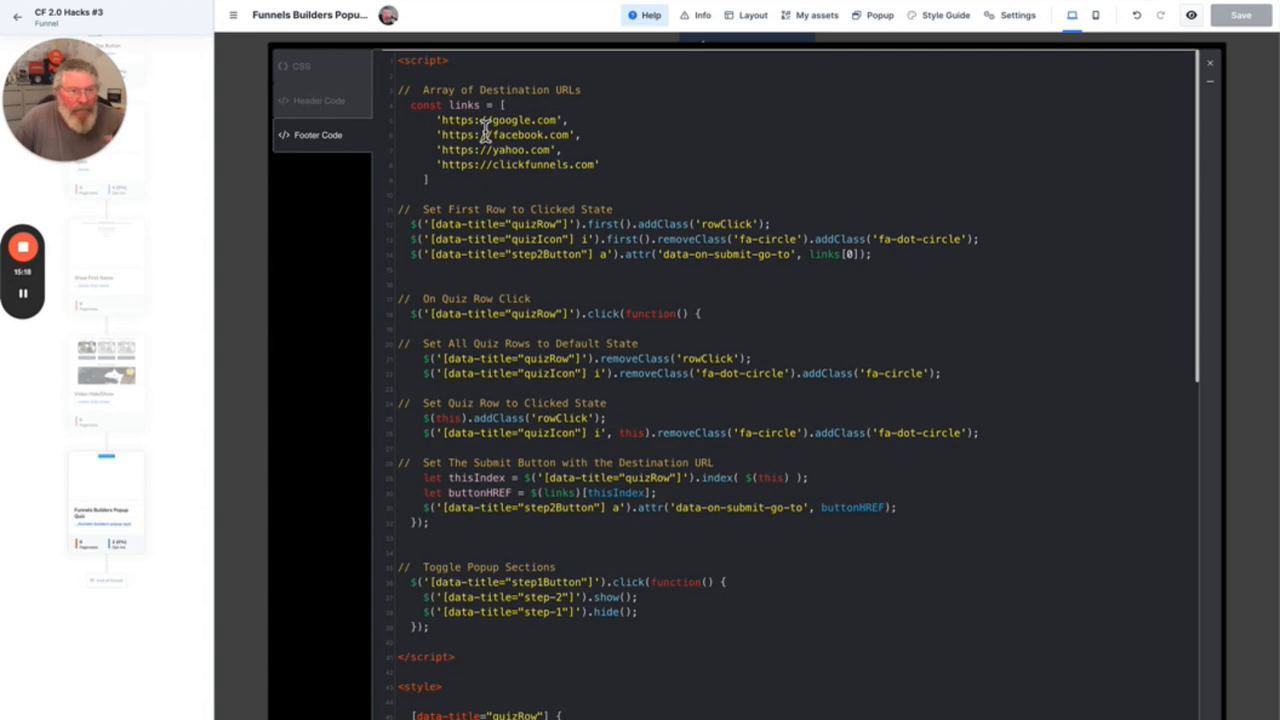
mouse_move(588, 159)
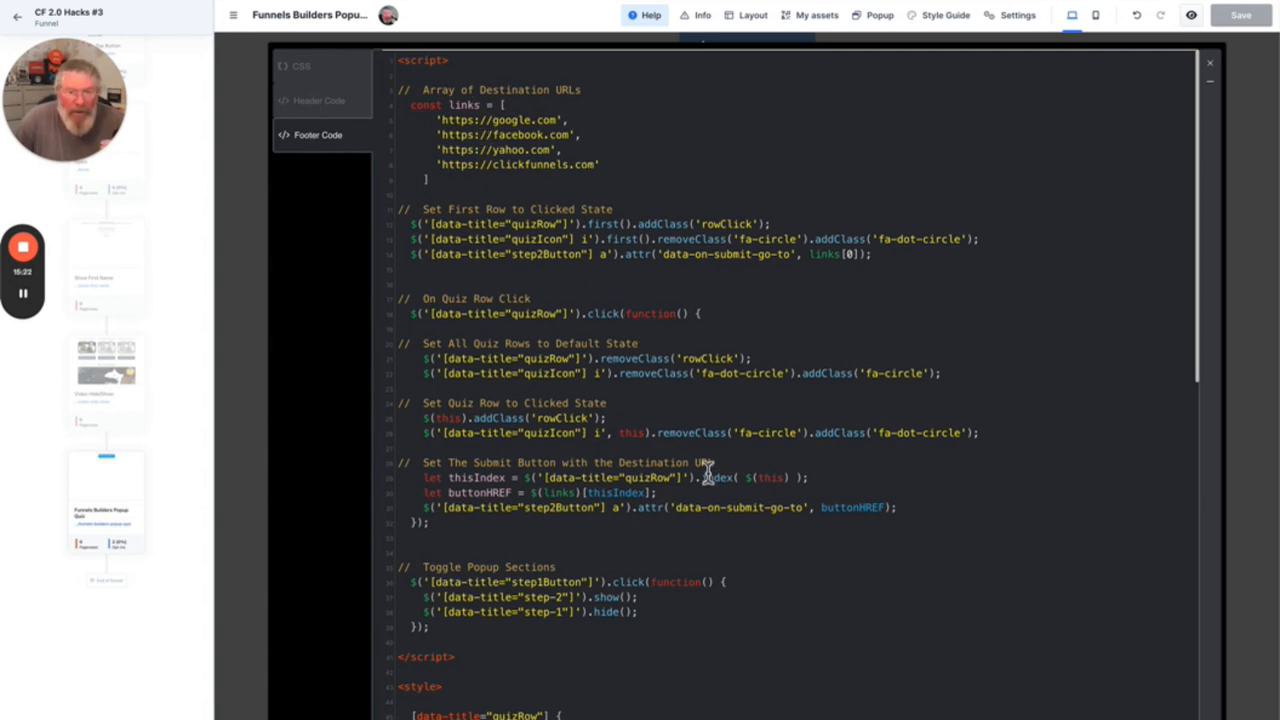
mouse_move(812, 465)
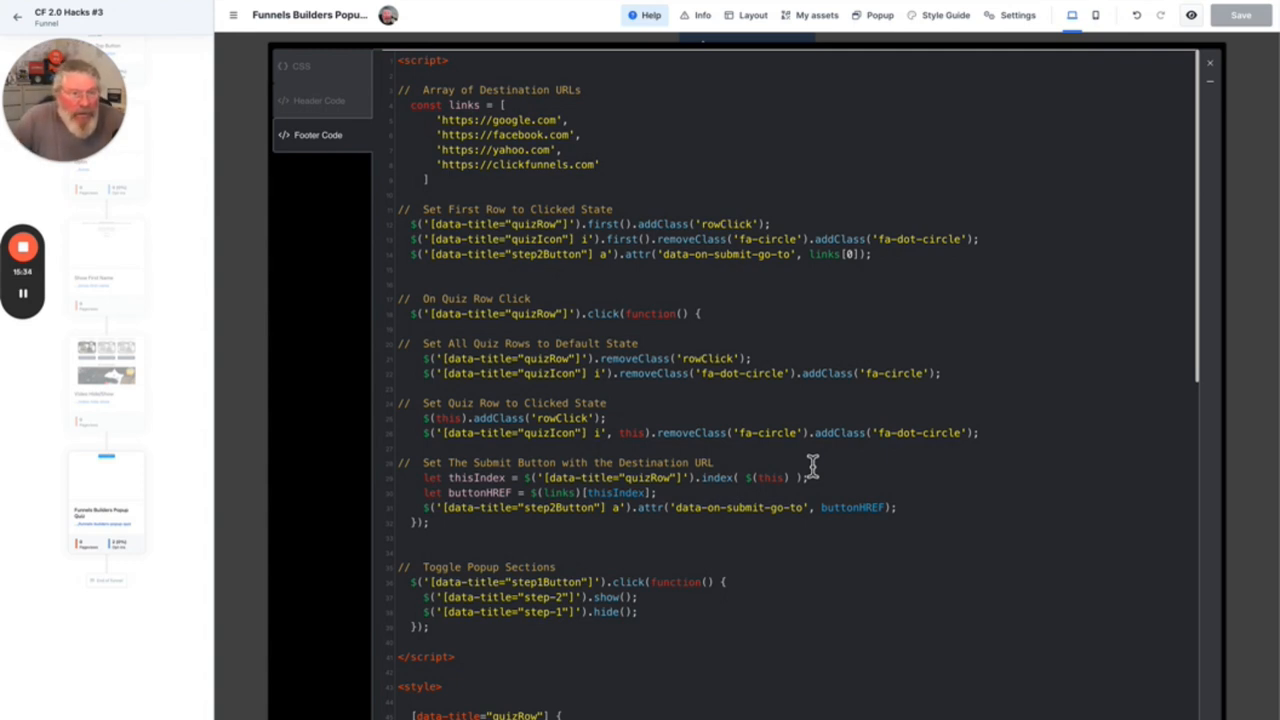
mouse_move(584, 367)
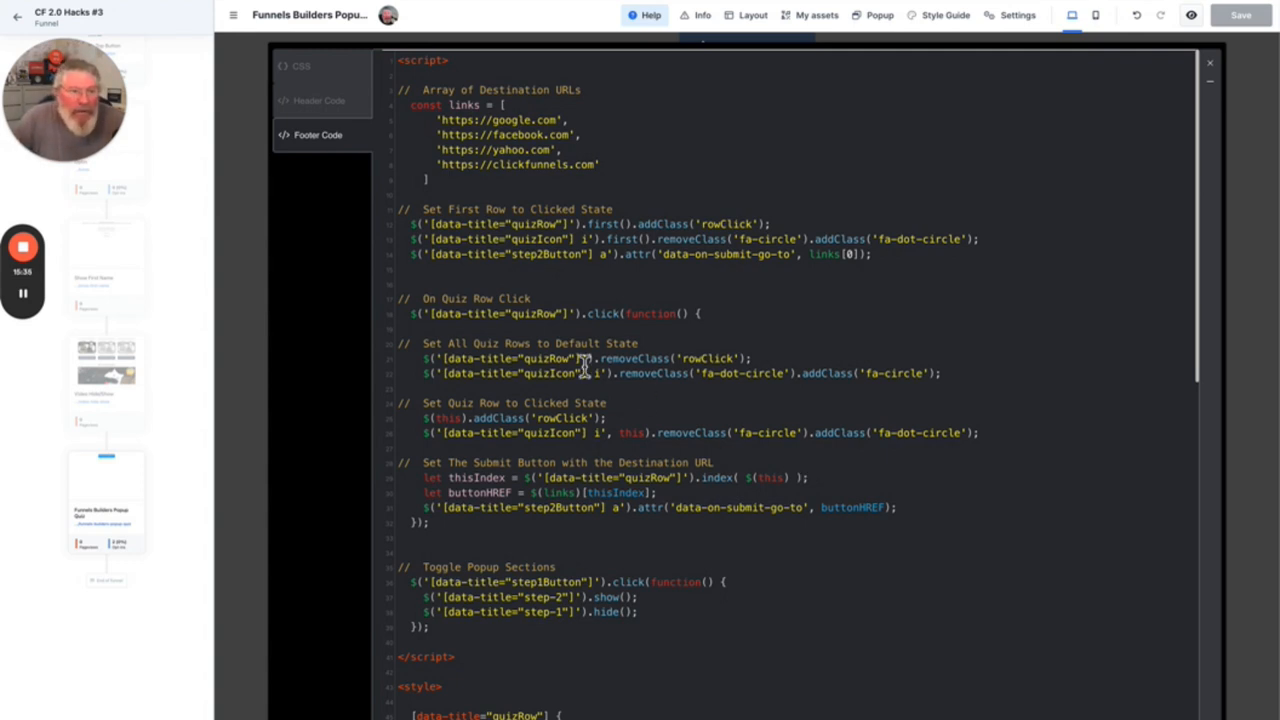